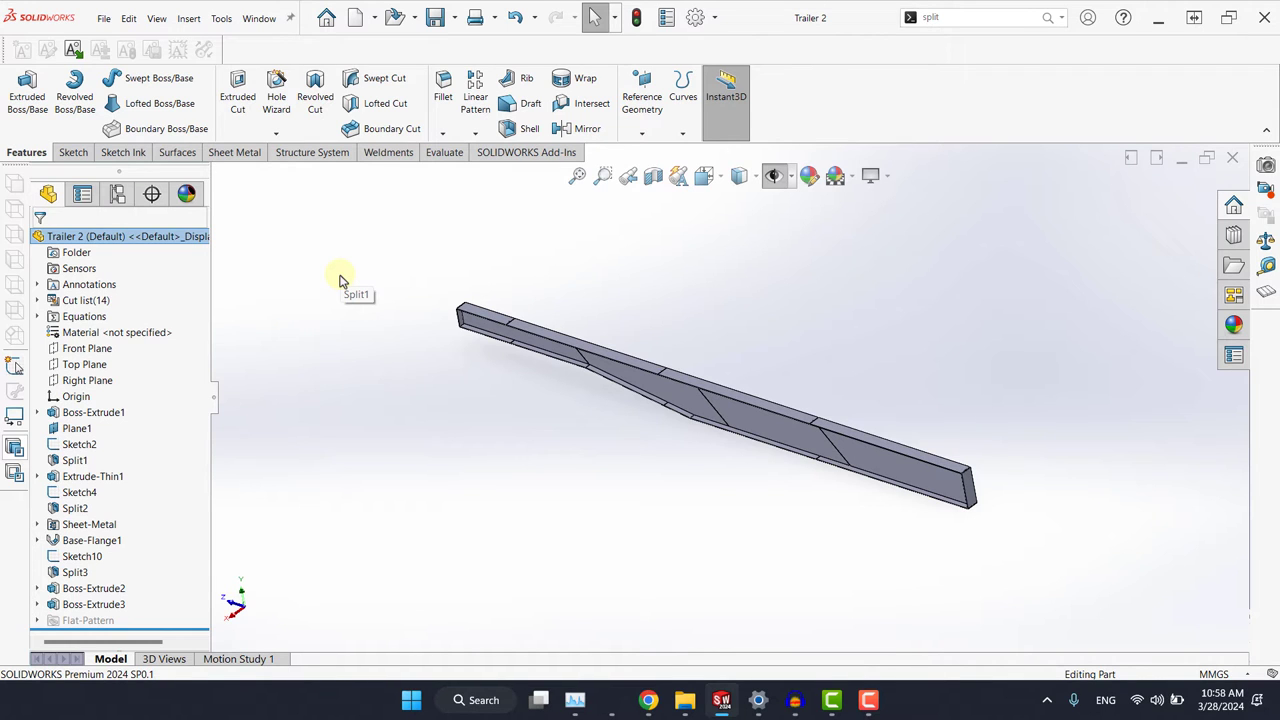
# Start Interference Detection from the Evaluate tools on the trailer beam part
pyautogui.click(444, 152)
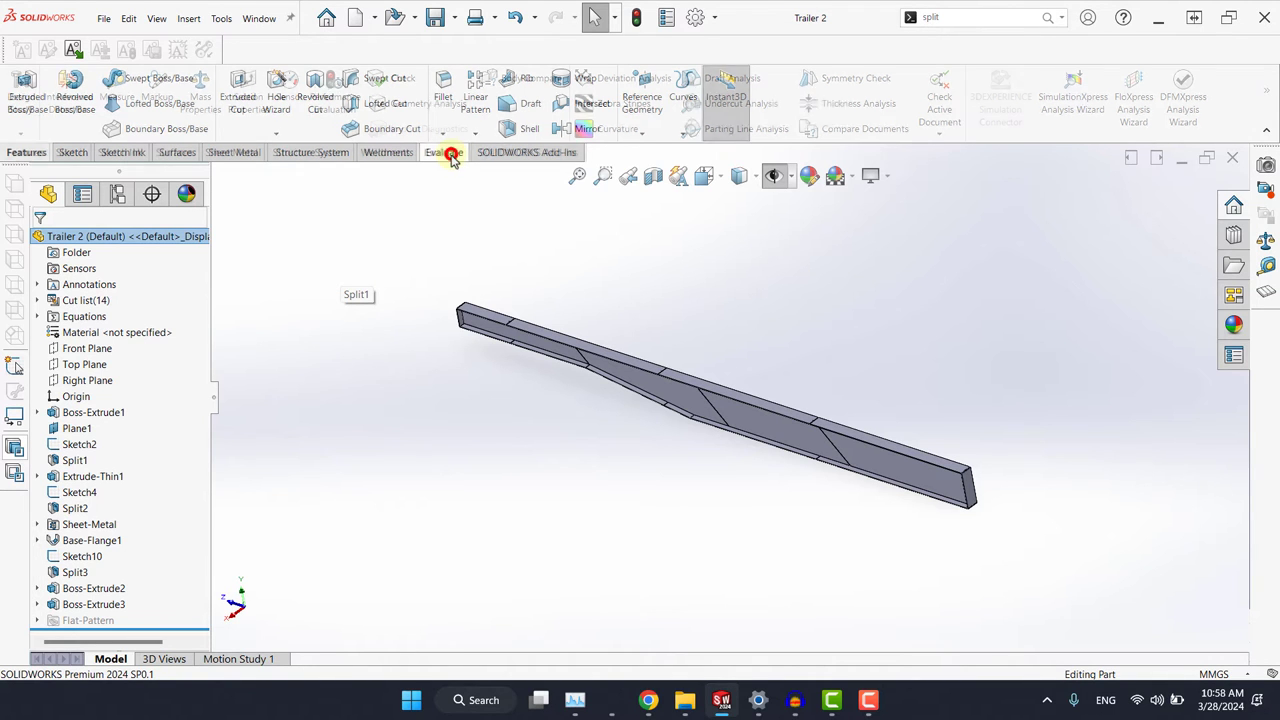
pyautogui.click(444, 152)
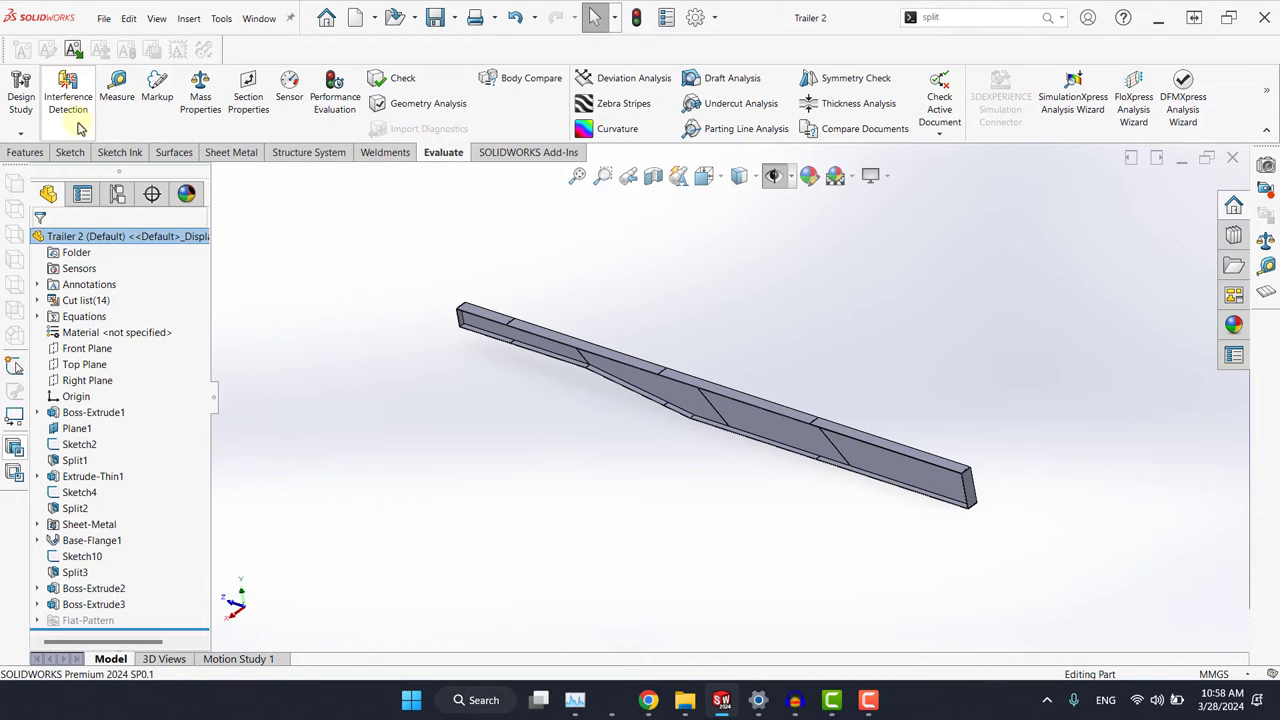
pyautogui.click(66, 90)
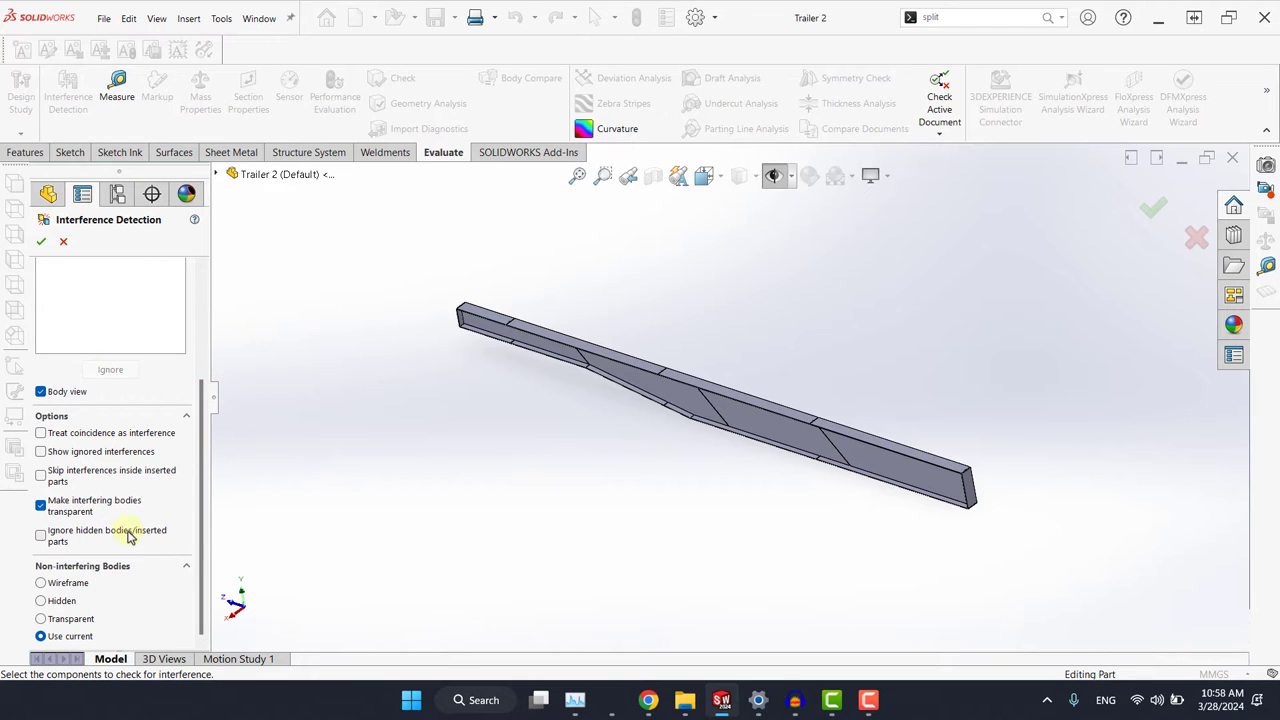
pyautogui.moveTo(92, 530)
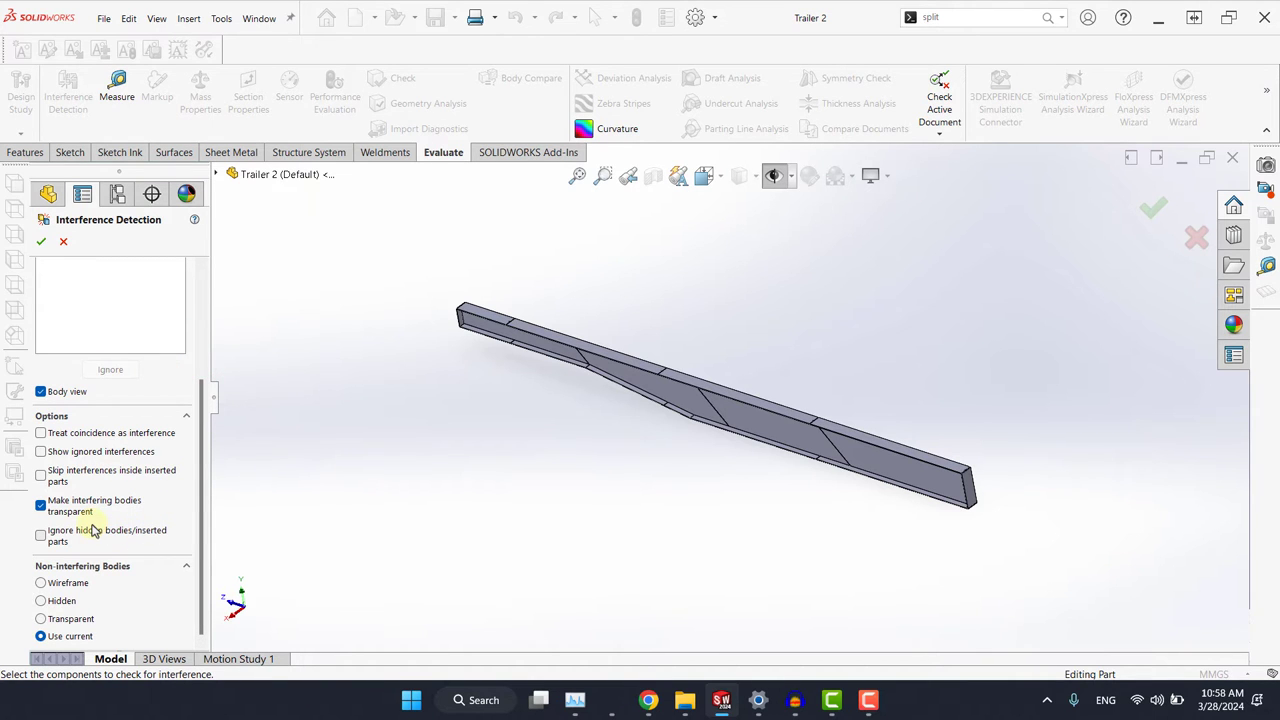
pyautogui.moveTo(176, 544)
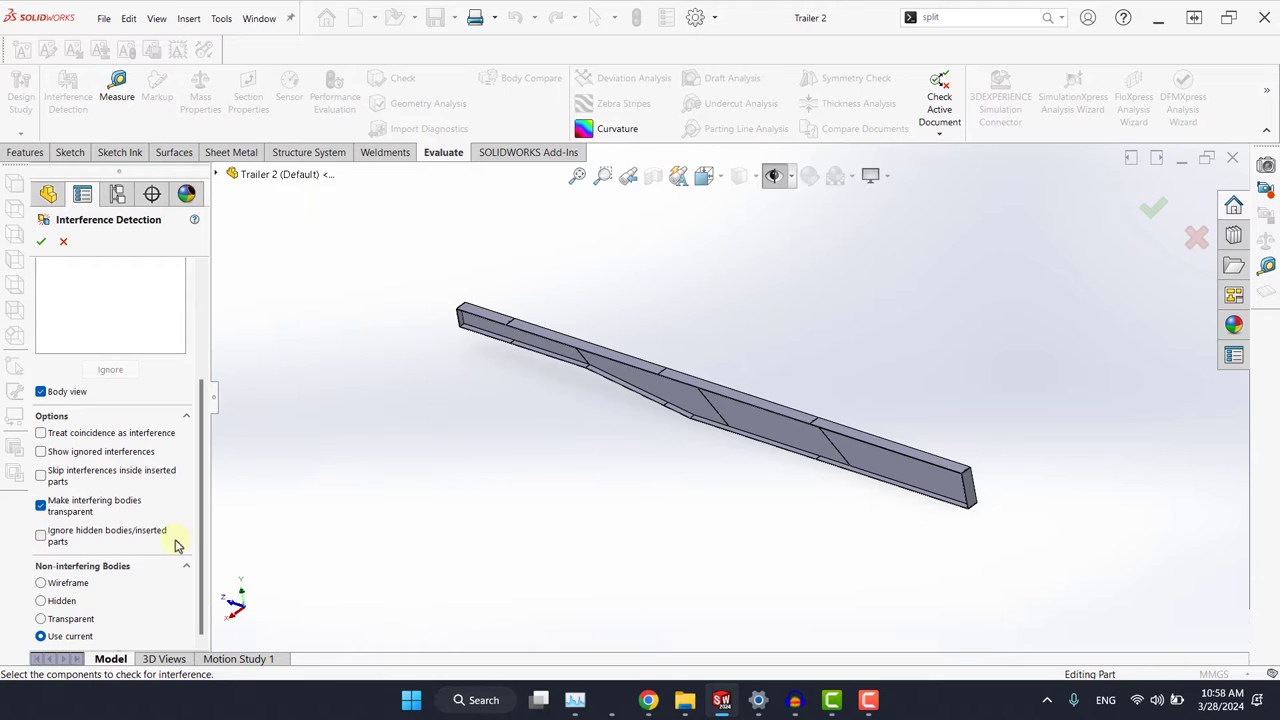
# Calculate the interferences between the beam's bodies
pyautogui.click(110, 326)
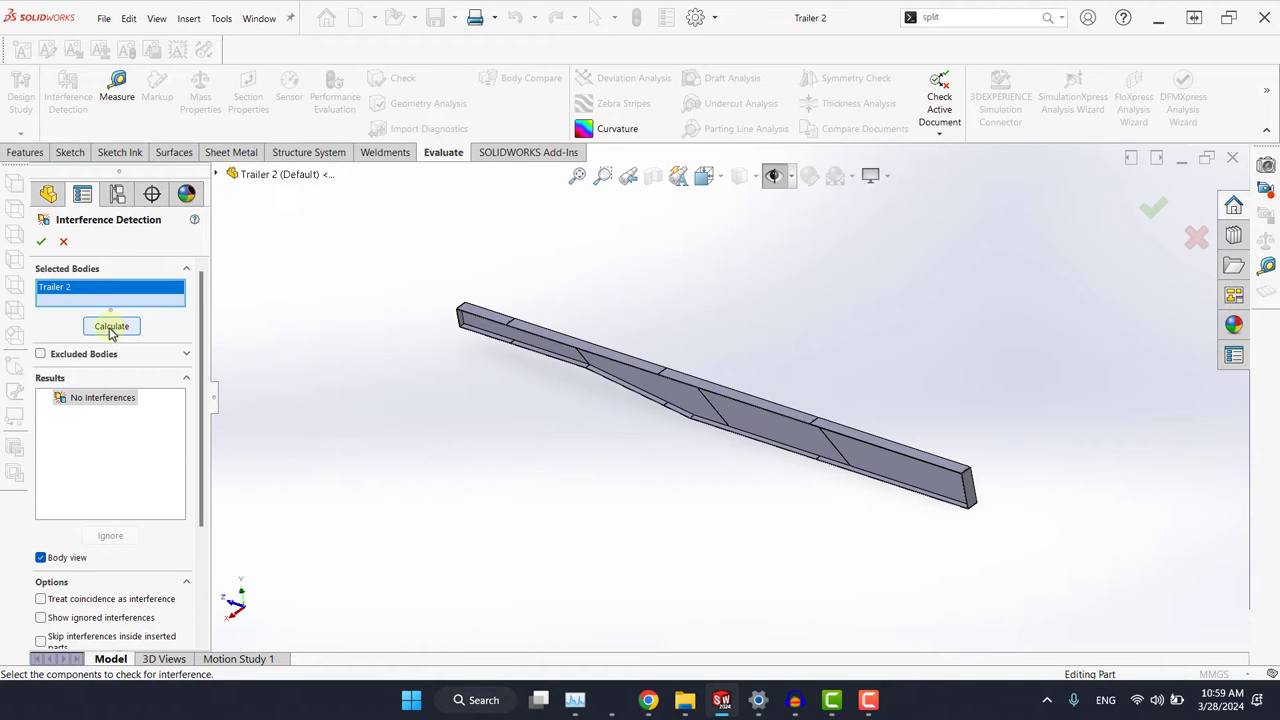
pyautogui.click(112, 326)
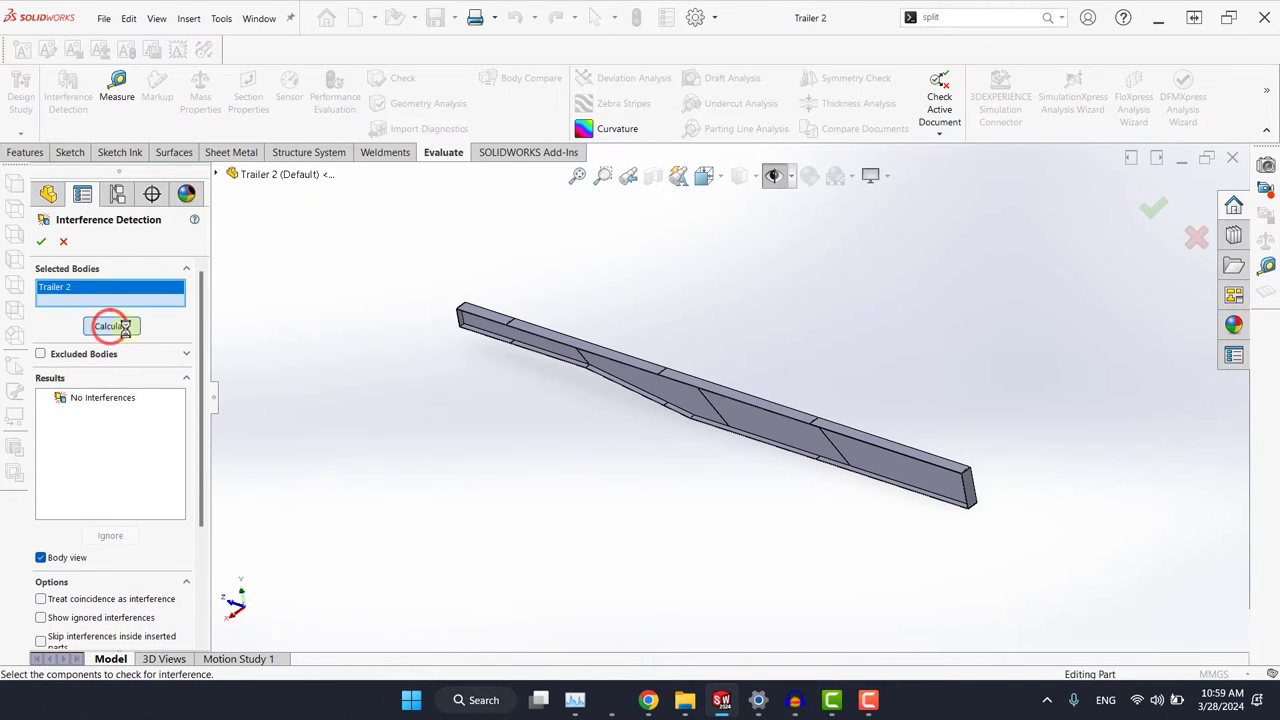
pyautogui.click(110, 326)
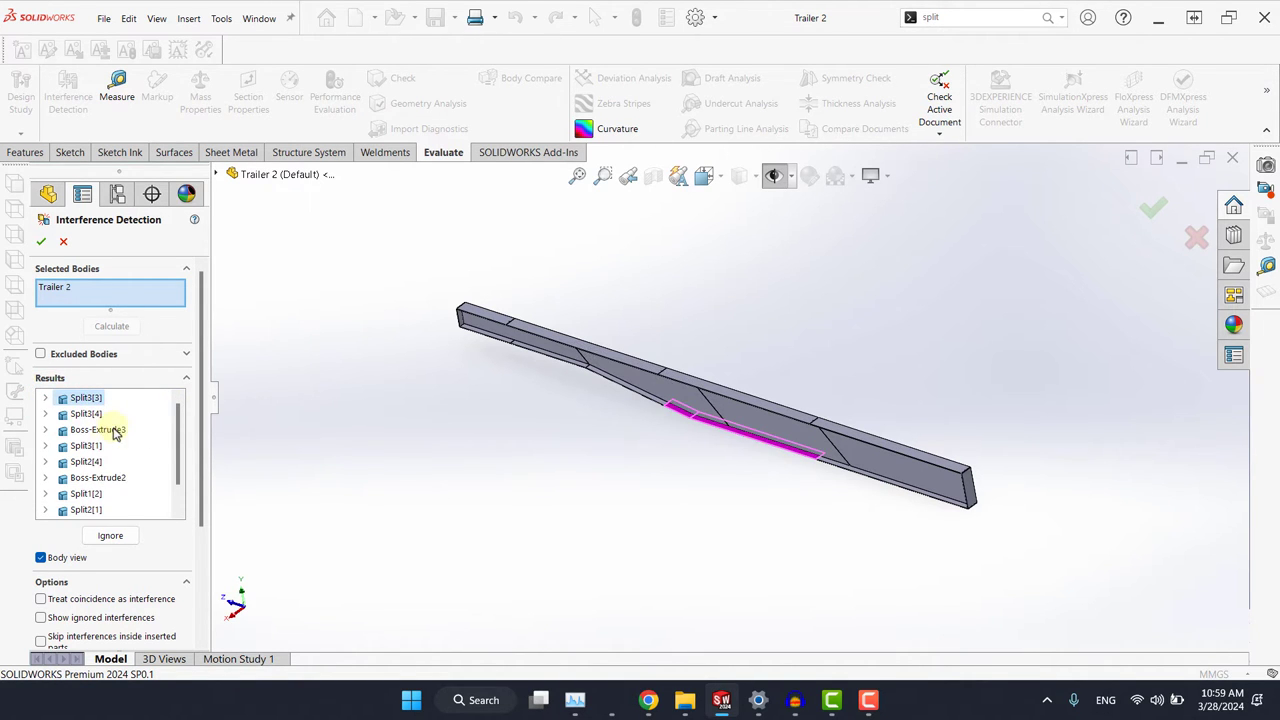
# Highlight each flagged Split and Boss-Extrude overlap, including the one at the beam's end
pyautogui.click(44, 396)
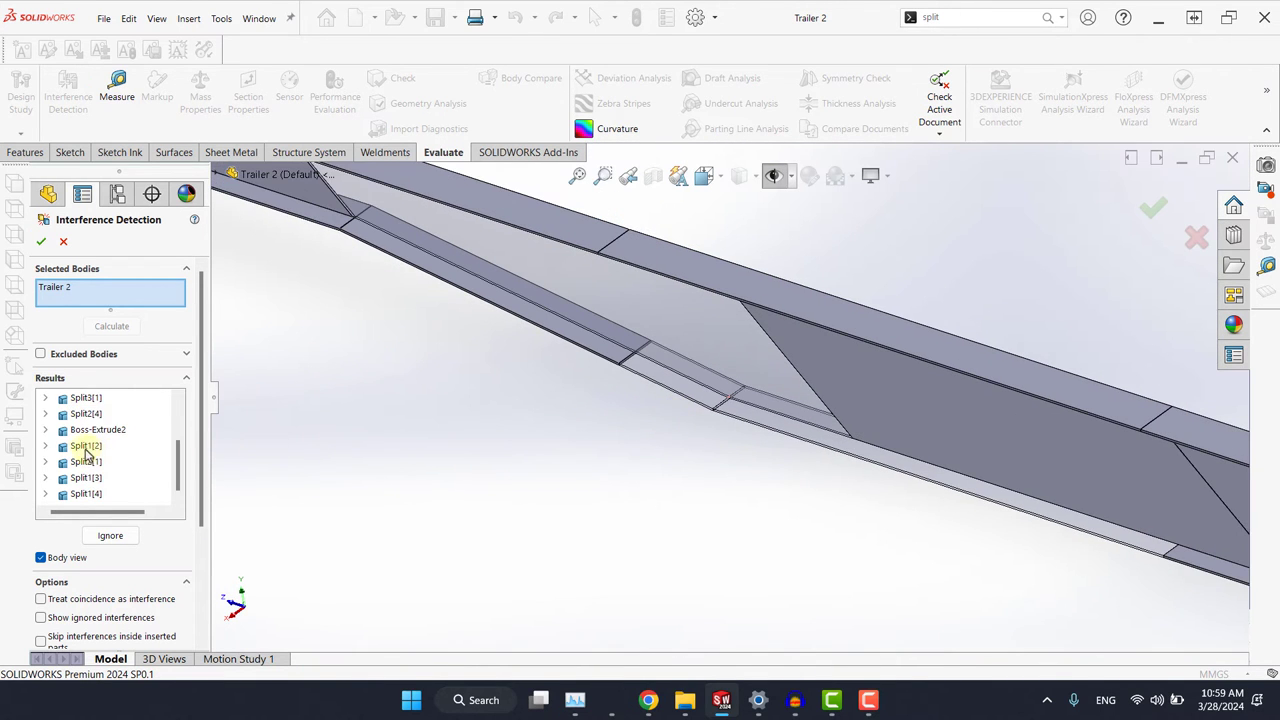
pyautogui.click(84, 444)
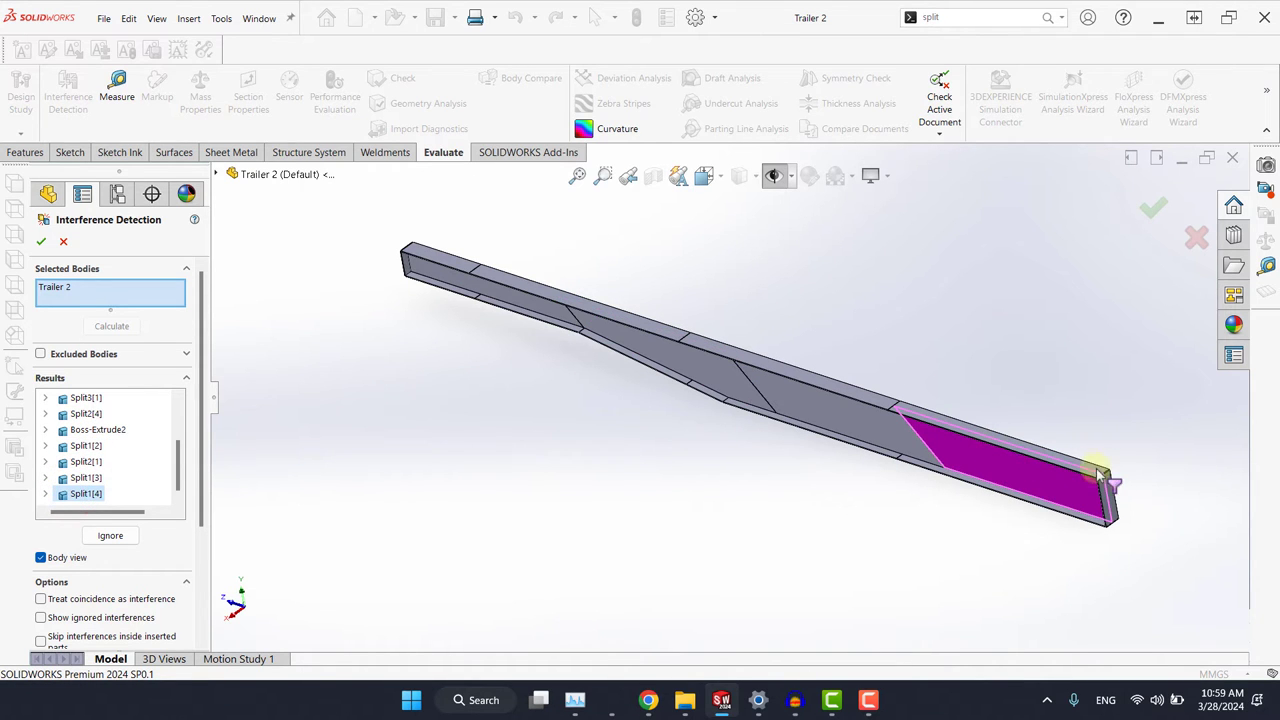
pyautogui.click(48, 478)
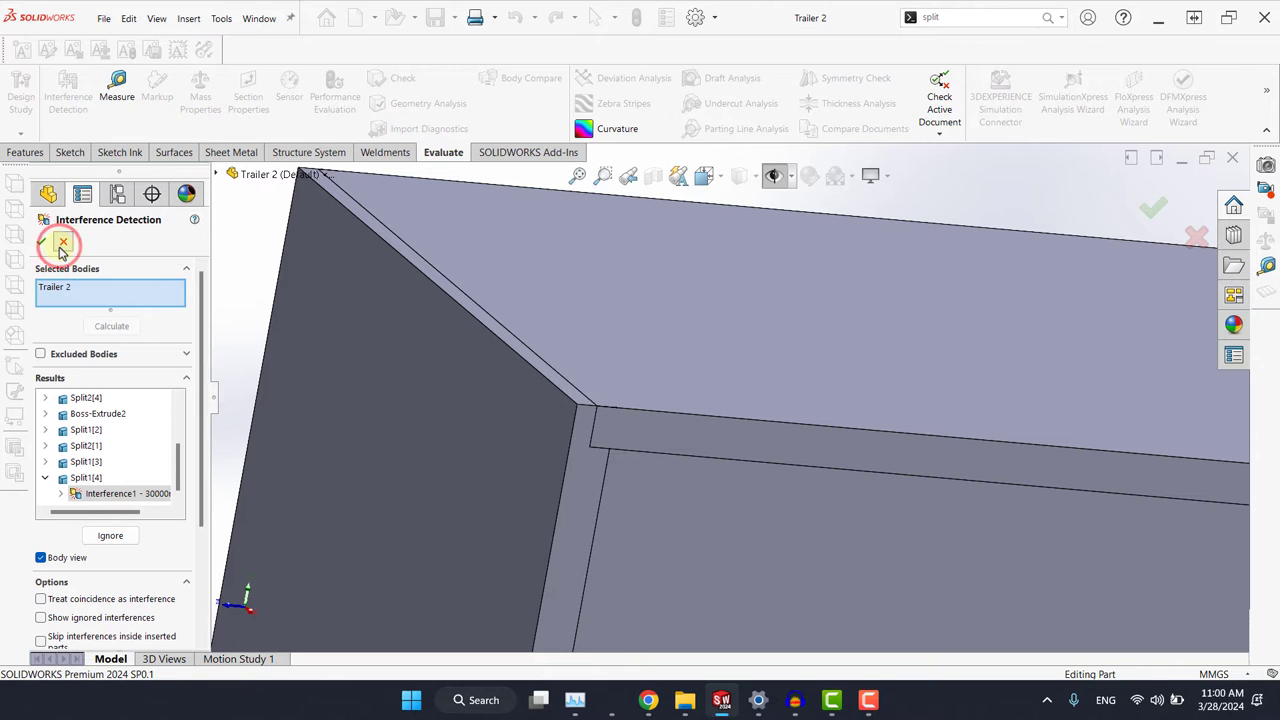
# Close the check and set Boss-Extrude2's Direction 1 to Blind at 10.00 mm
pyautogui.click(60, 242)
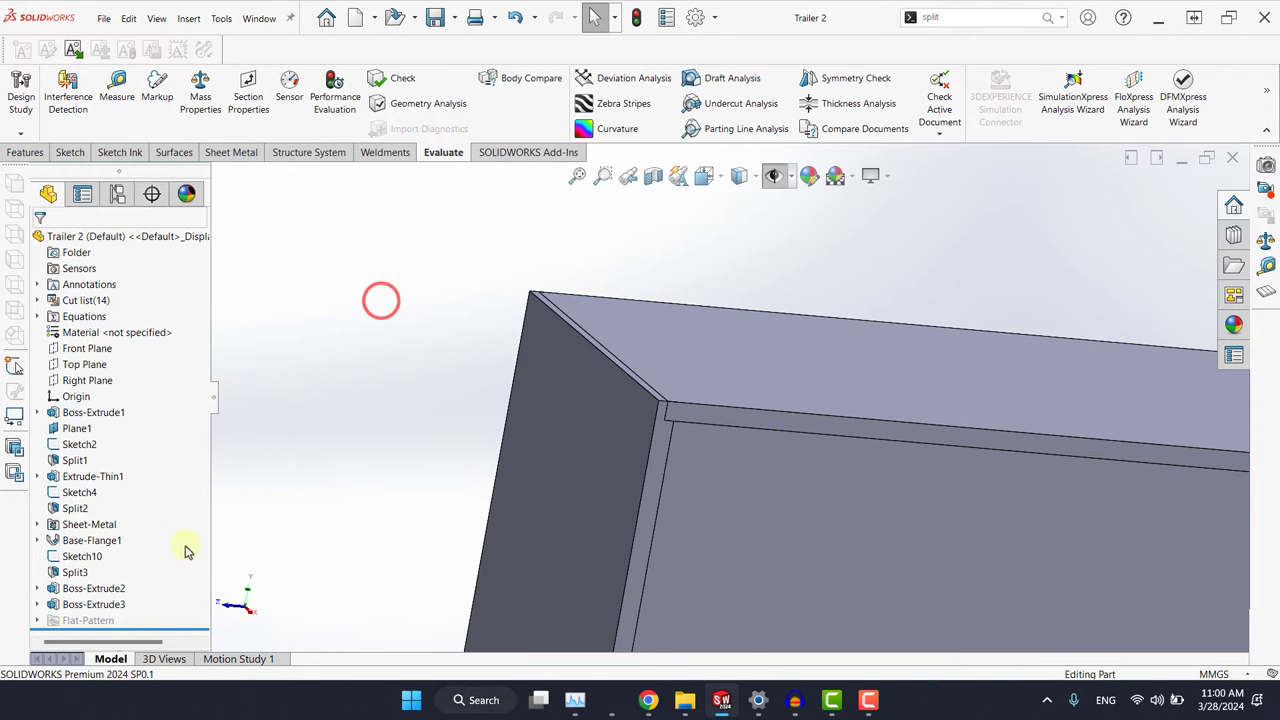
pyautogui.click(90, 588)
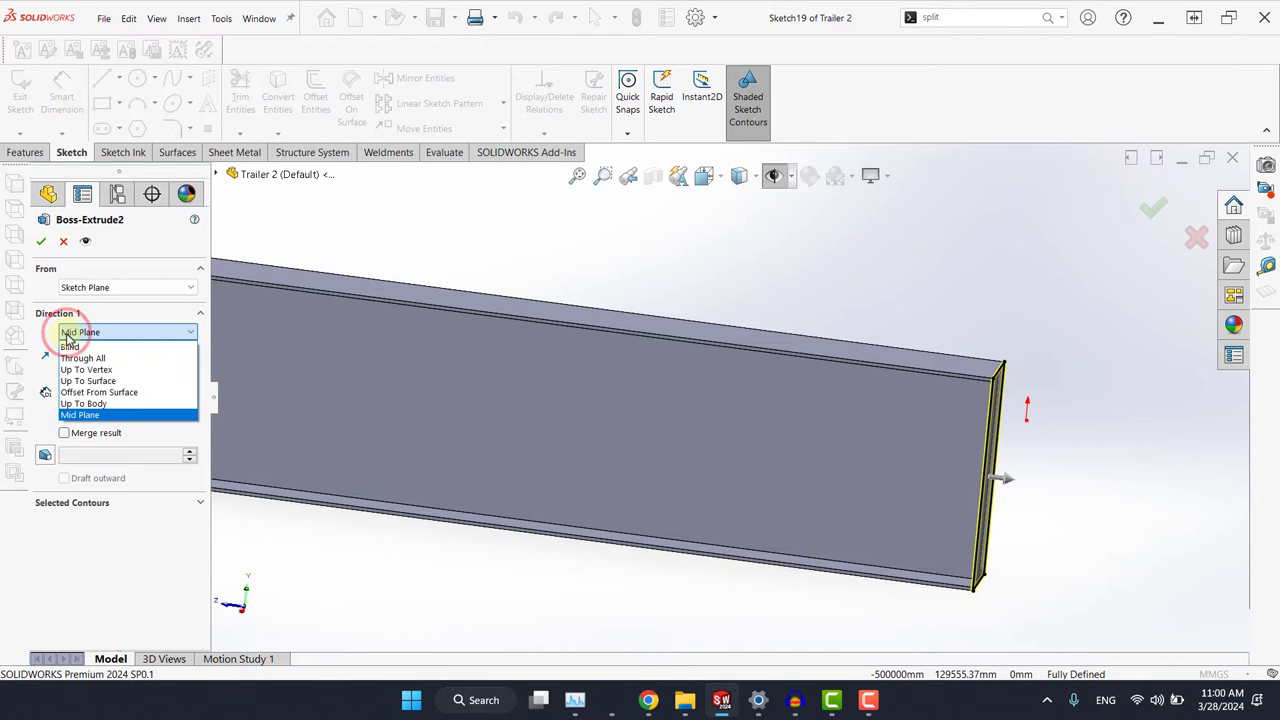
pyautogui.click(68, 344)
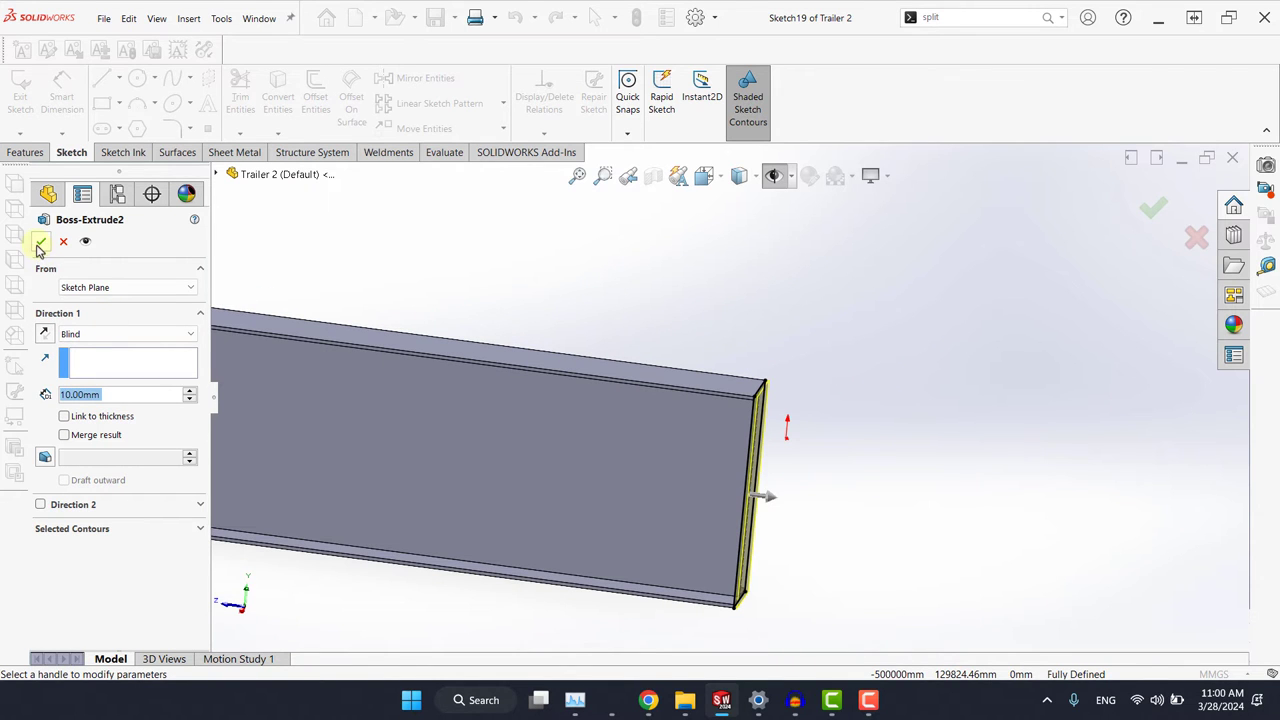
pyautogui.click(38, 240)
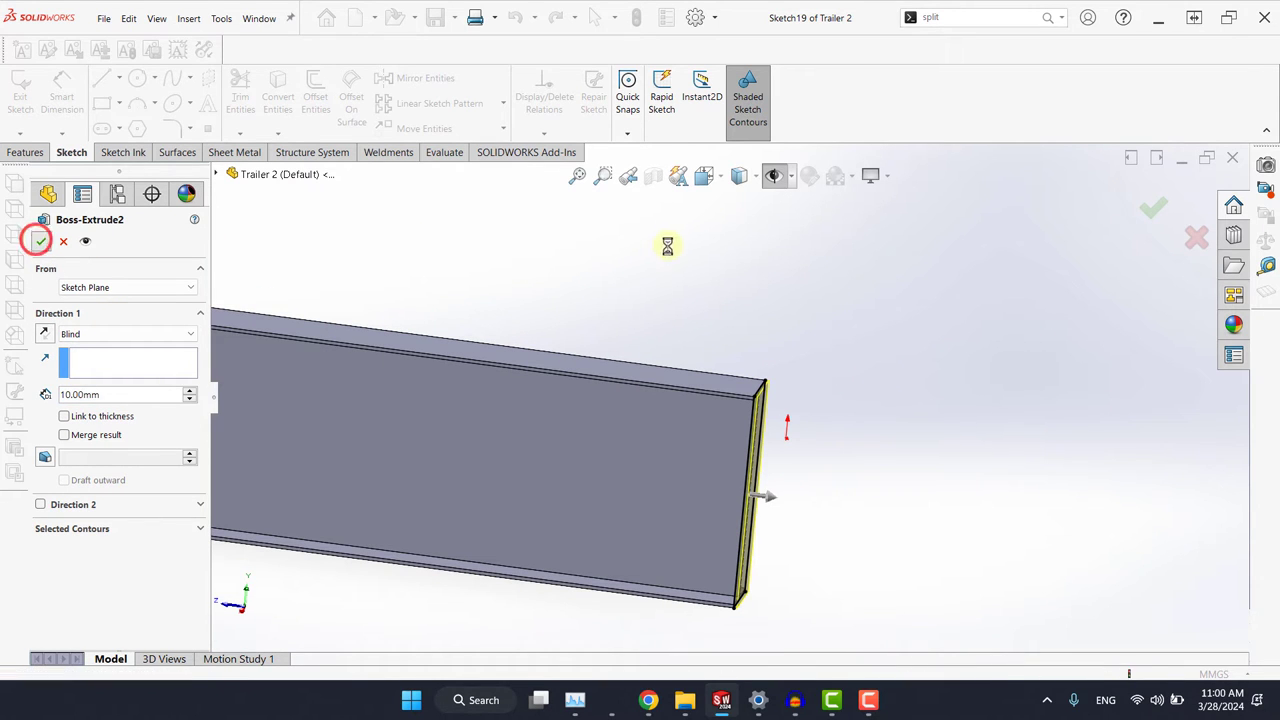
pyautogui.click(36, 240)
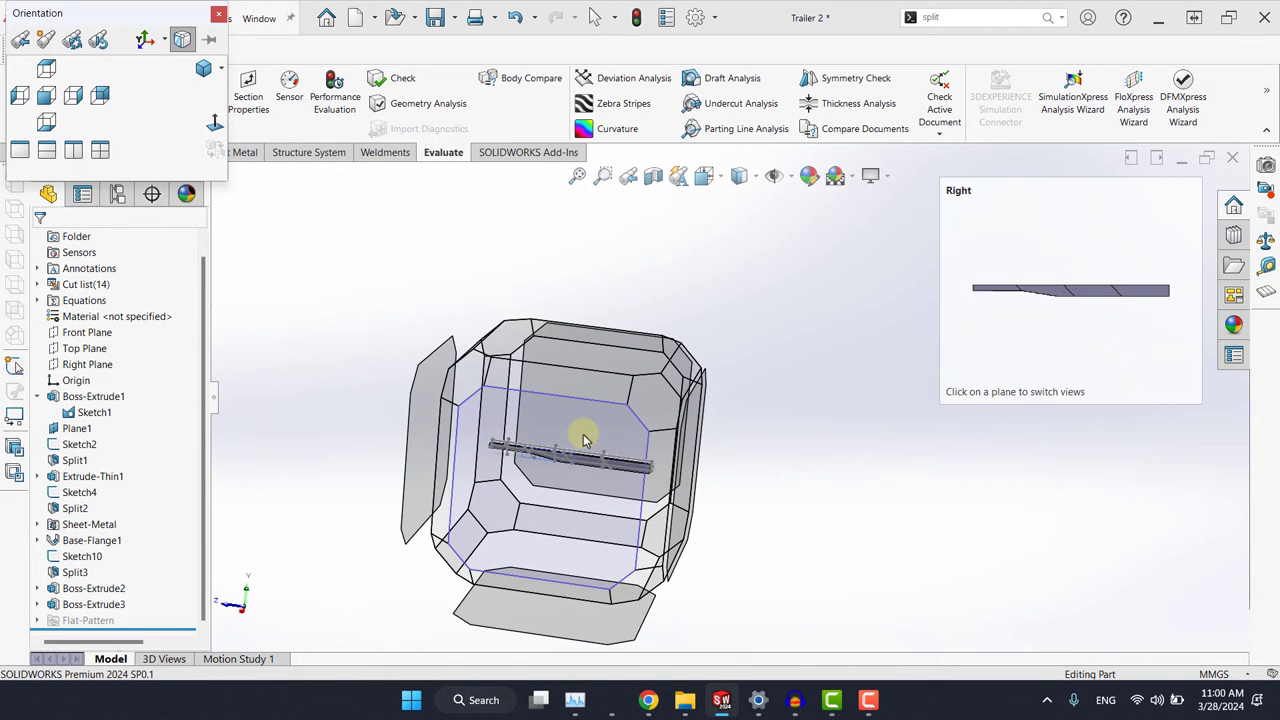
# From the Right view, end Boss-Extrude2 Up To Vertex at Point1@Sketch1
pyautogui.click(1070, 290)
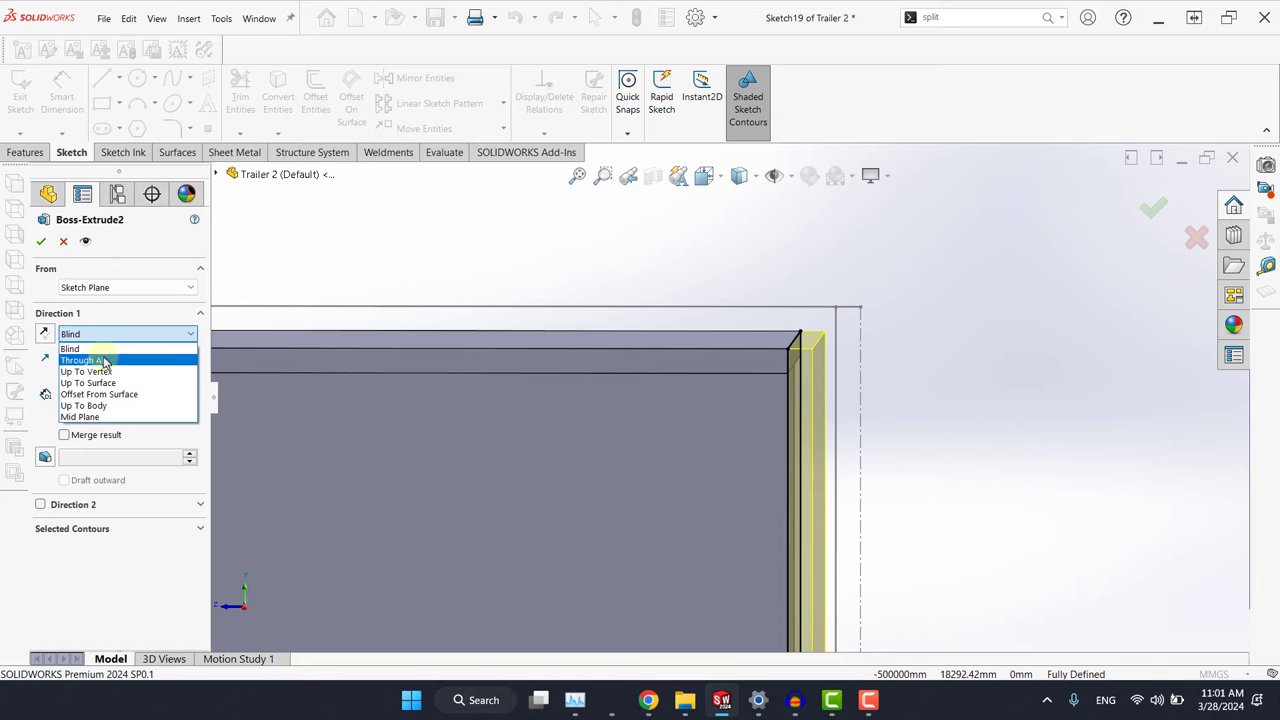
pyautogui.click(84, 370)
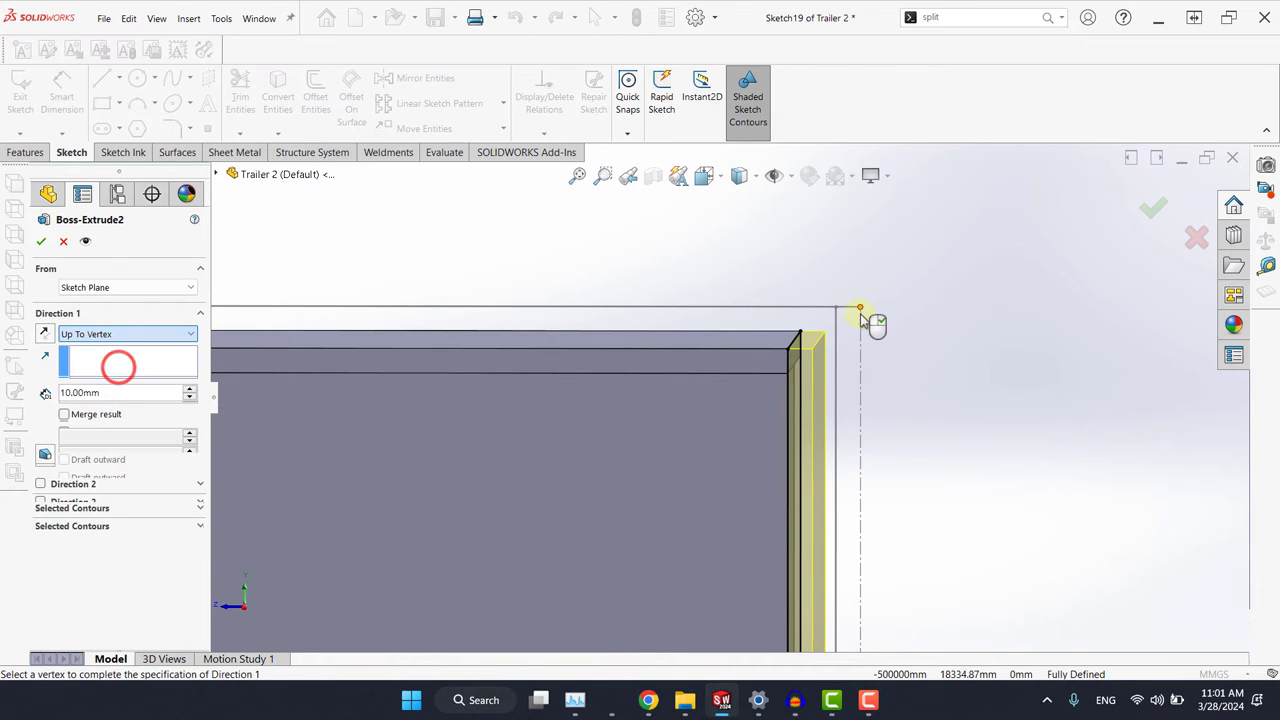
pyautogui.click(860, 308)
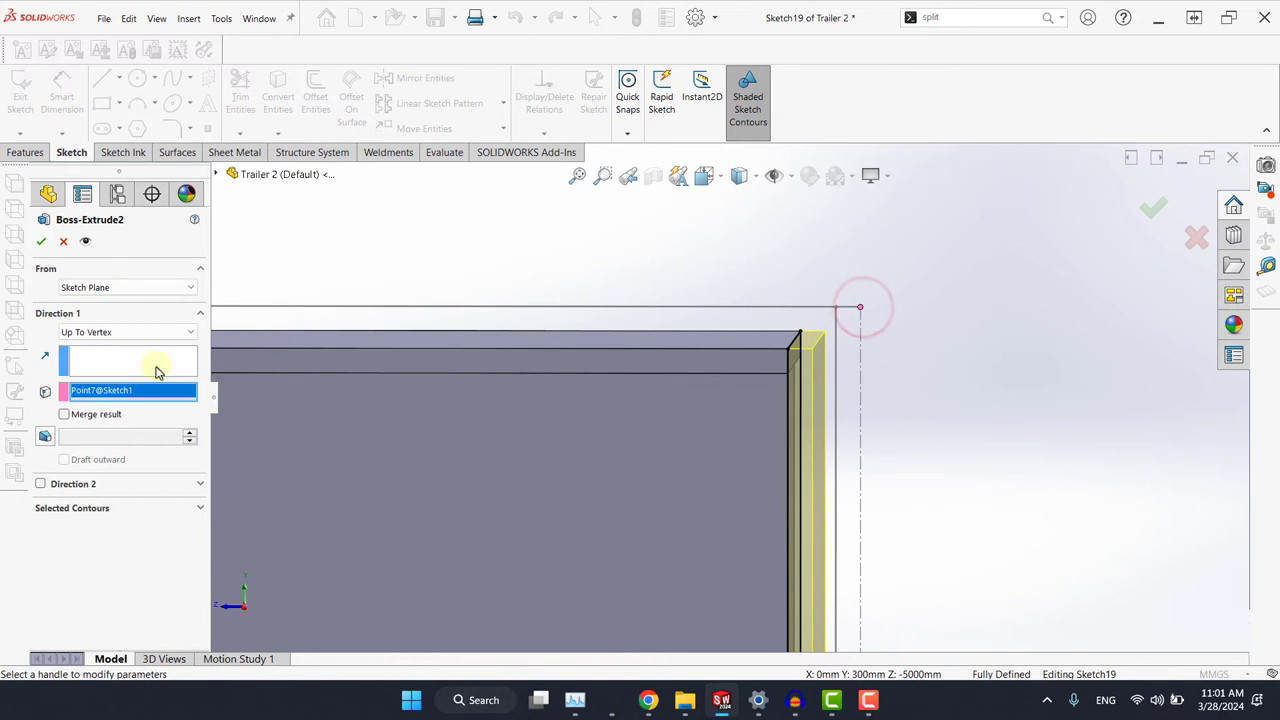
pyautogui.click(40, 240)
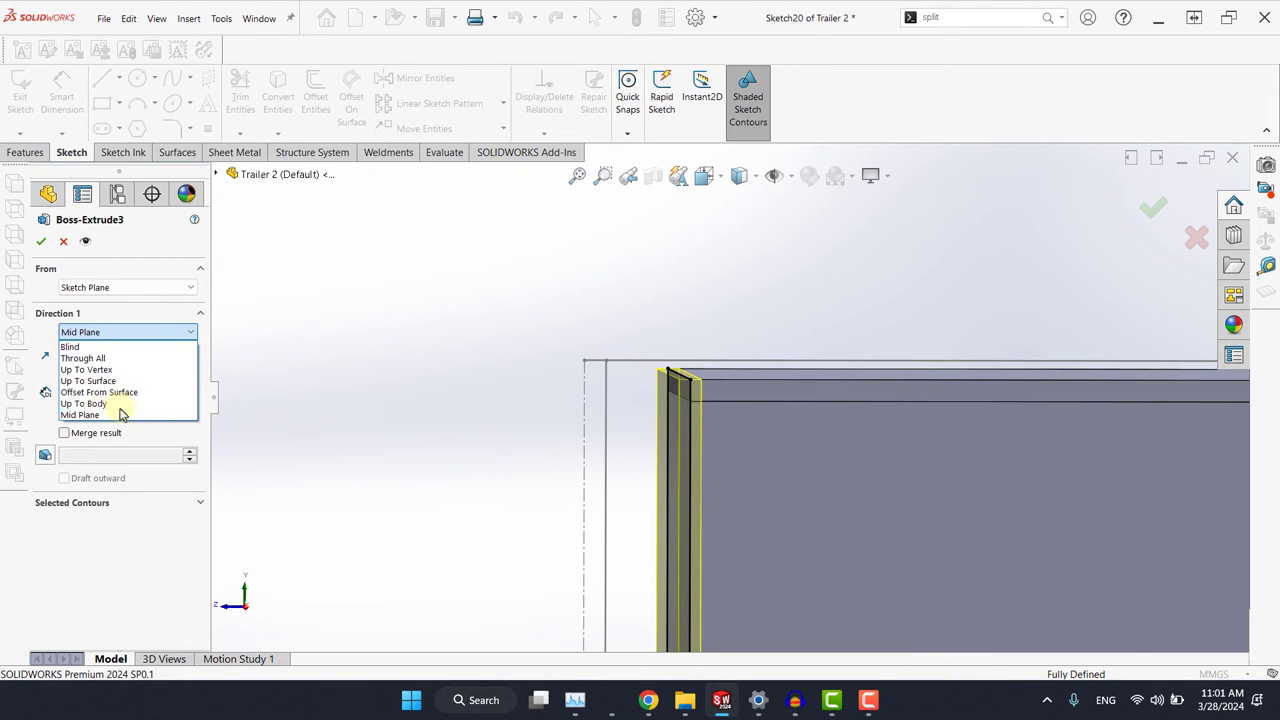
# Set Boss-Extrude3 to end Up To Vertex at the sketch point on the beam's other end
pyautogui.click(86, 370)
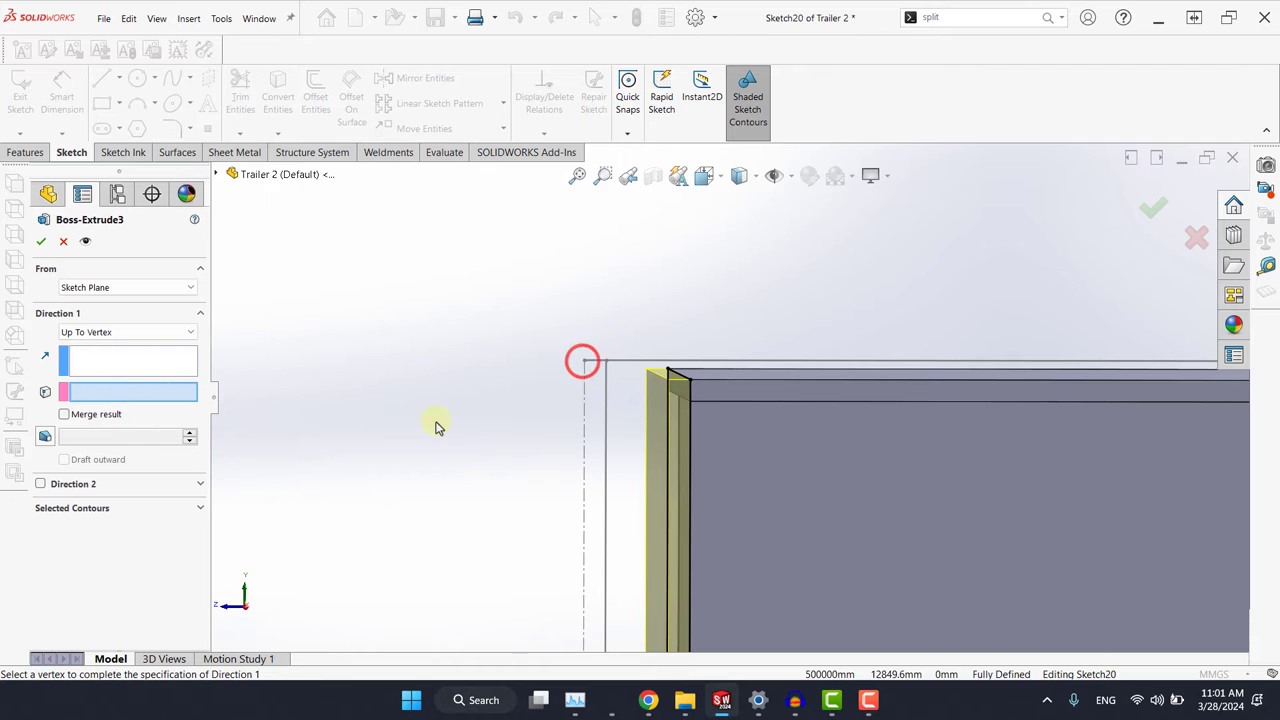
pyautogui.click(586, 360)
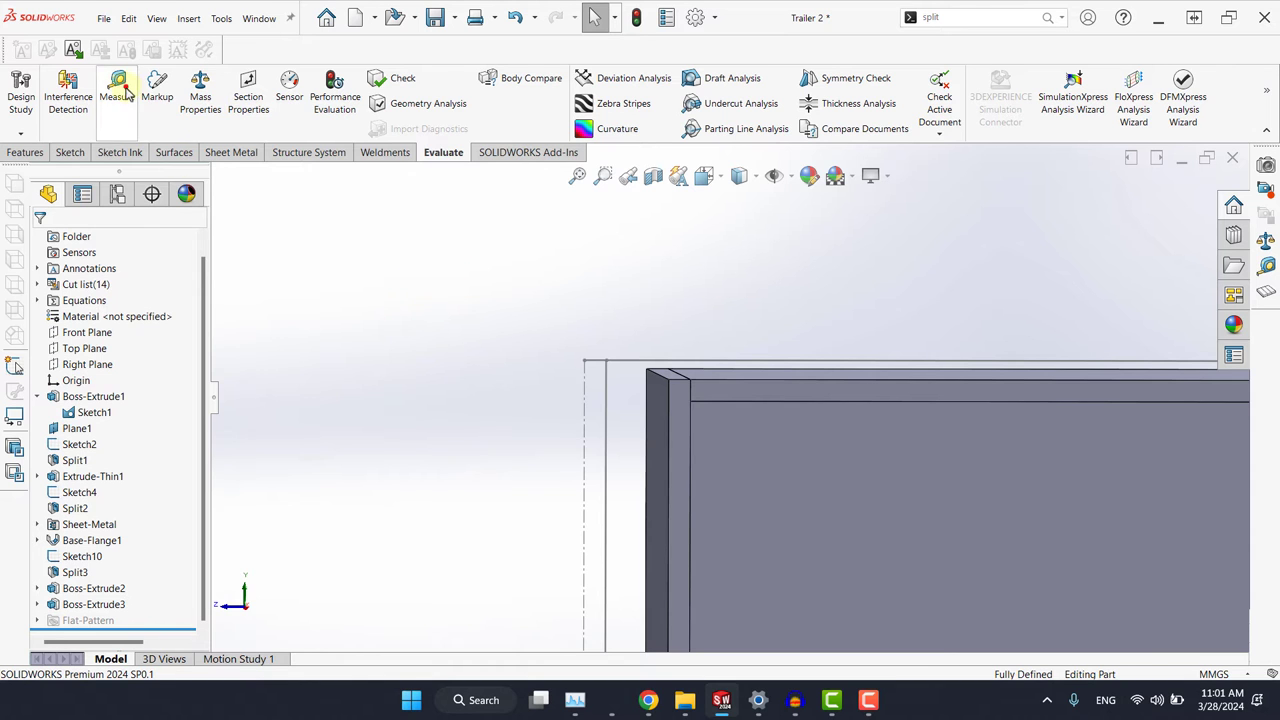
pyautogui.click(120, 84)
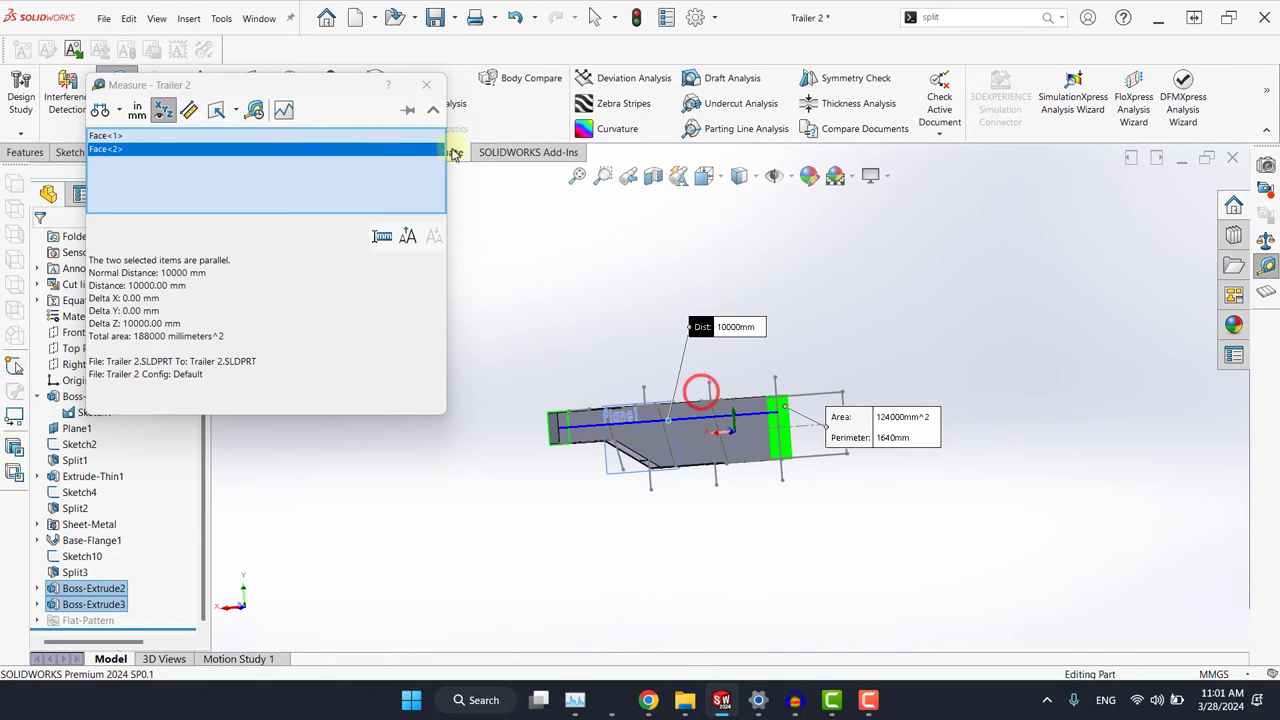
pyautogui.click(426, 84)
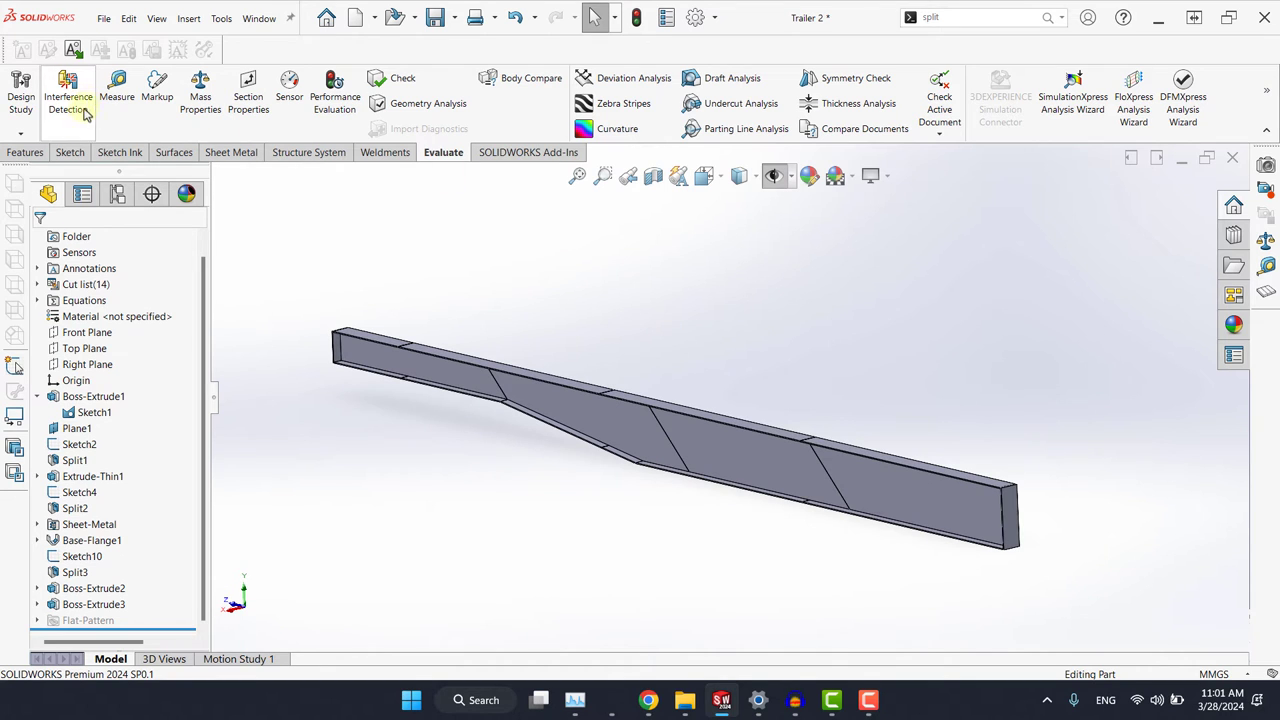
# Rerun the interference check and reveal the first 0.02 mm³ Split1 overlap
pyautogui.click(62, 90)
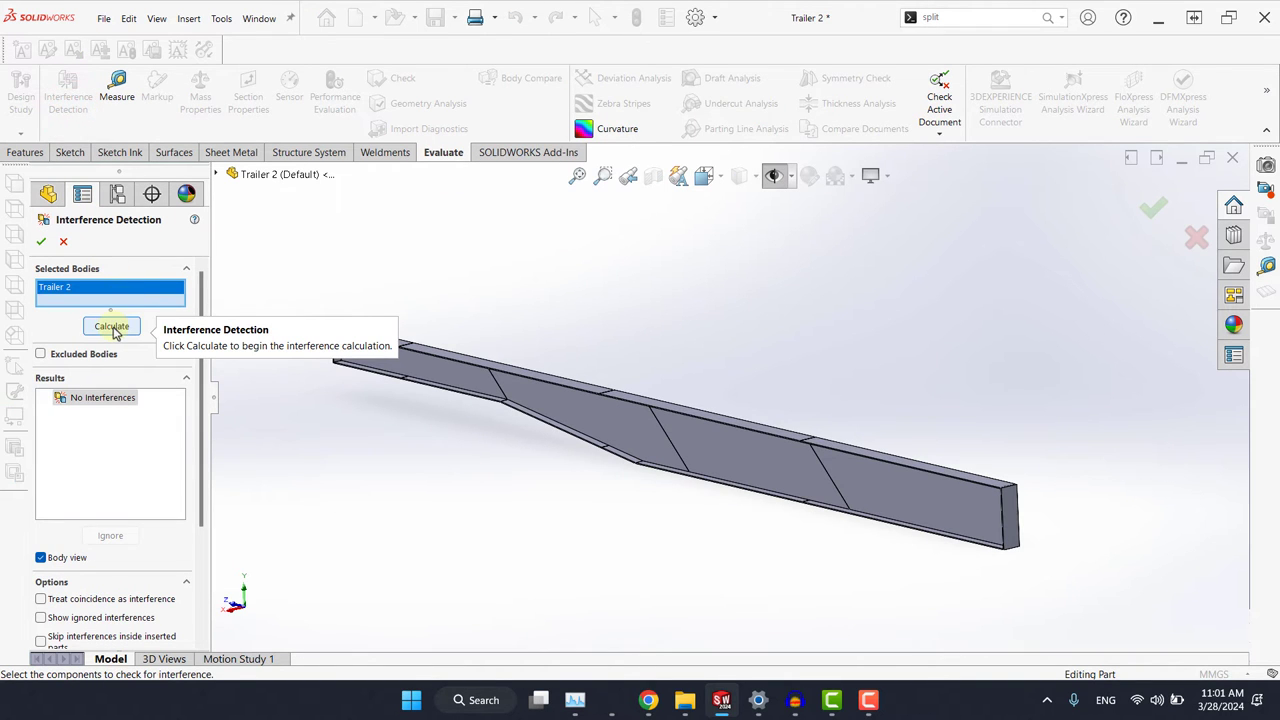
pyautogui.click(112, 326)
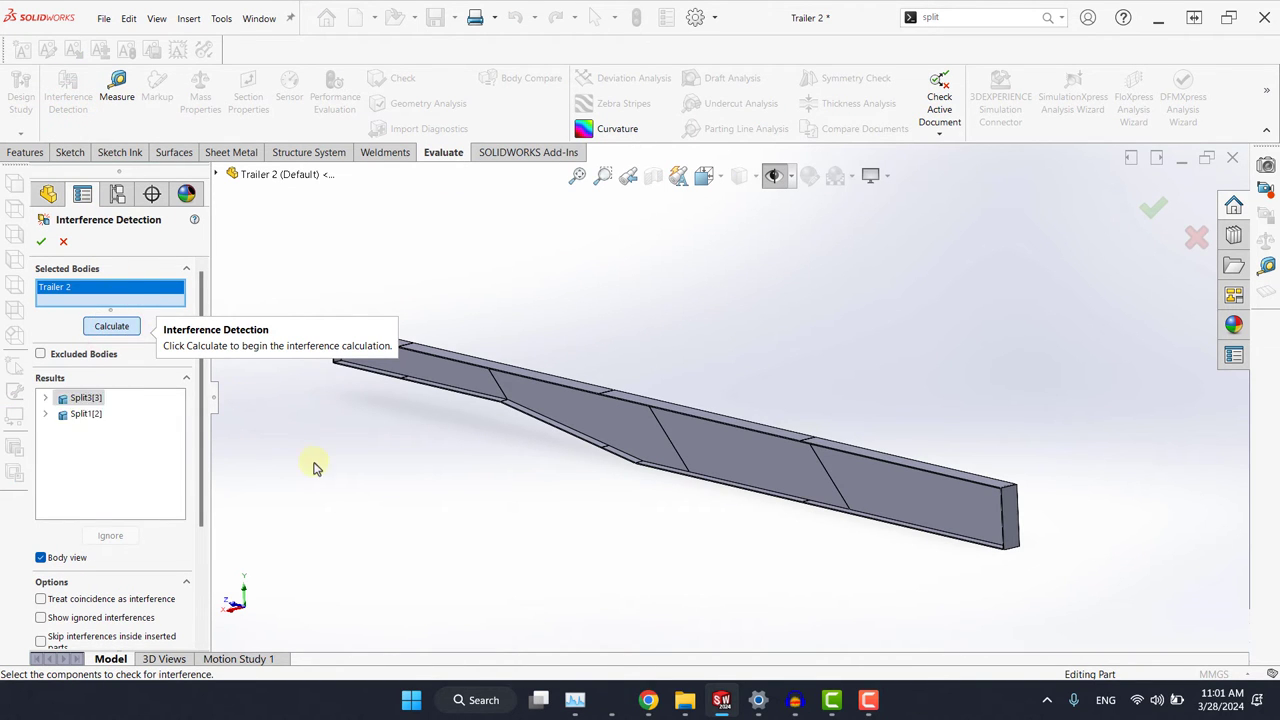
pyautogui.click(112, 324)
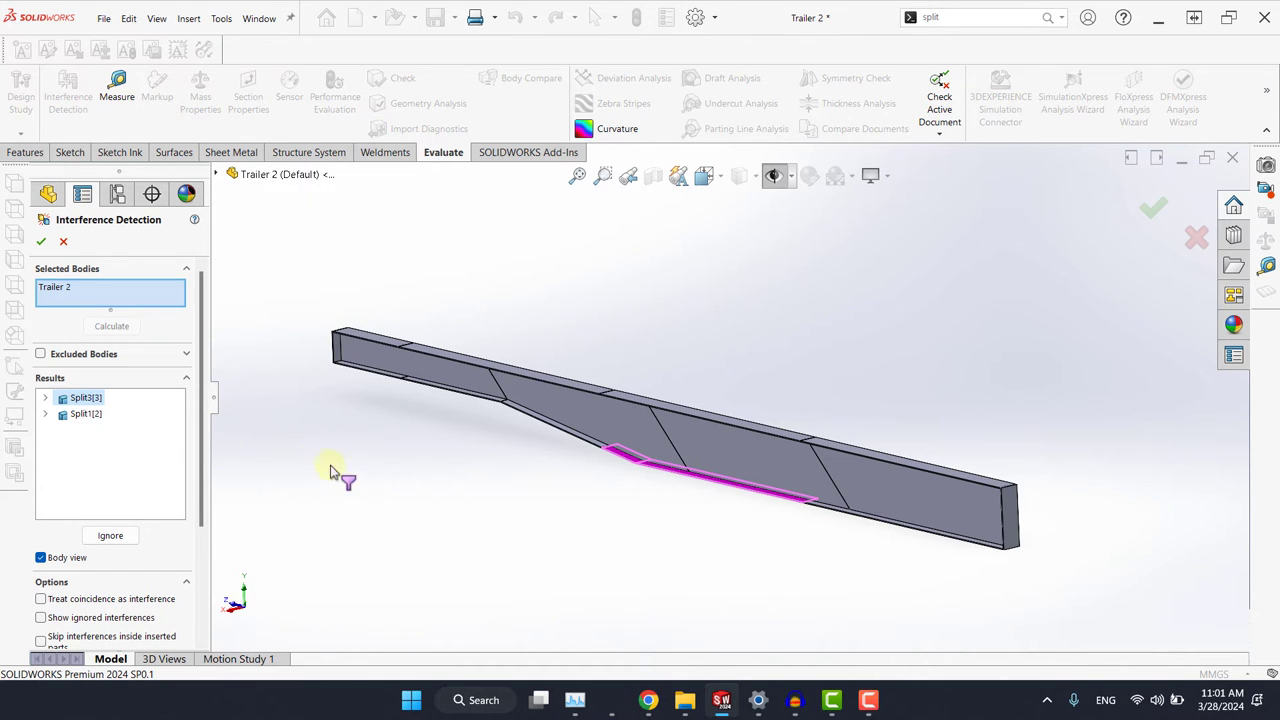
pyautogui.click(44, 396)
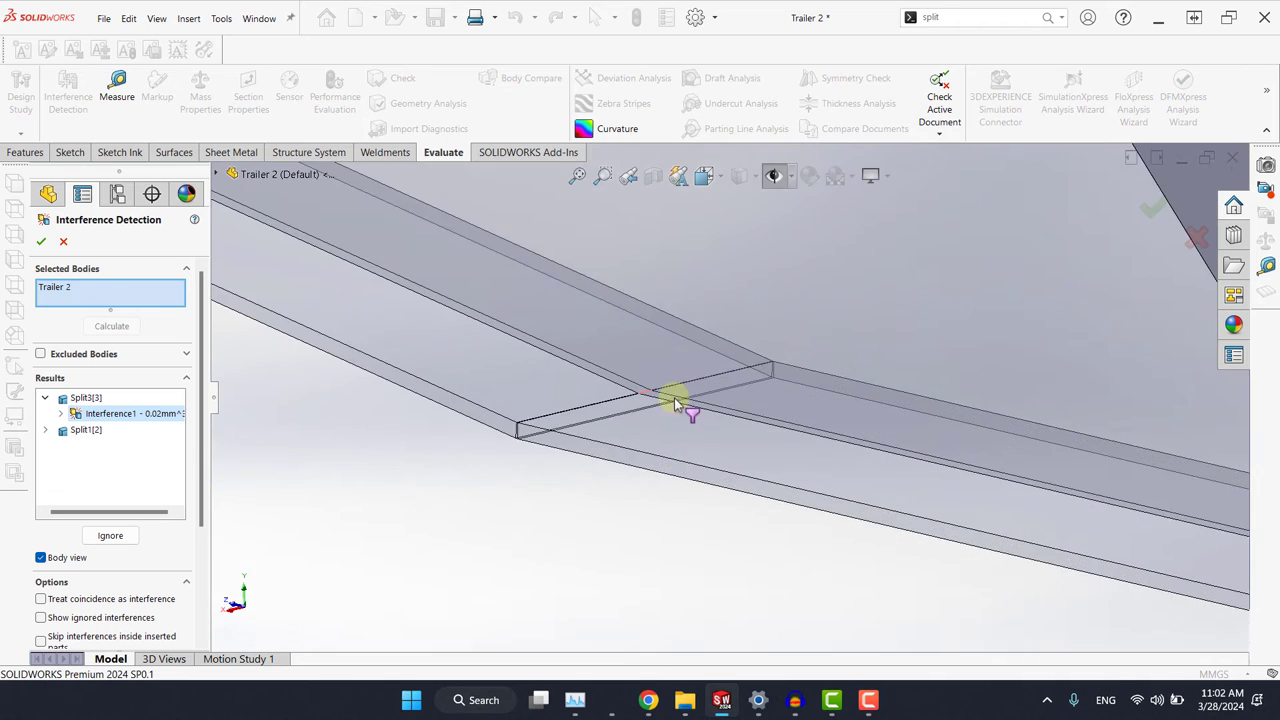
# Inspect the second split-body overlap in the model, then close the check
pyautogui.click(88, 430)
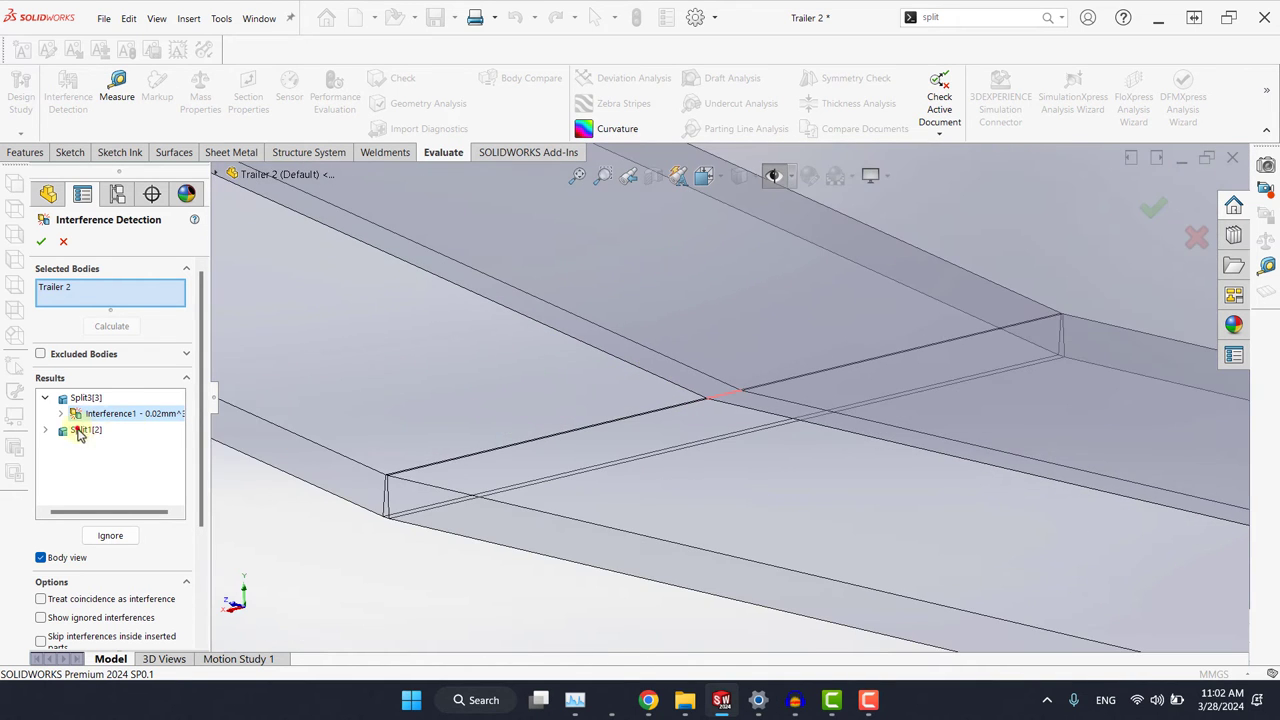
pyautogui.click(44, 430)
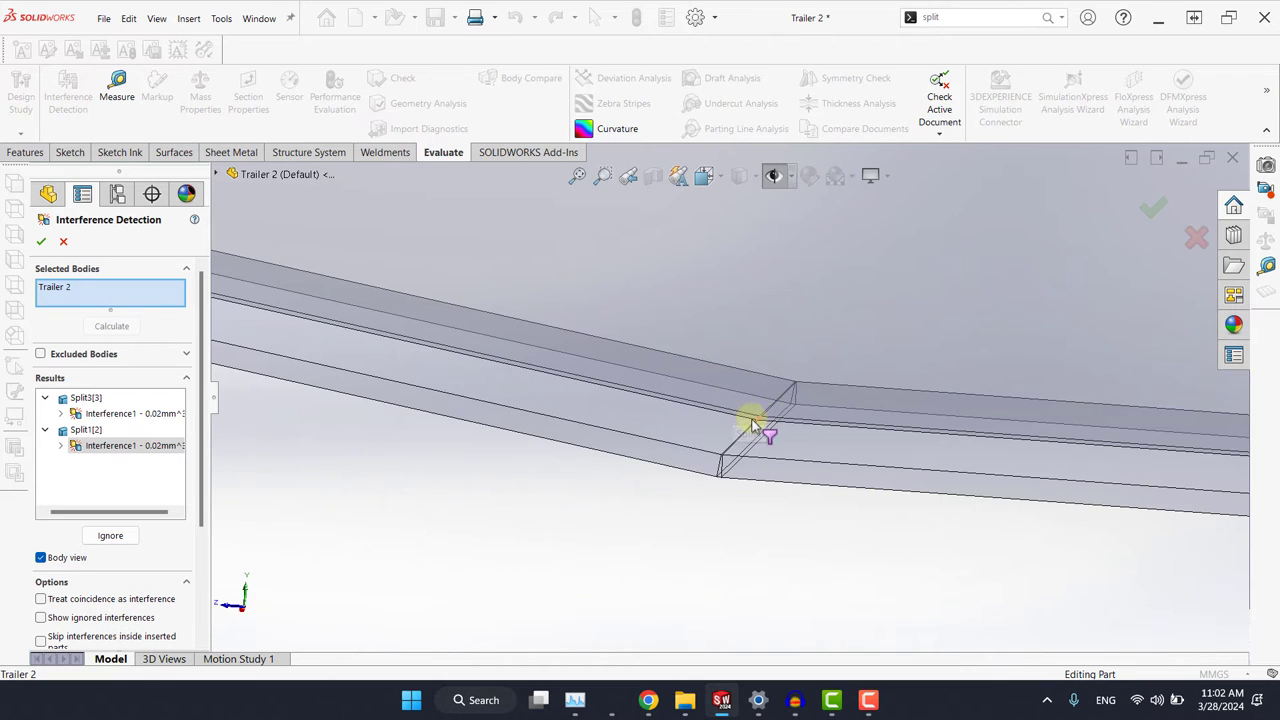
pyautogui.moveTo(752, 412)
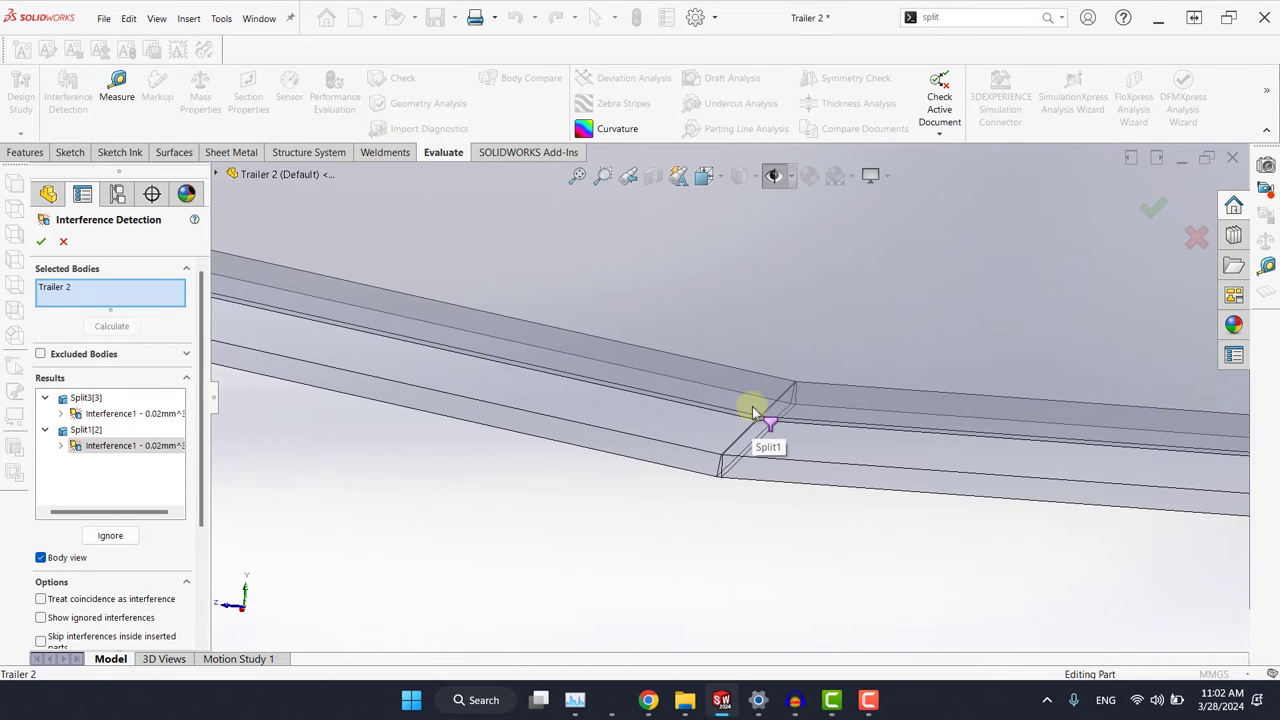
pyautogui.moveTo(848, 428)
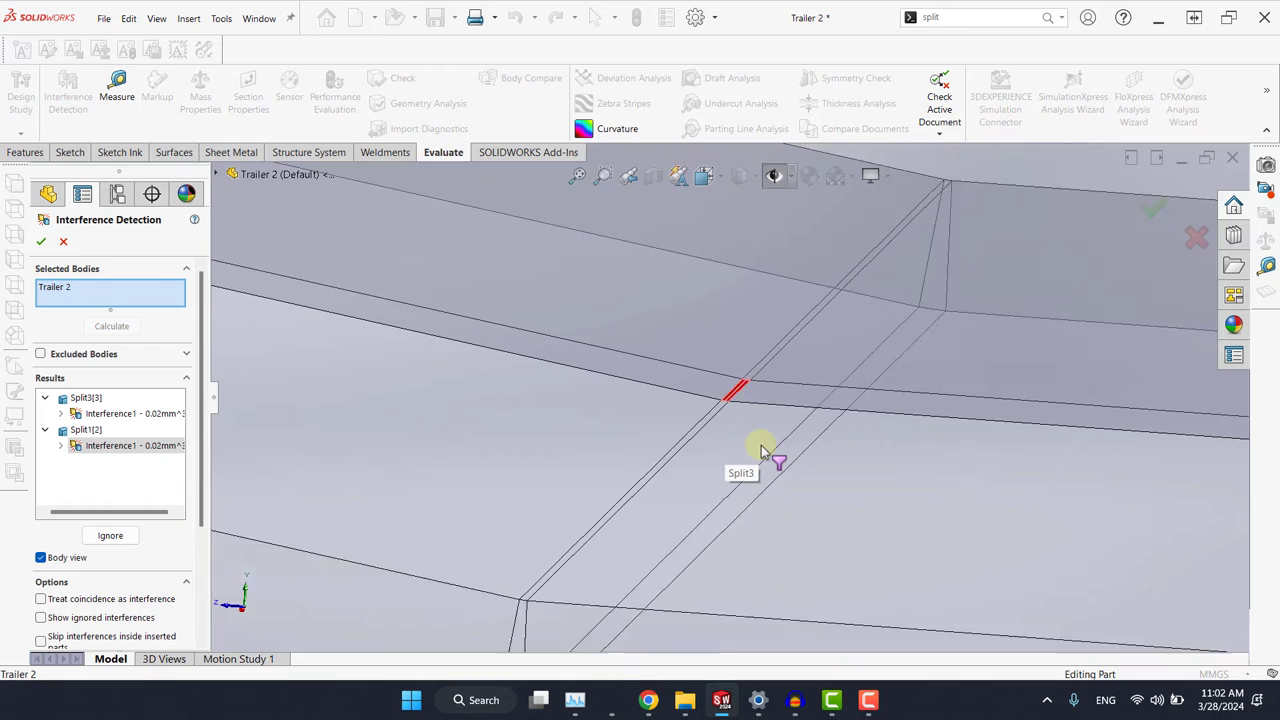
pyautogui.click(40, 242)
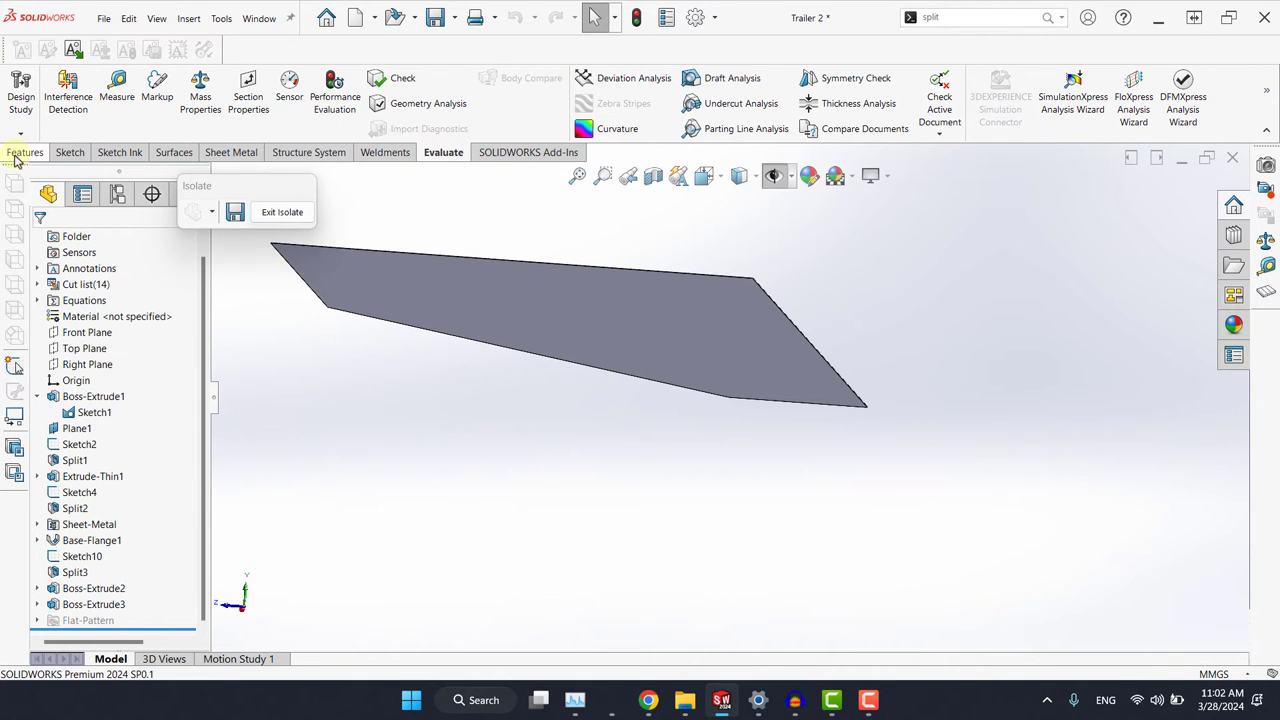
# Add a 5 mm fillet on the beam's bend edge and exit Isolate to show the full model
pyautogui.click(24, 152)
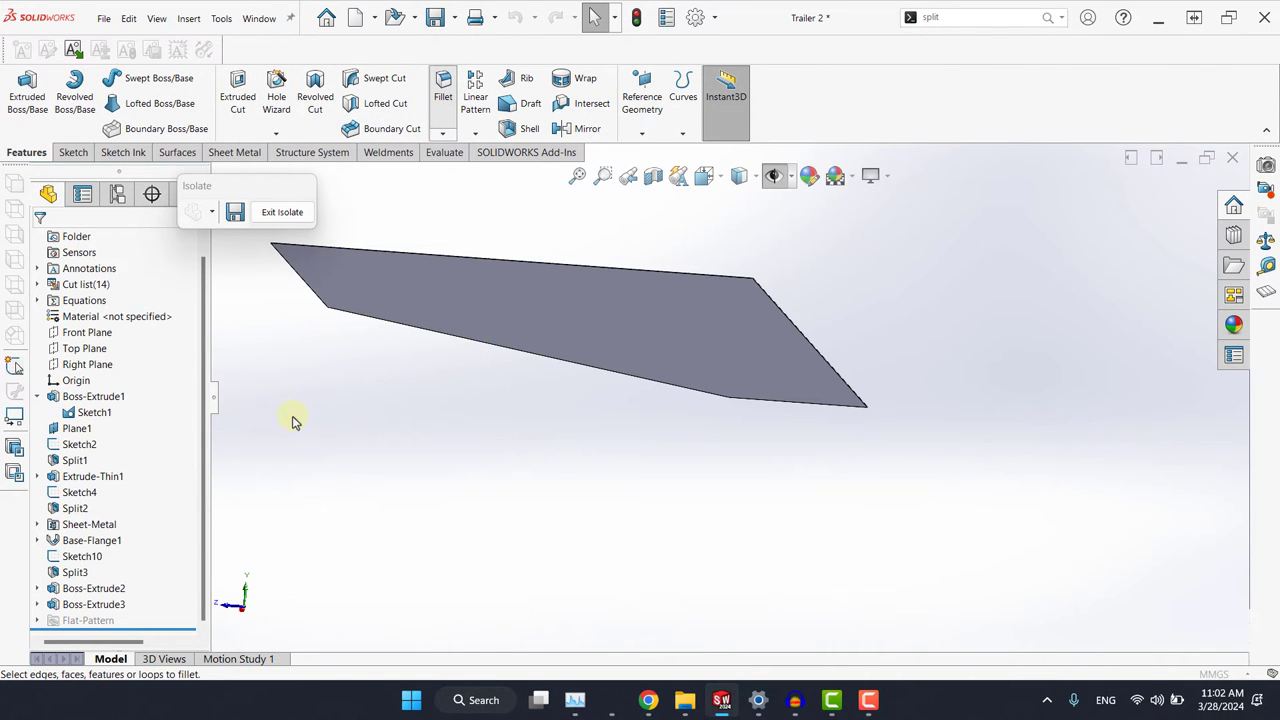
pyautogui.click(430, 78)
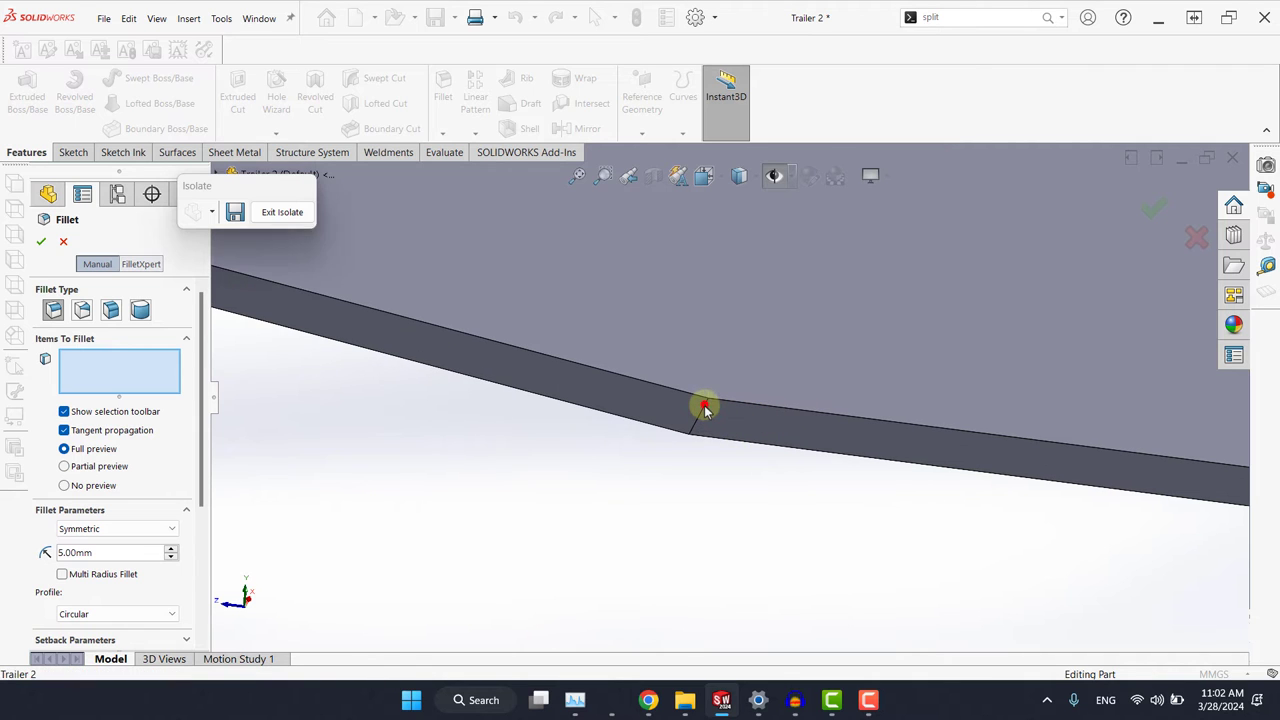
pyautogui.click(704, 408)
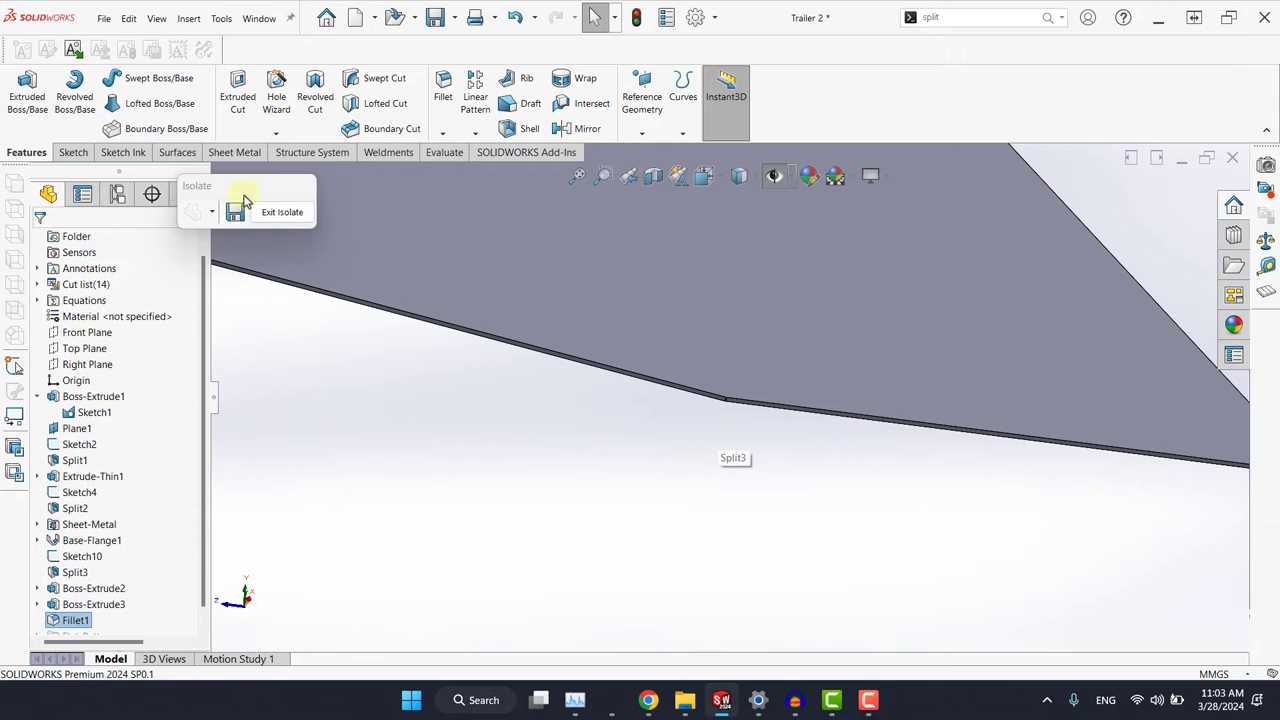
pyautogui.click(282, 212)
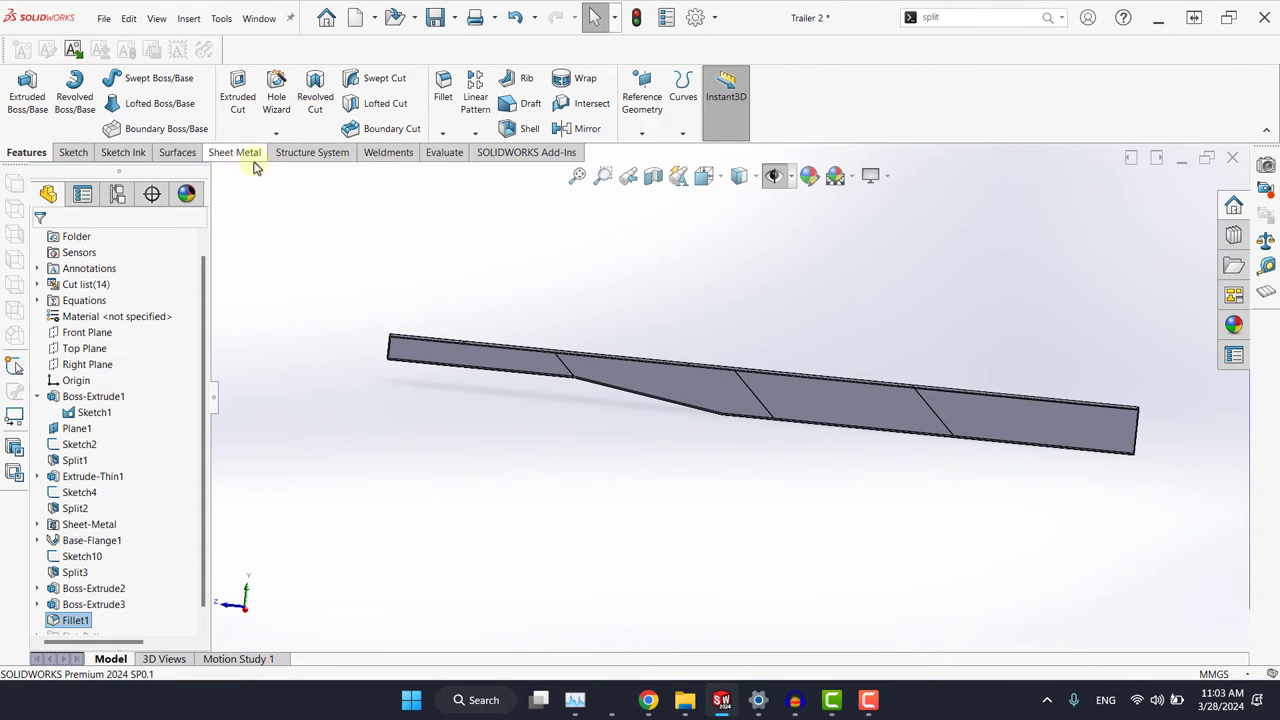
# Recalculate interferences to confirm 'No Interferences' and close the check
pyautogui.click(444, 152)
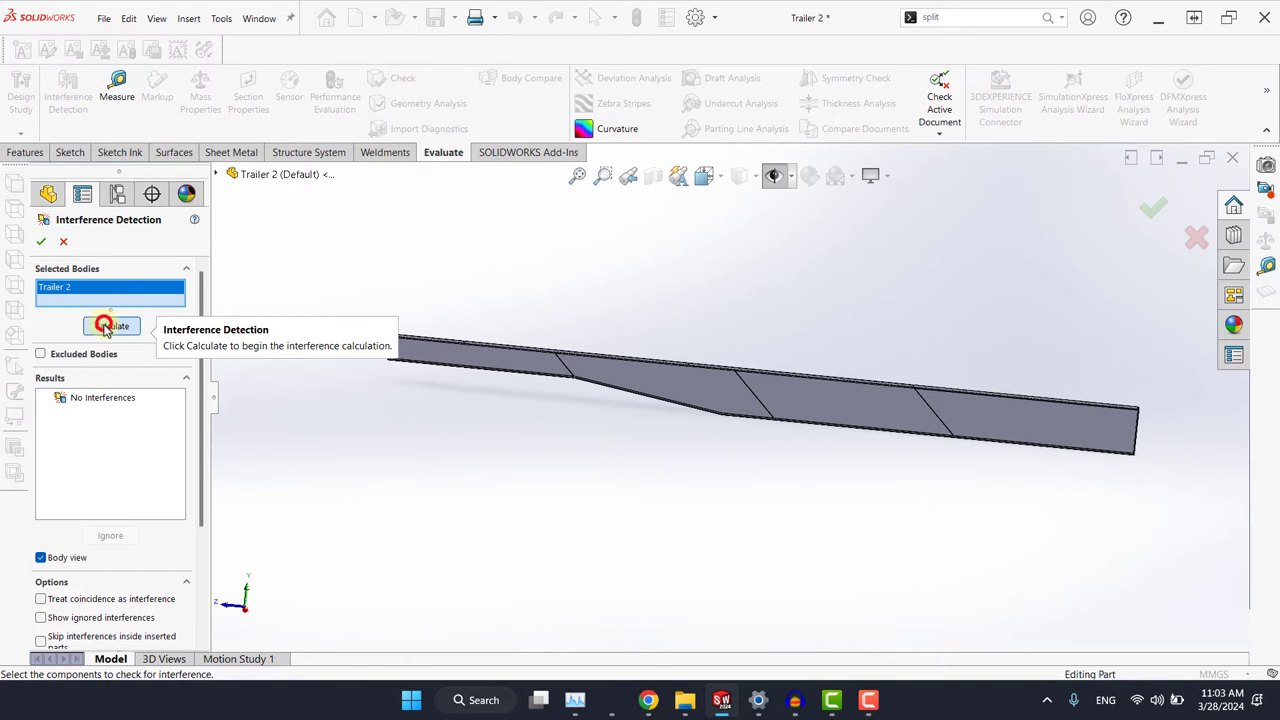
pyautogui.click(108, 326)
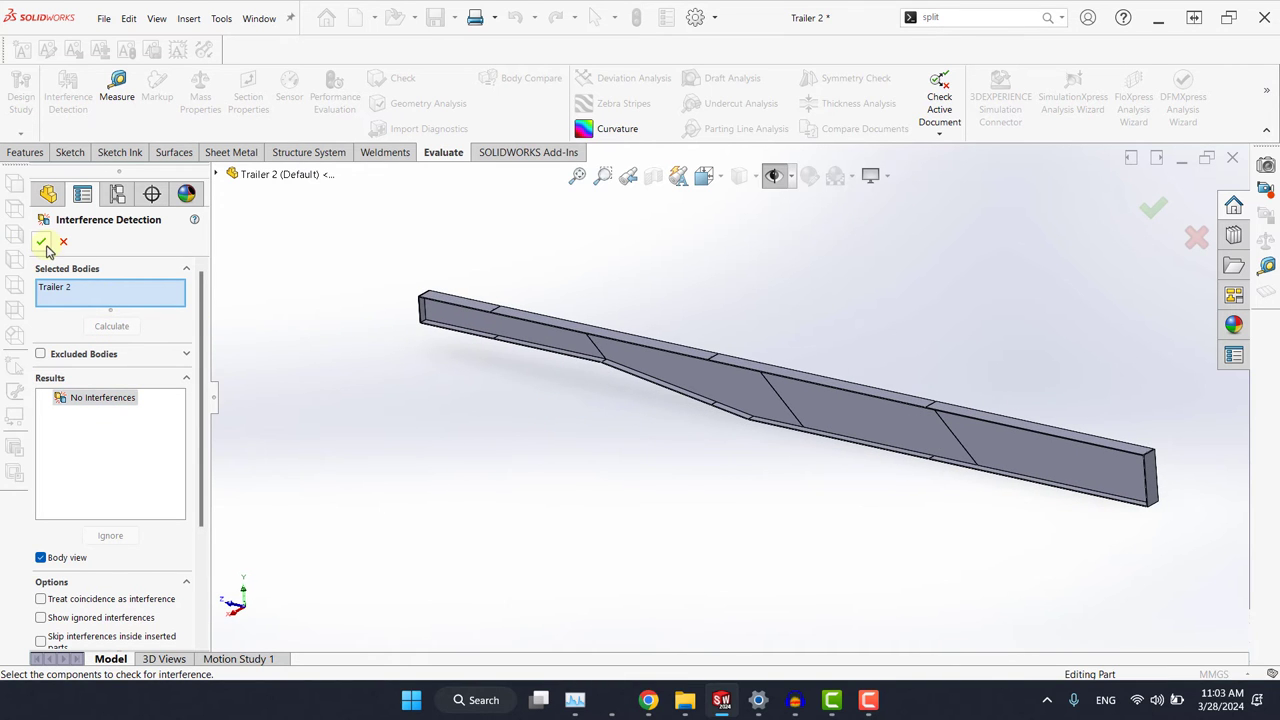
pyautogui.click(42, 242)
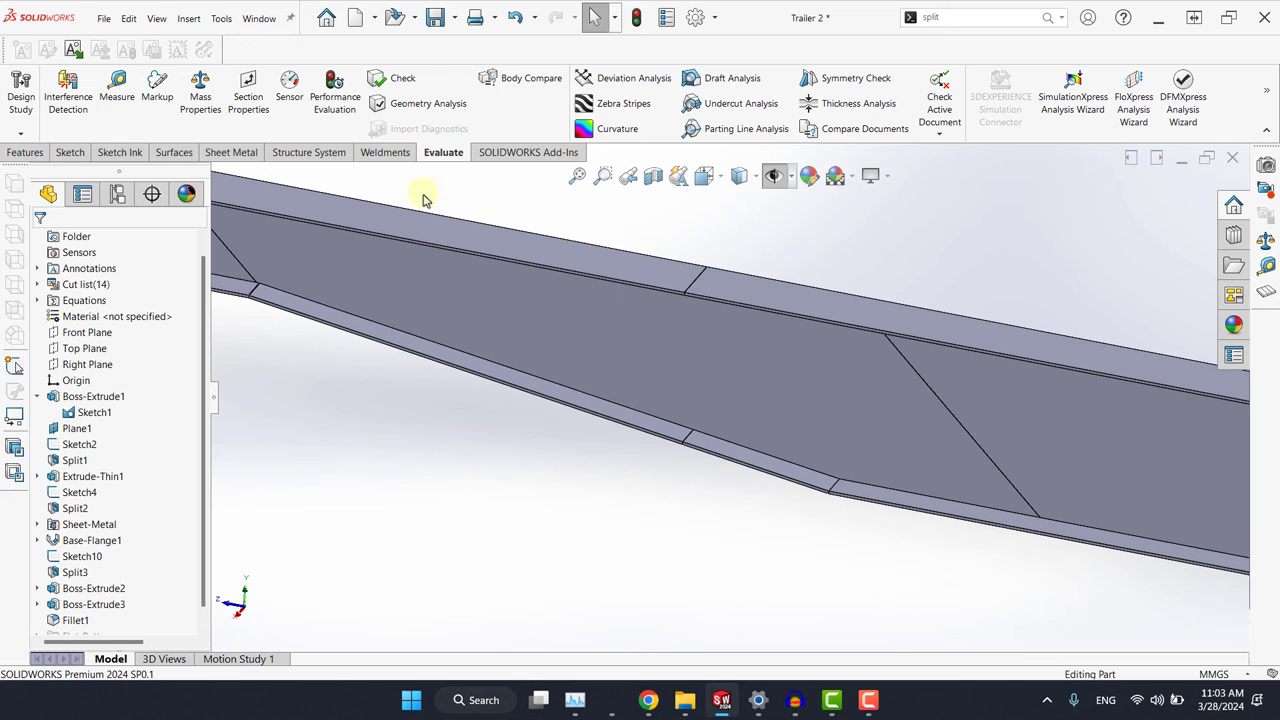
pyautogui.click(64, 88)
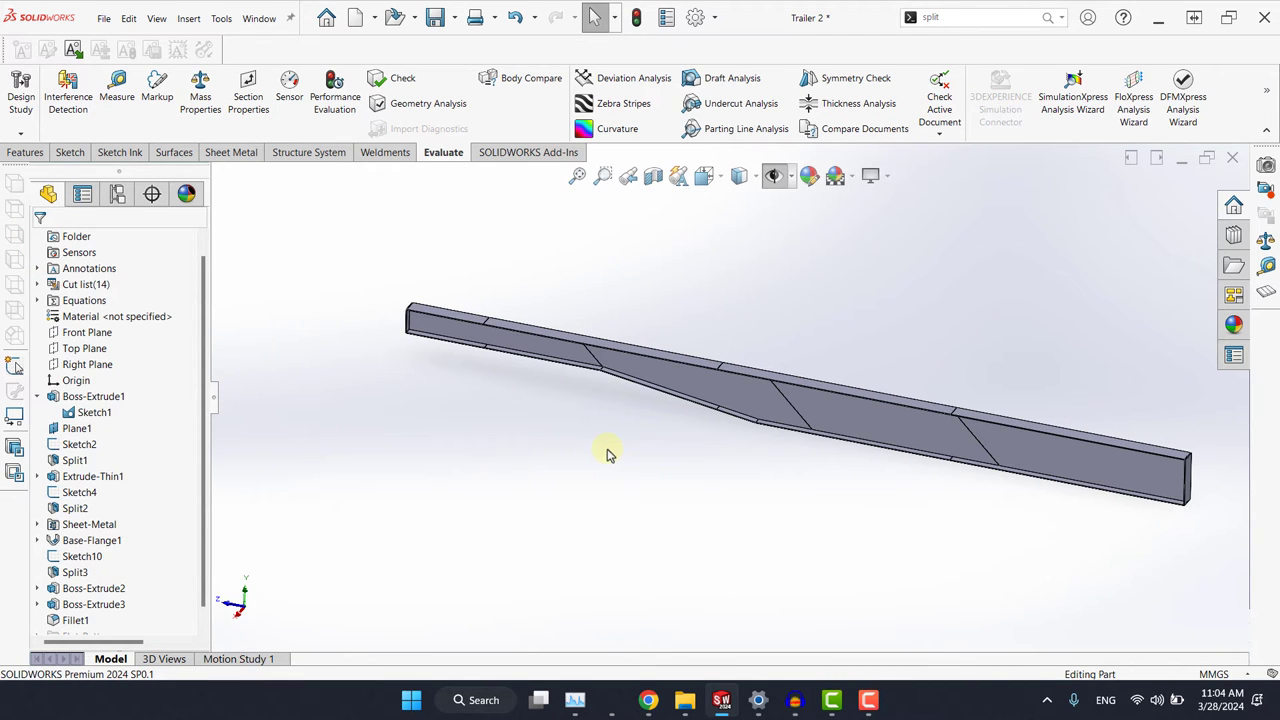
pyautogui.moveTo(586, 448)
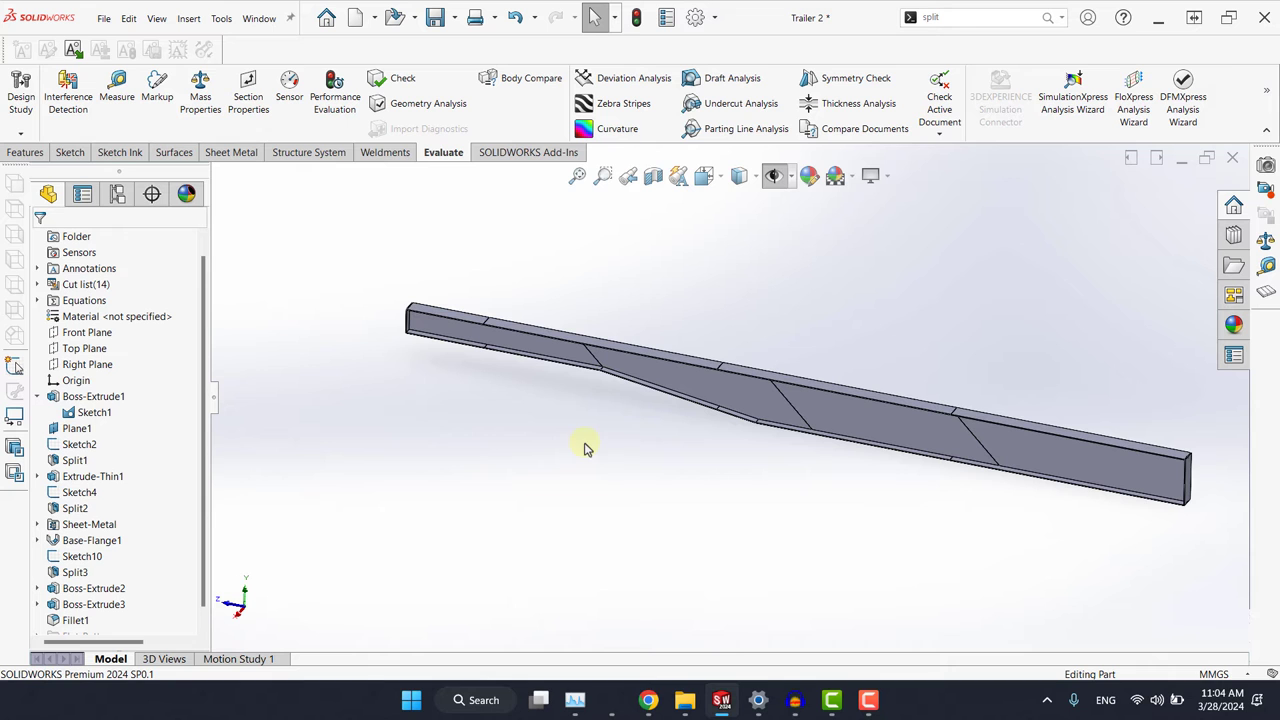
# Select the Right Plane and start a body mirror of the beam across it
pyautogui.click(84, 348)
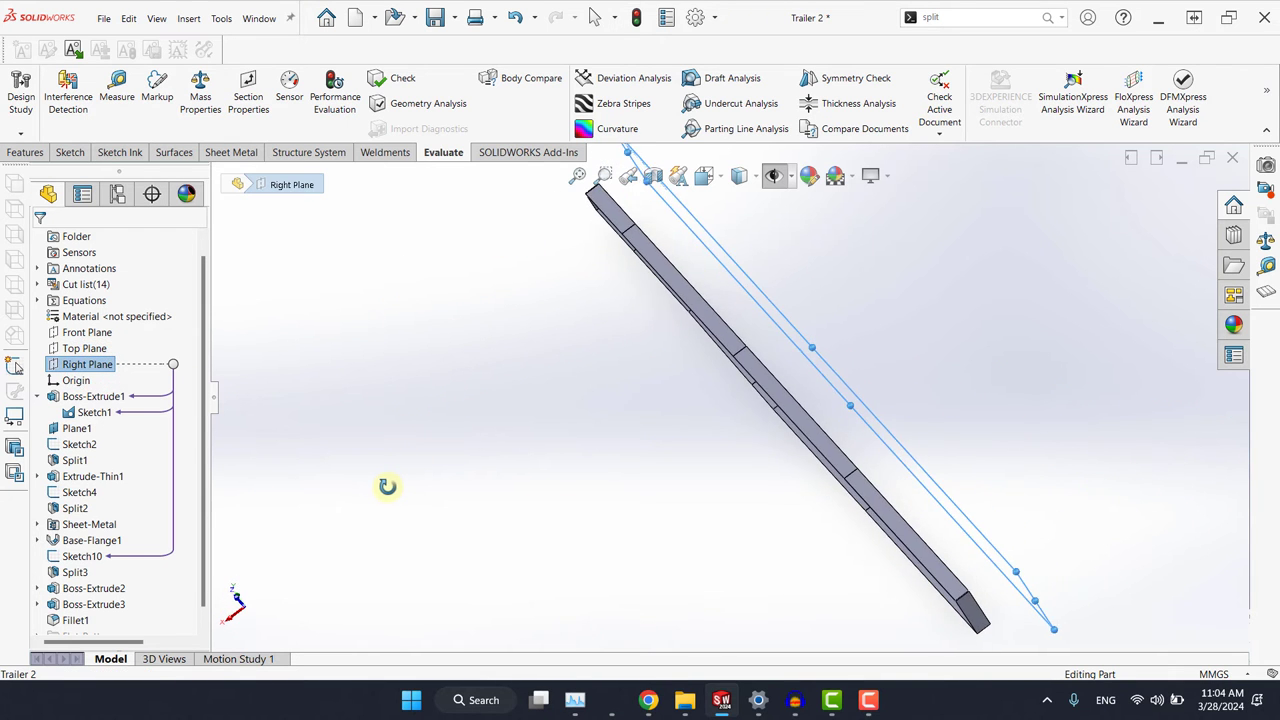
pyautogui.moveTo(388, 488); pyautogui.dragTo(412, 460)
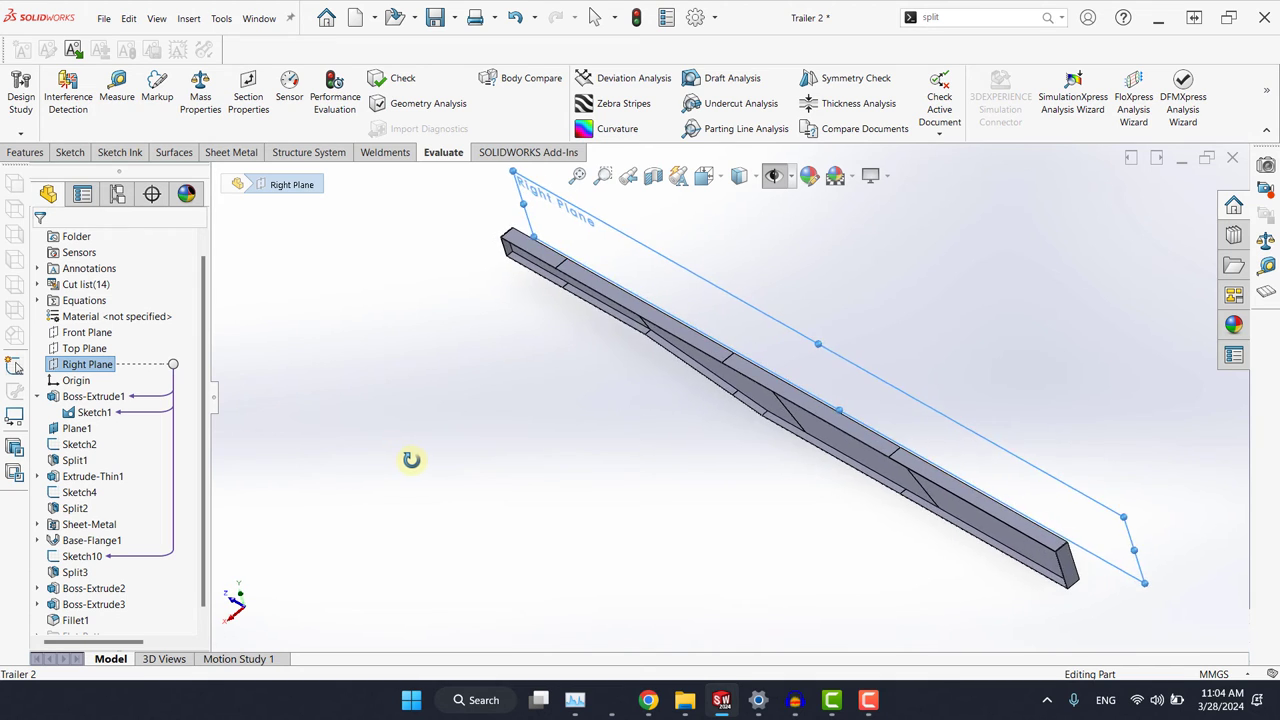
pyautogui.moveTo(412, 460); pyautogui.dragTo(730, 390)
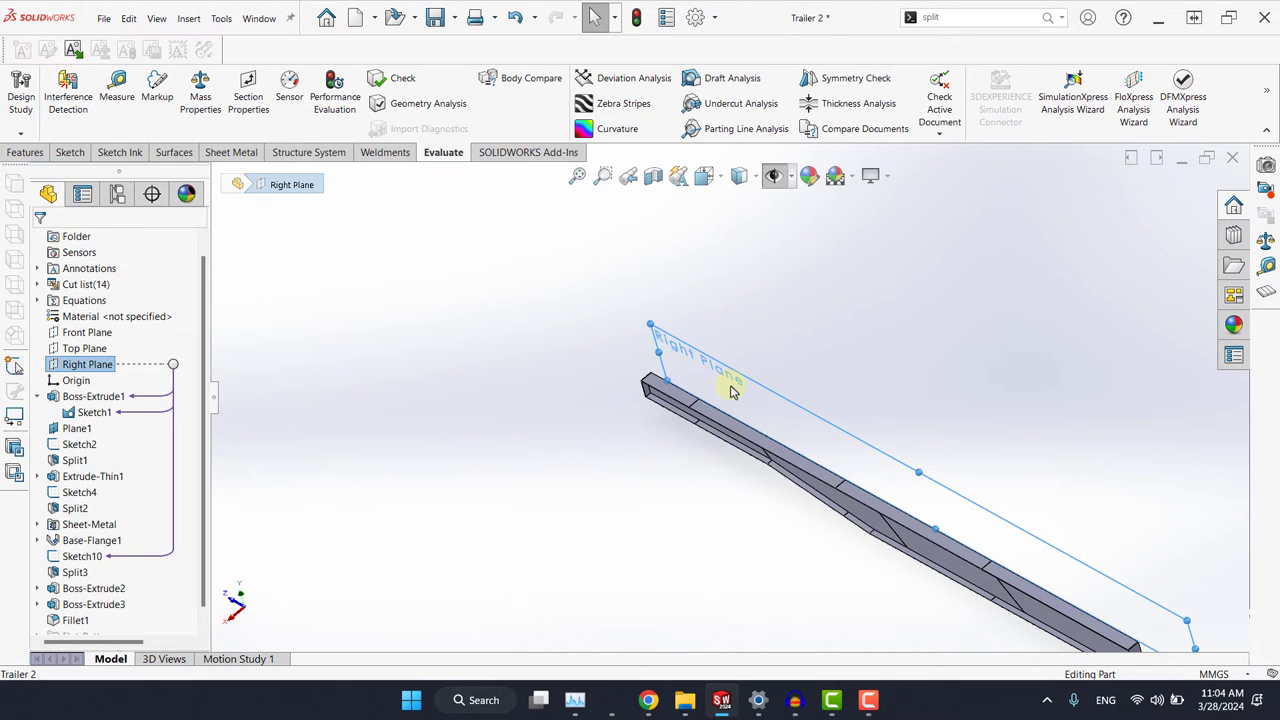
pyautogui.moveTo(764, 482)
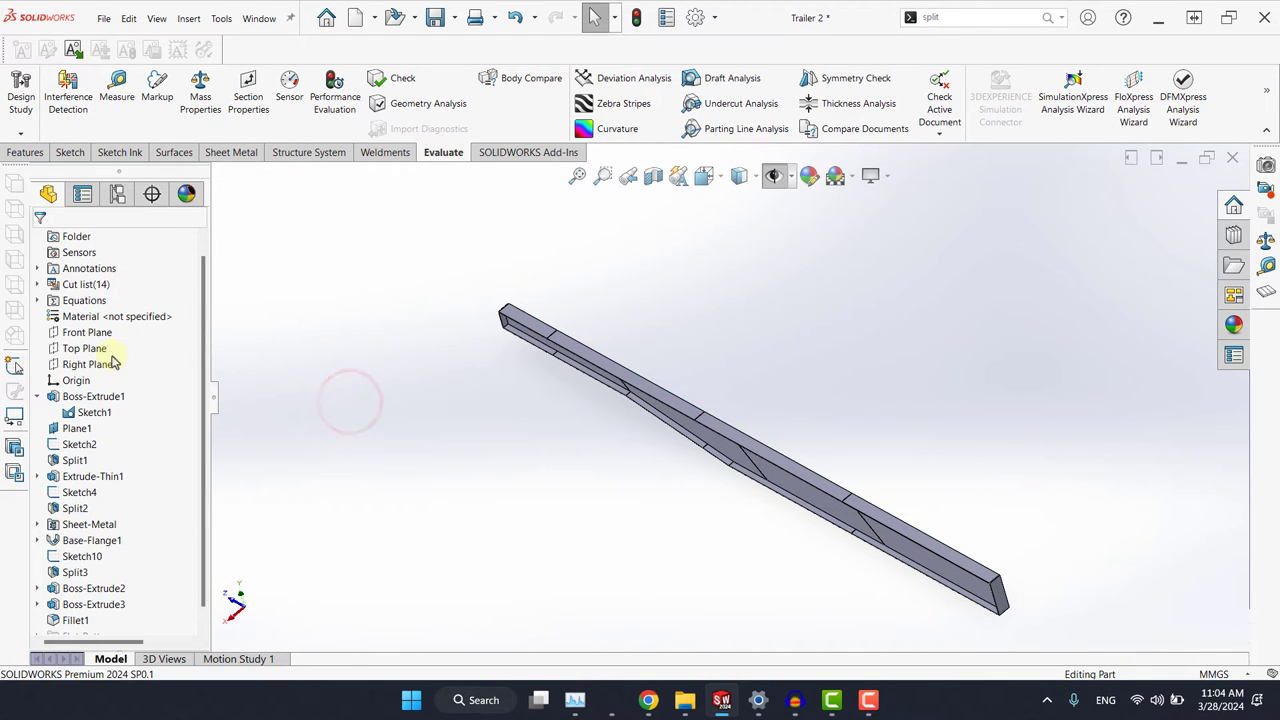
pyautogui.click(28, 152)
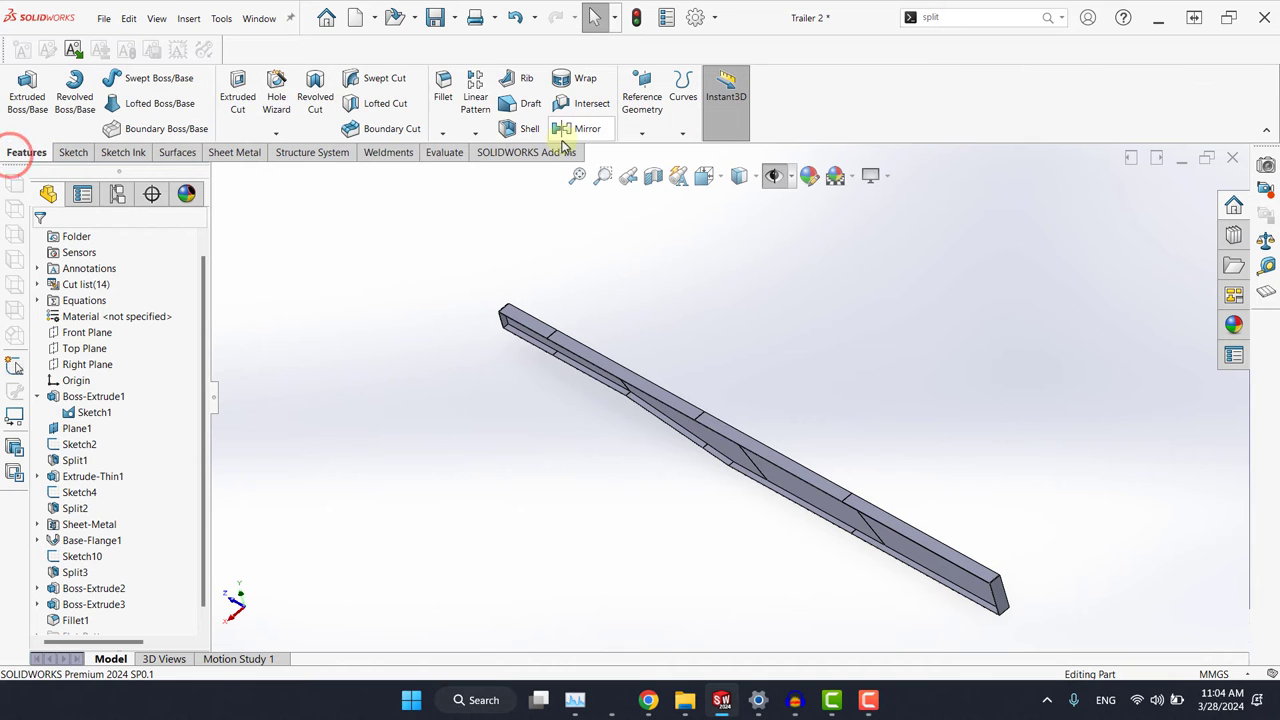
pyautogui.click(572, 128)
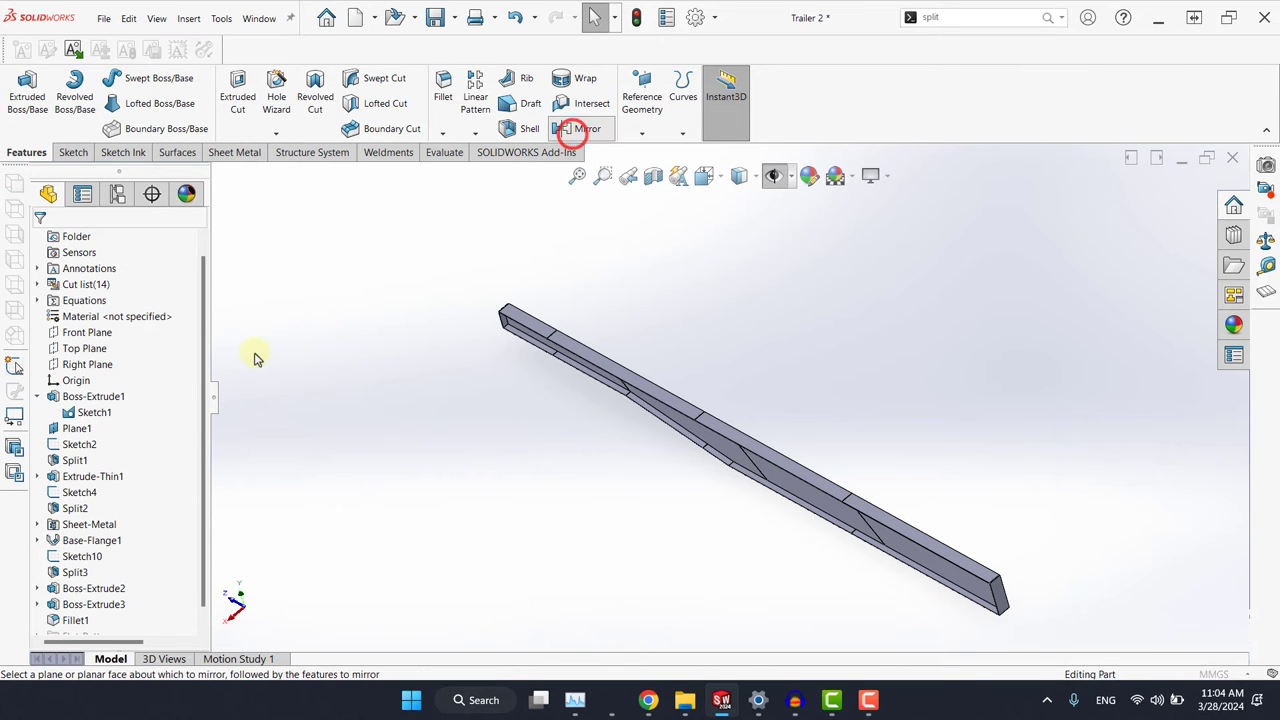
pyautogui.click(564, 128)
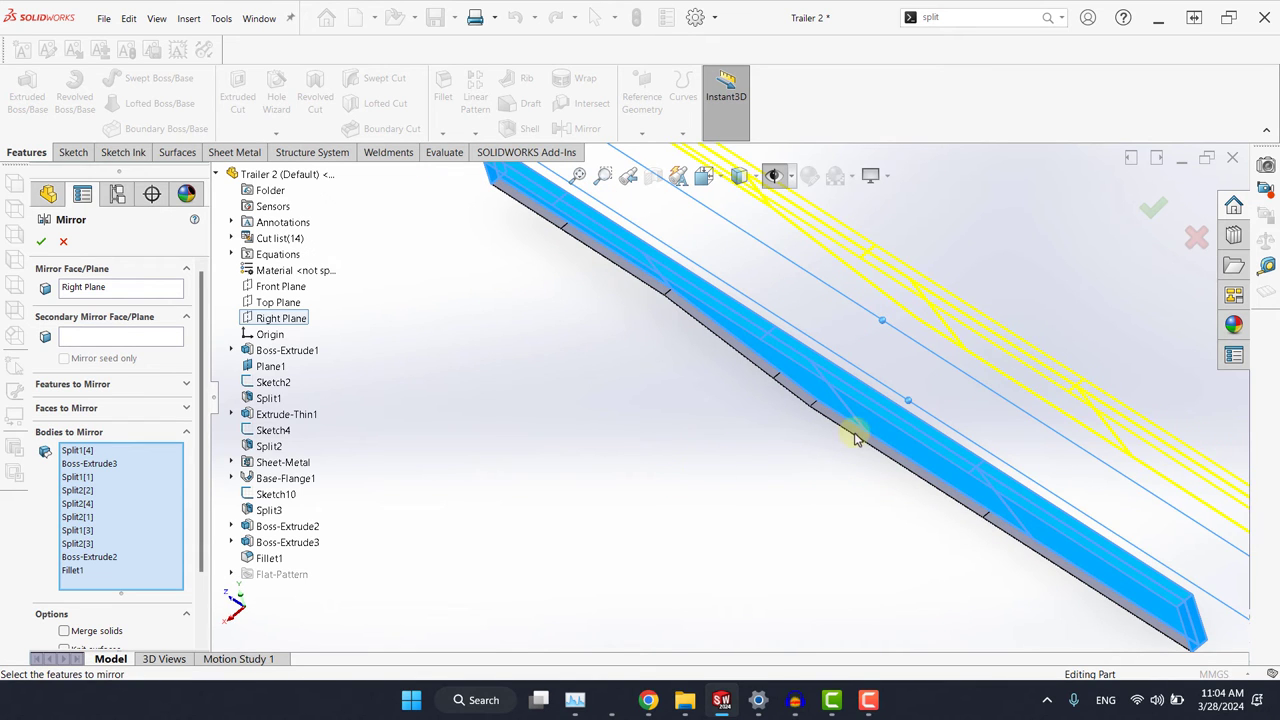
pyautogui.moveTo(814, 448)
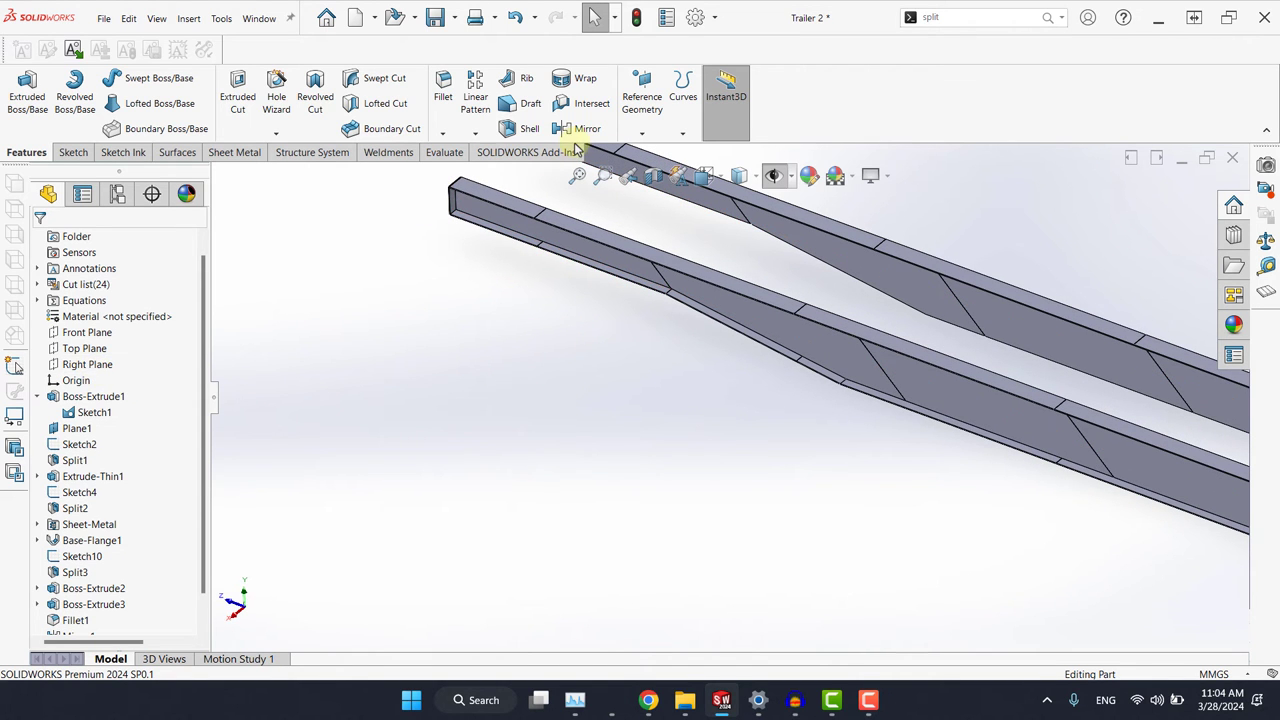
# Mirror Split3[1] and Split3[2] across the Right Plane to complete the second beam
pyautogui.click(584, 128)
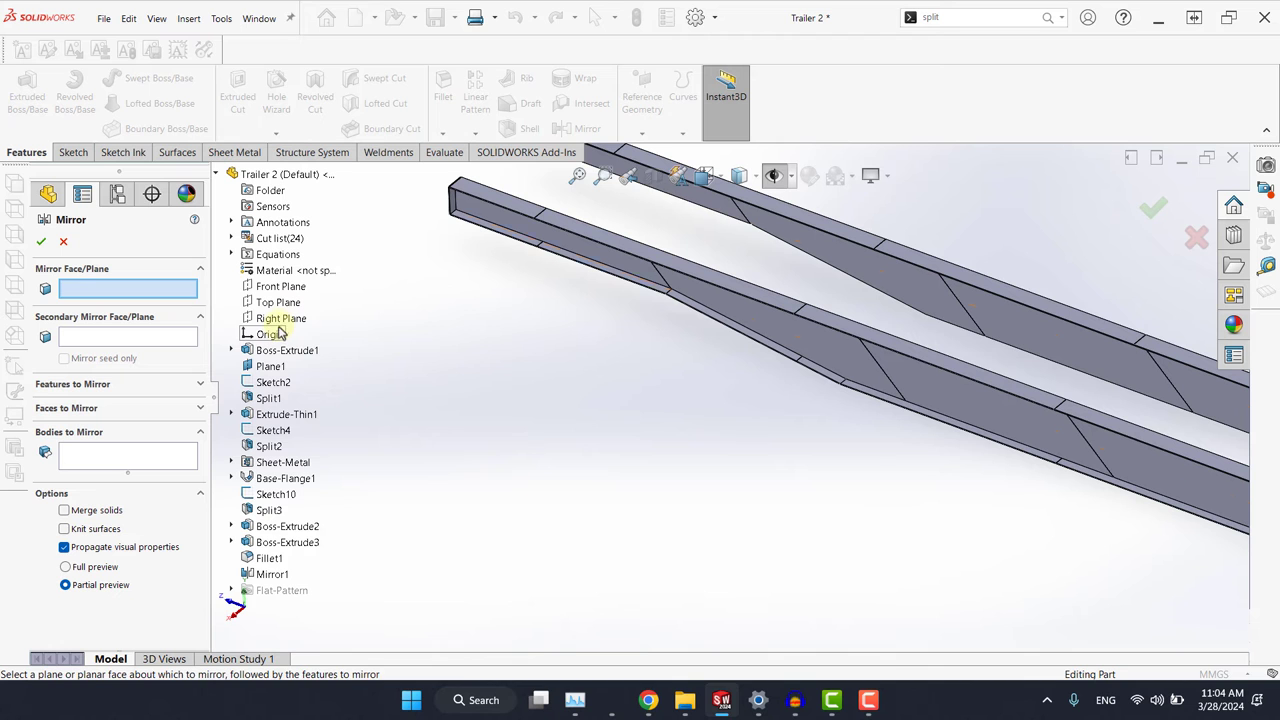
pyautogui.click(280, 318)
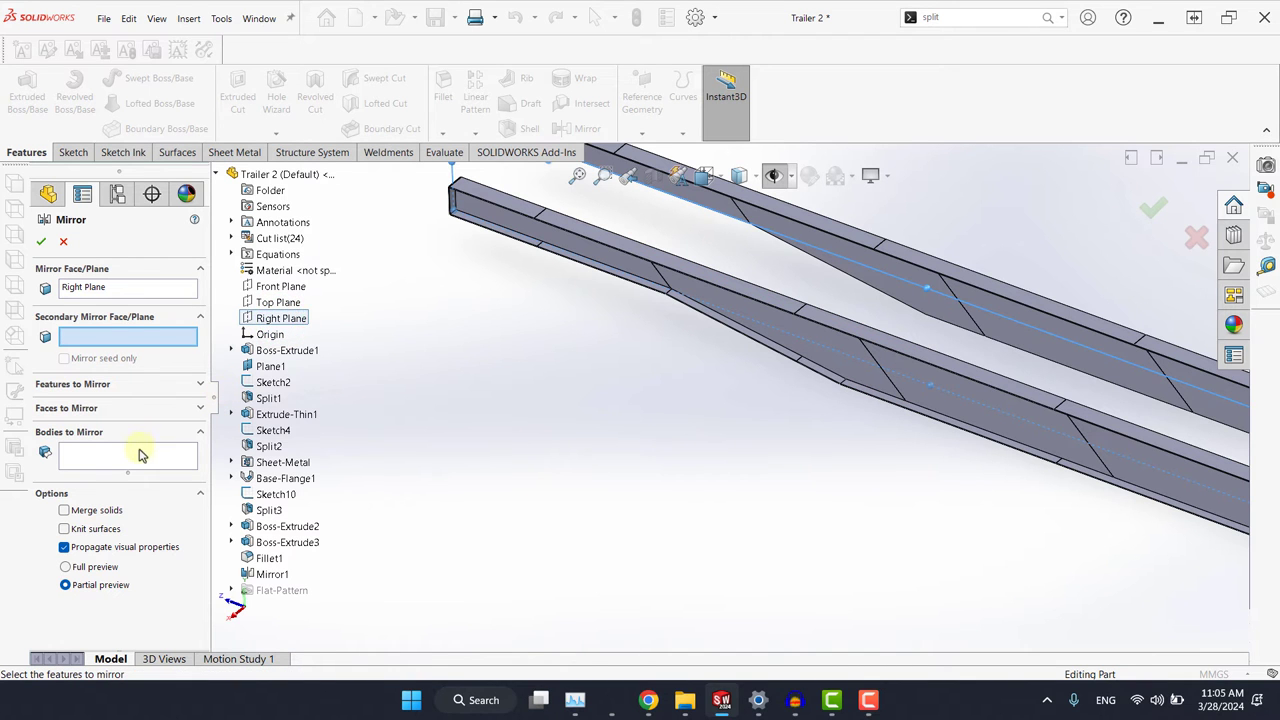
pyautogui.click(632, 290)
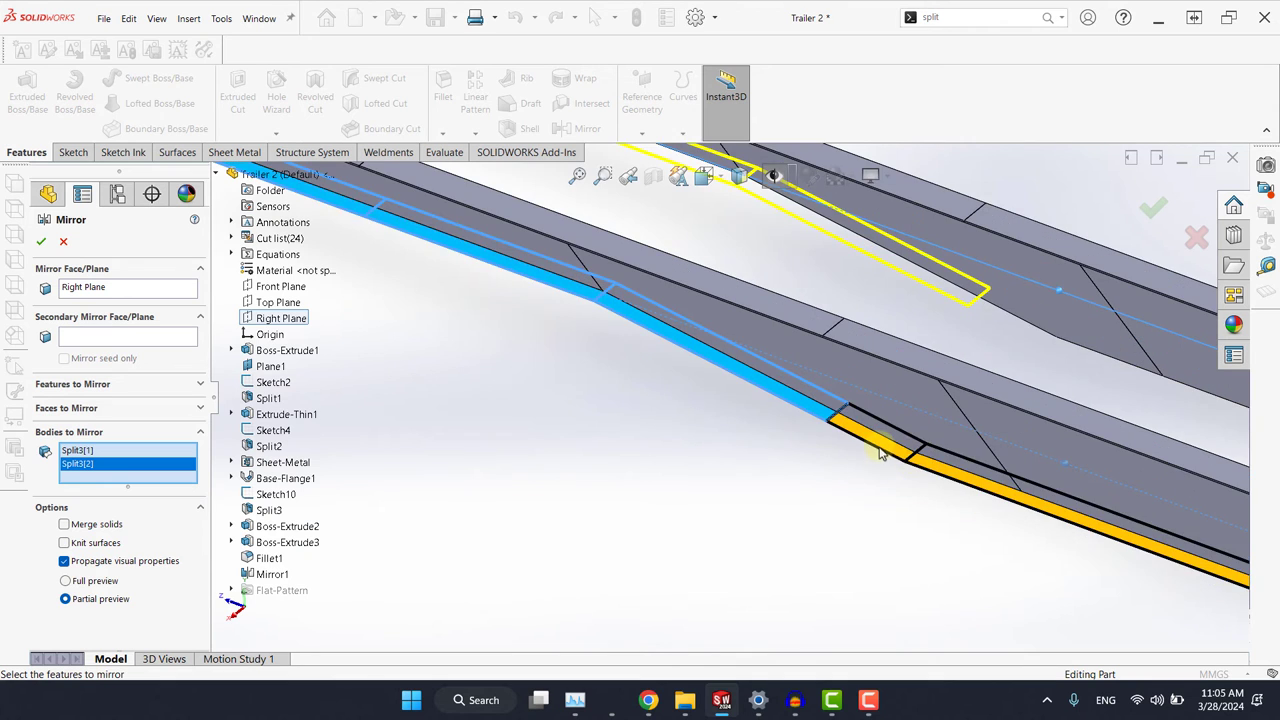
pyautogui.click(950, 472)
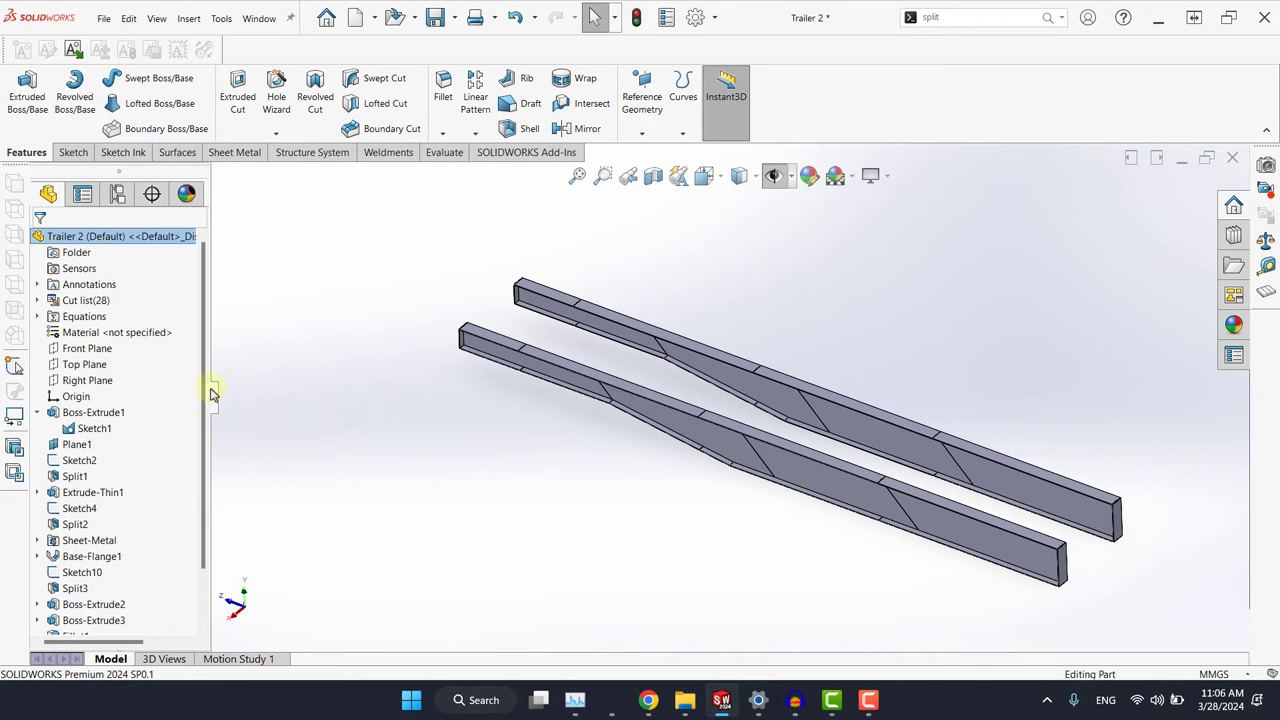
pyautogui.click(36, 300)
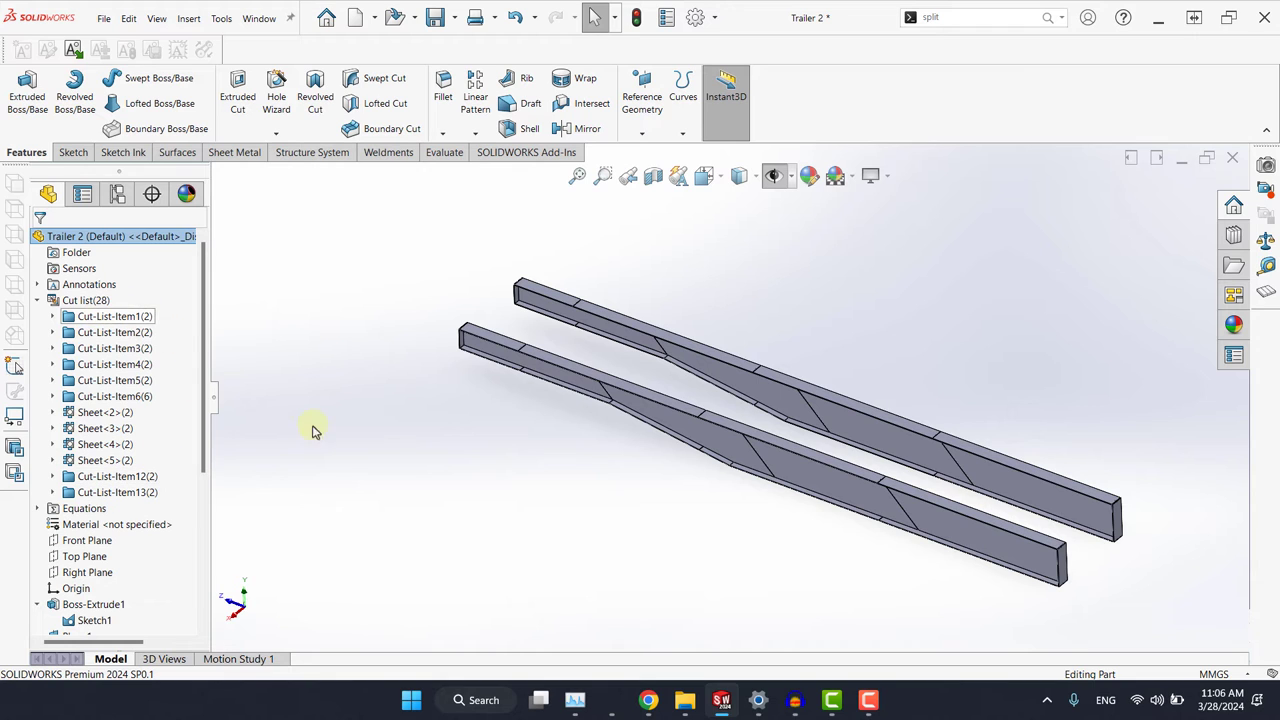
pyautogui.moveTo(364, 452)
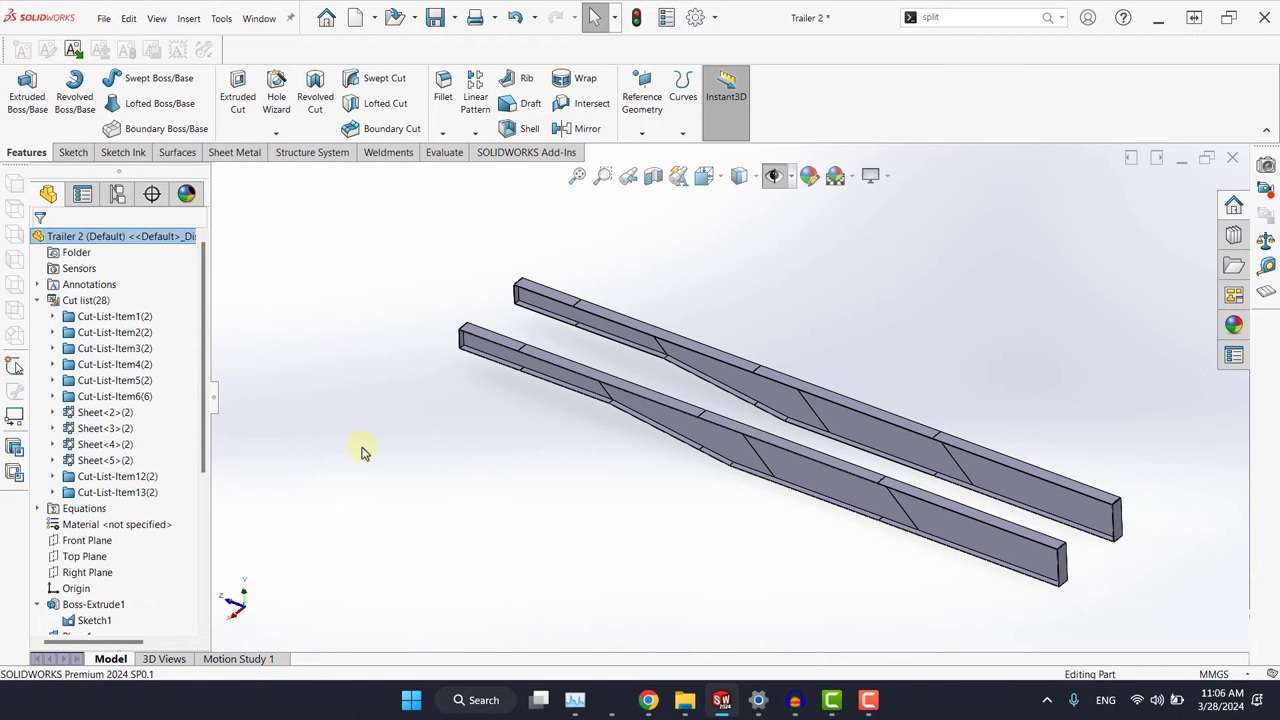
pyautogui.moveTo(264, 418)
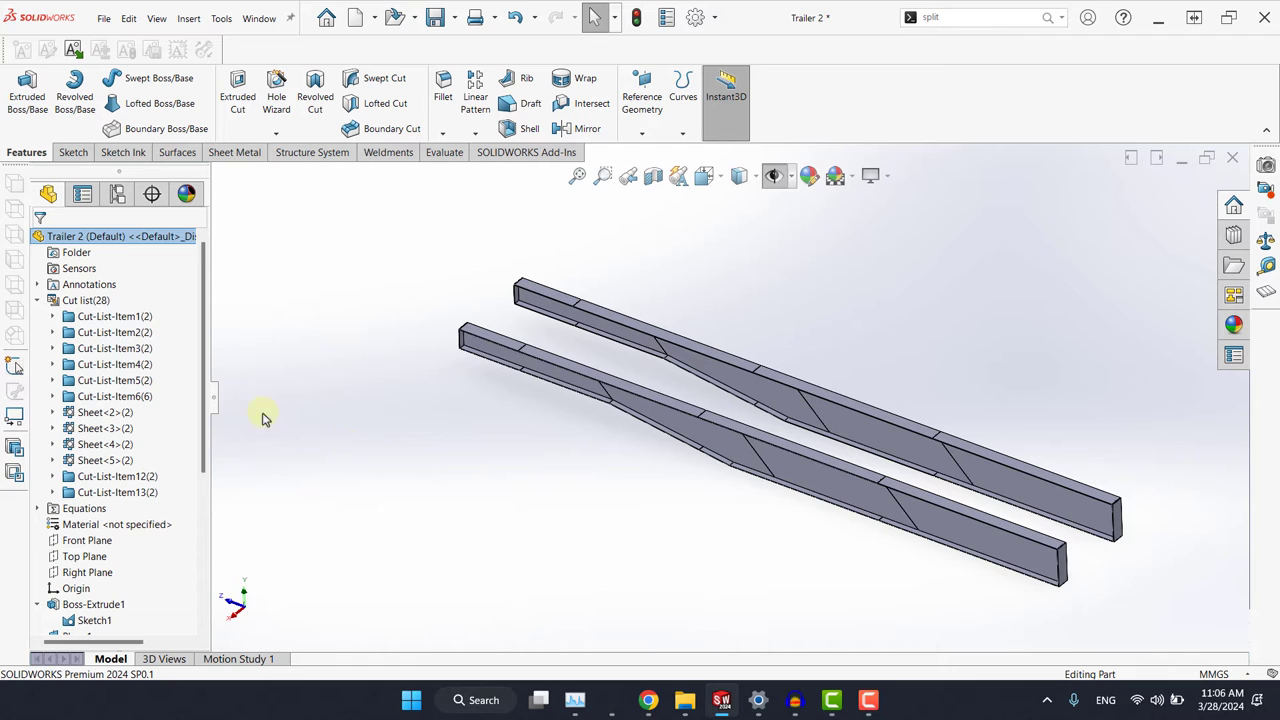
pyautogui.click(112, 316)
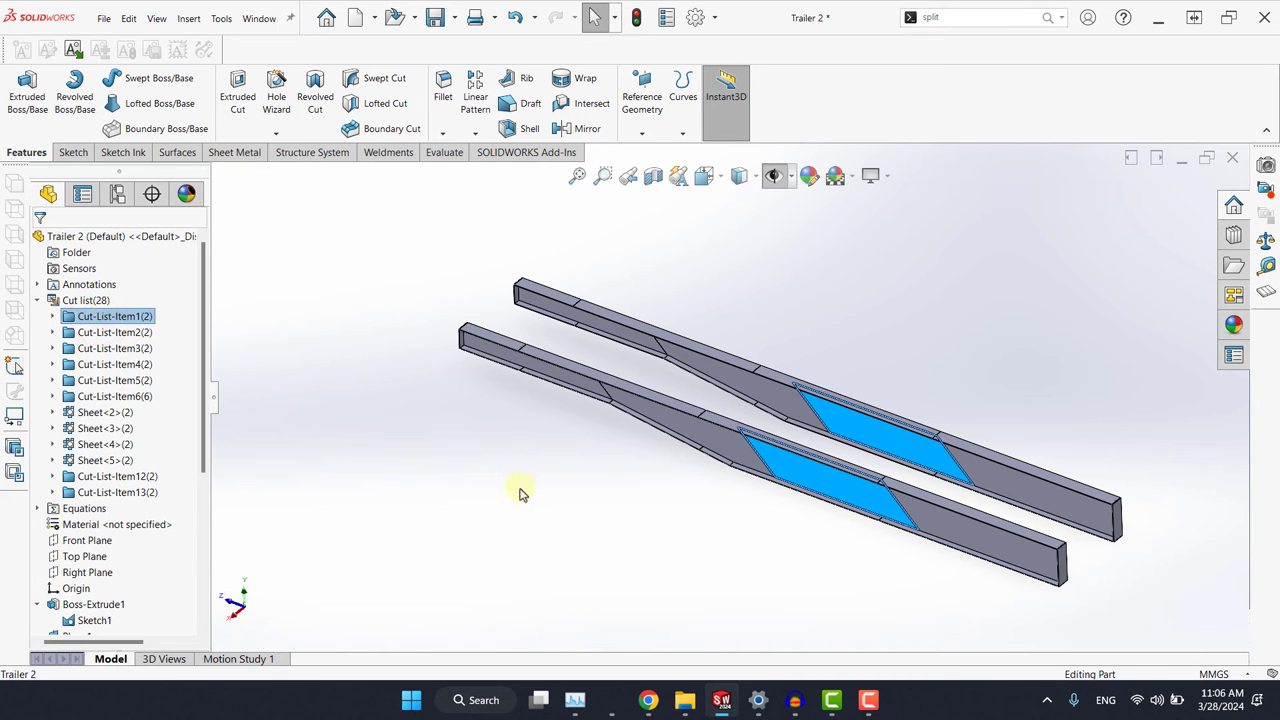
pyautogui.moveTo(328, 480)
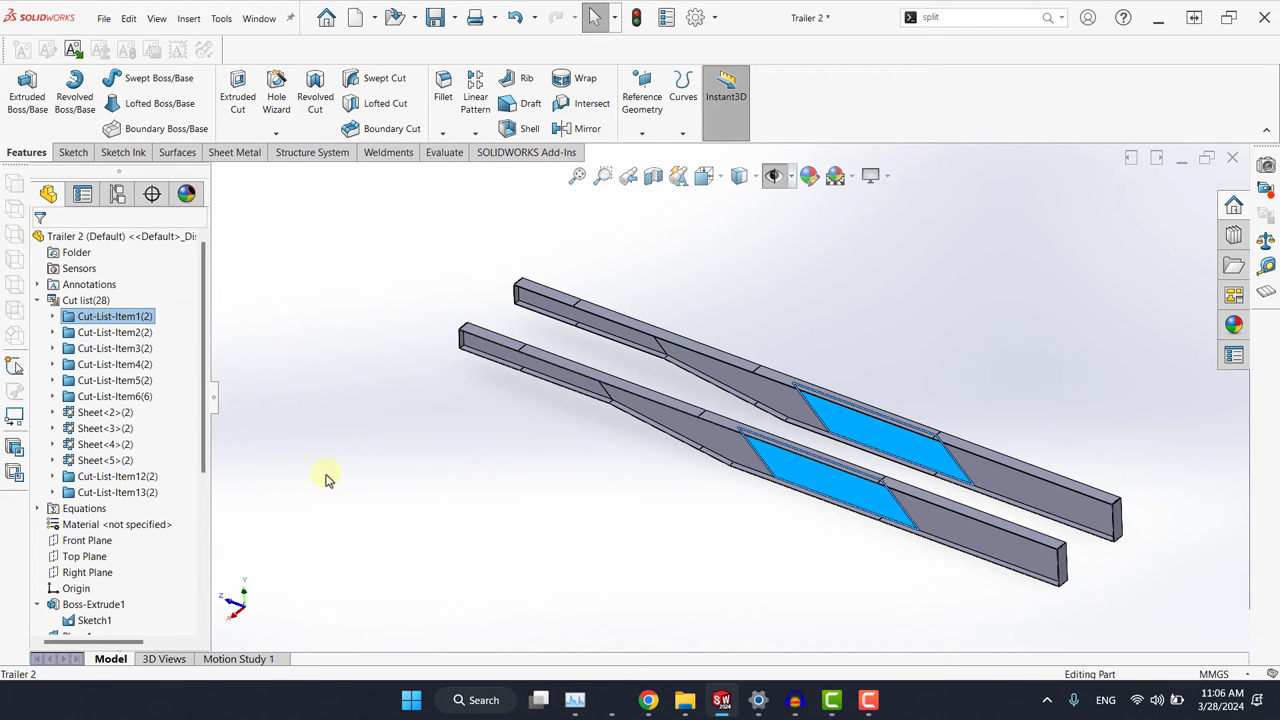
pyautogui.click(52, 316)
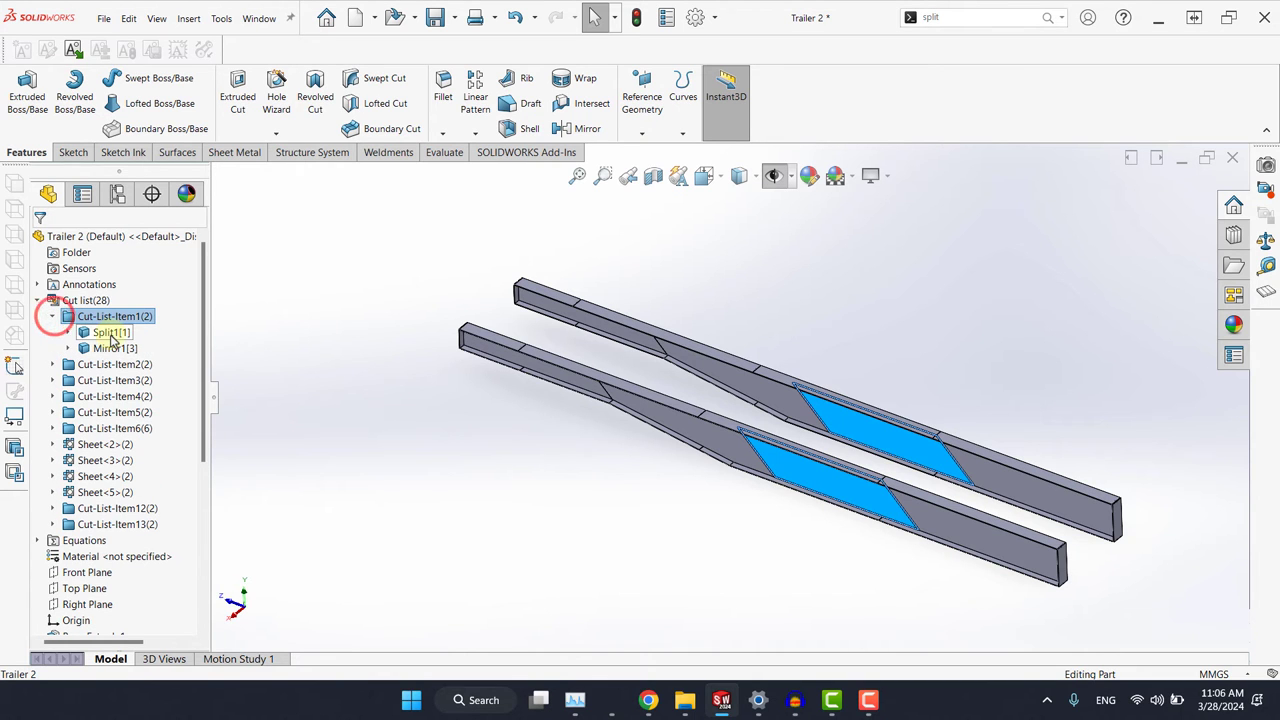
pyautogui.click(110, 348)
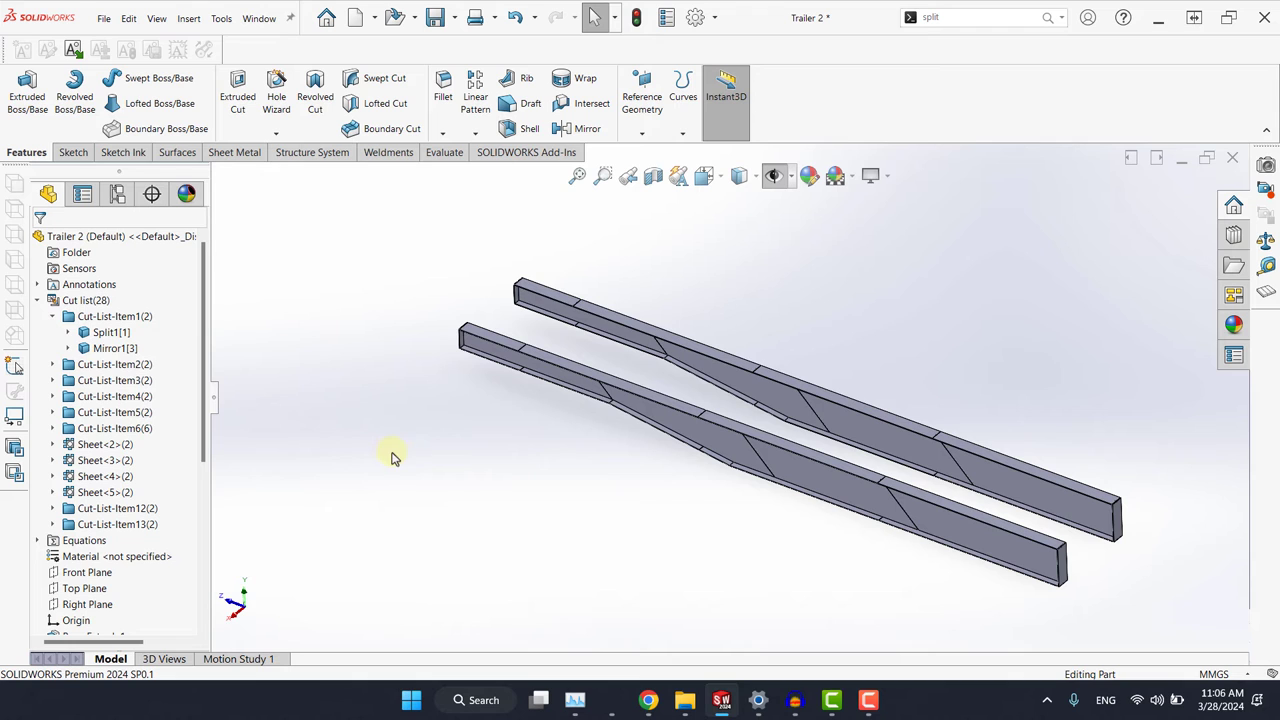
pyautogui.click(112, 380)
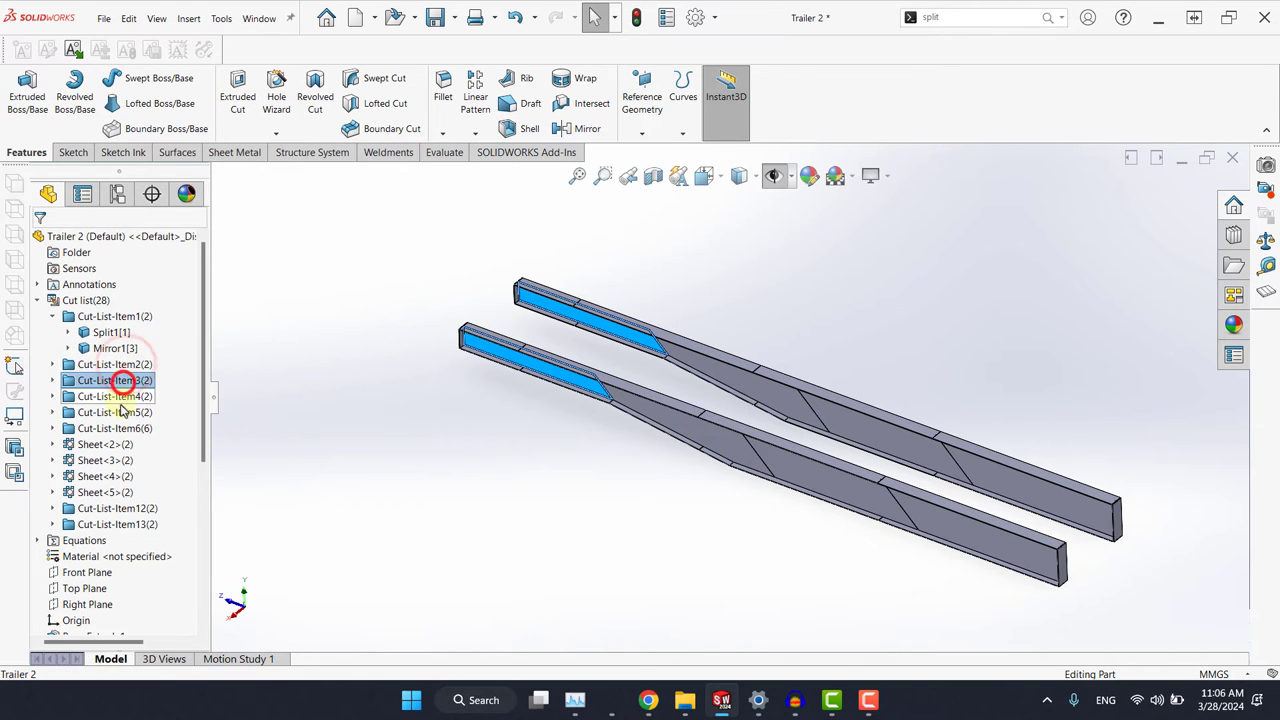
pyautogui.click(100, 444)
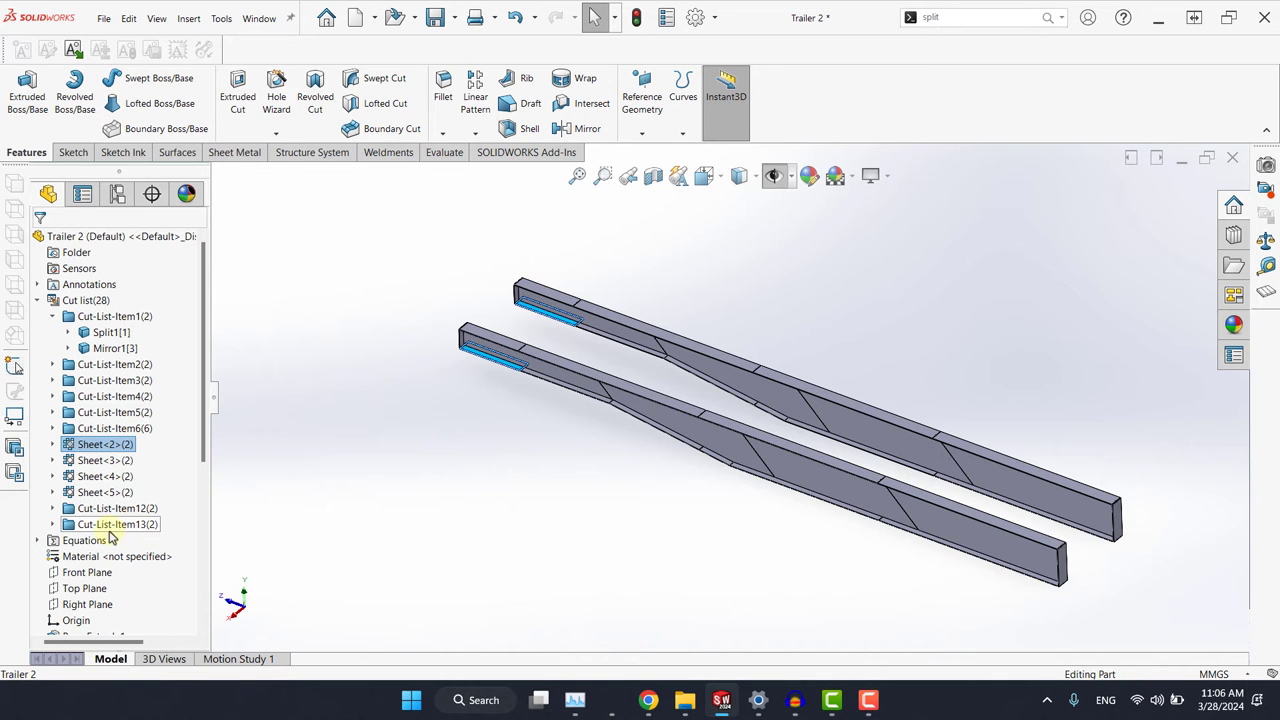
pyautogui.click(114, 524)
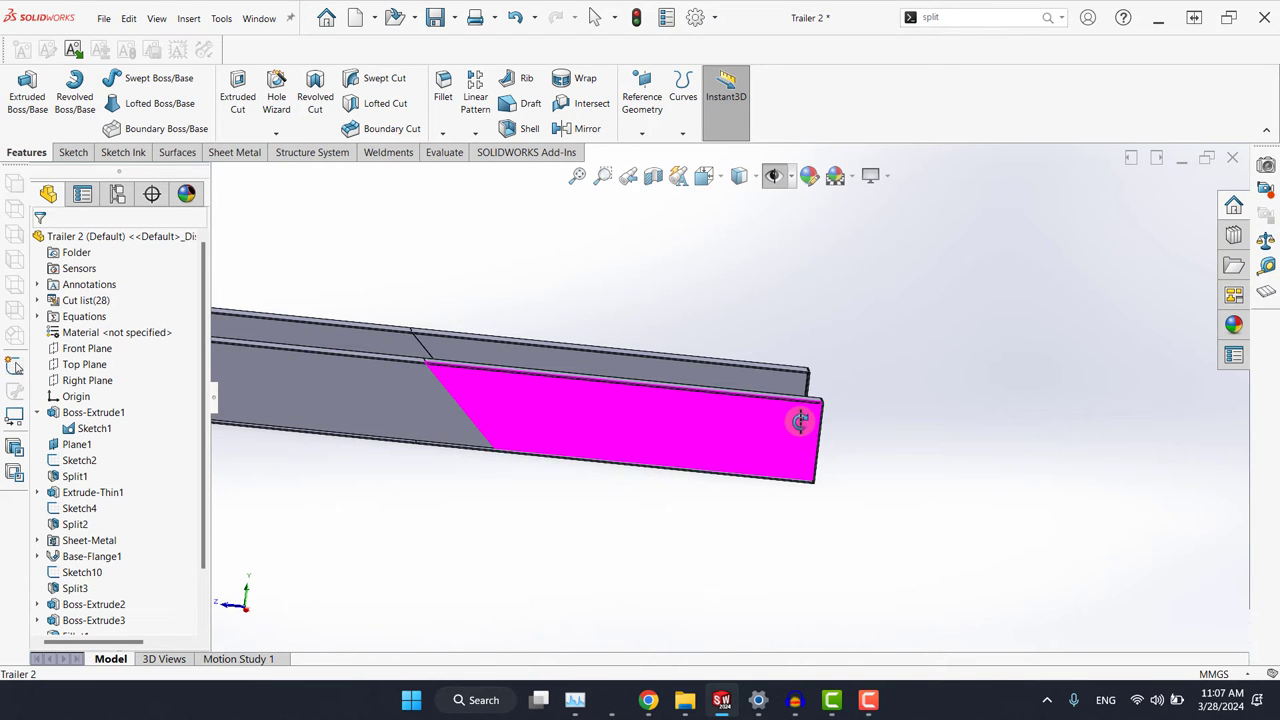
pyautogui.moveTo(868, 400)
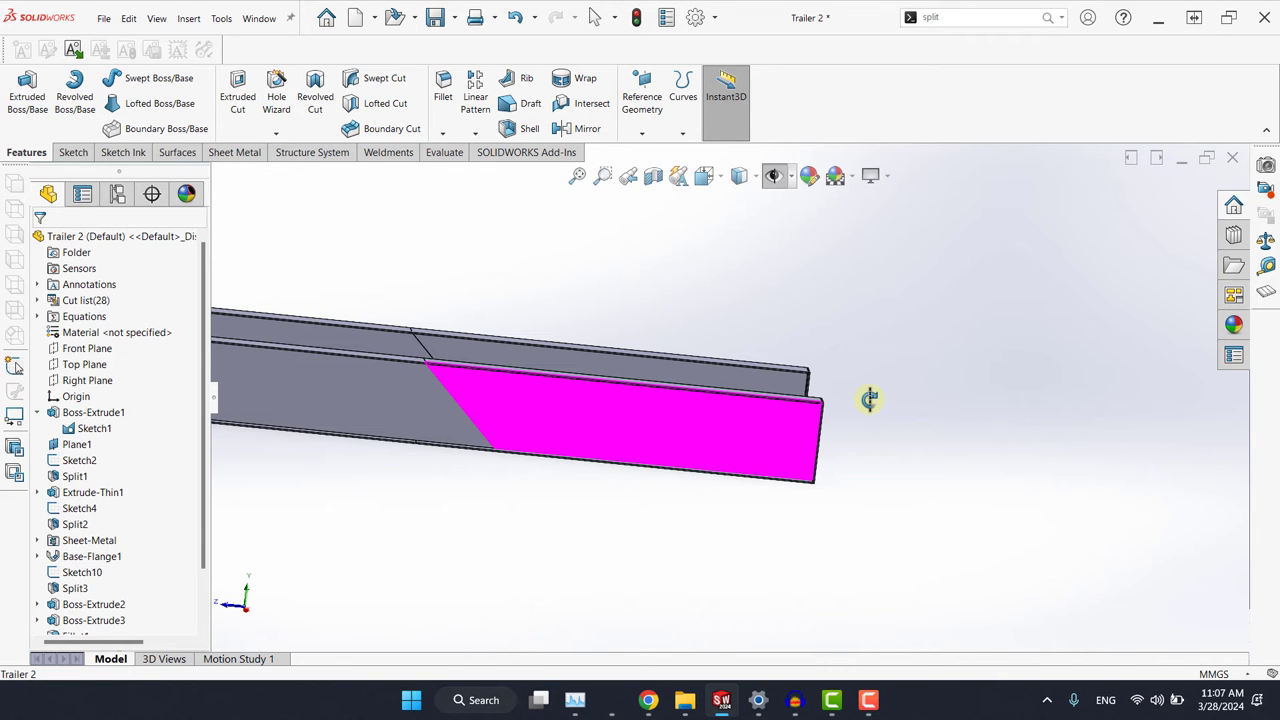
pyautogui.moveTo(848, 412)
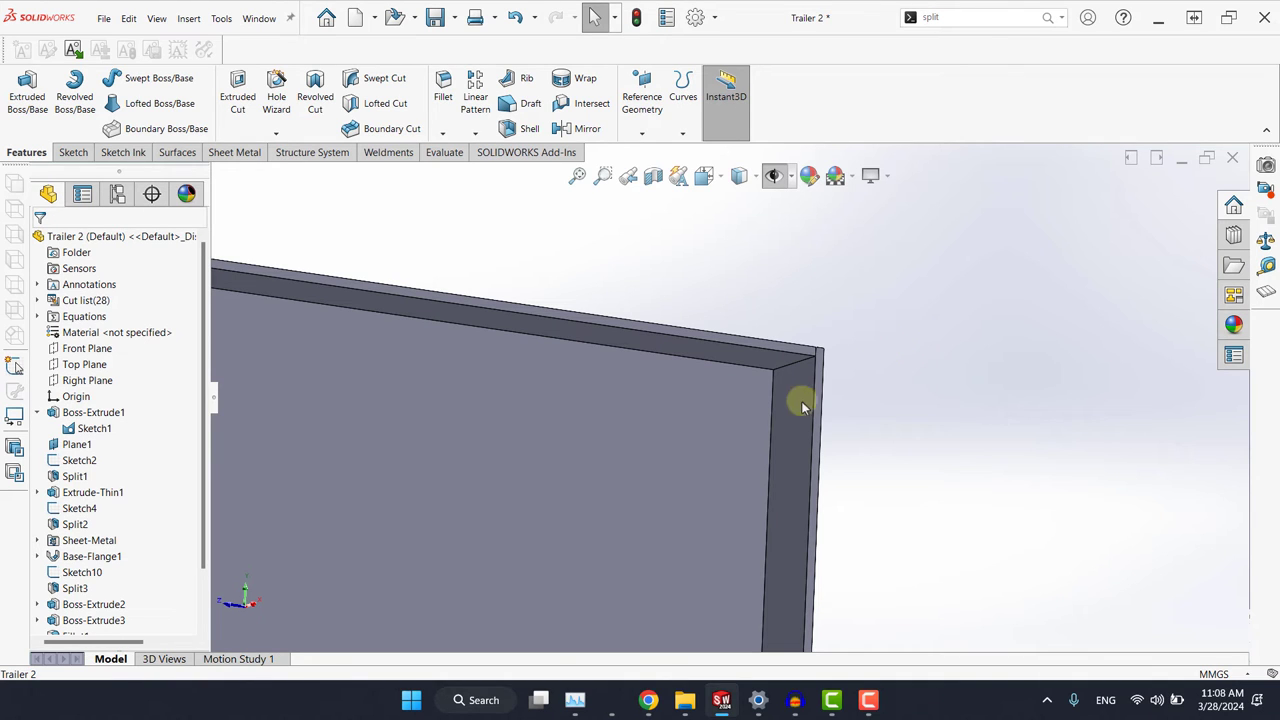
pyautogui.moveTo(744, 360)
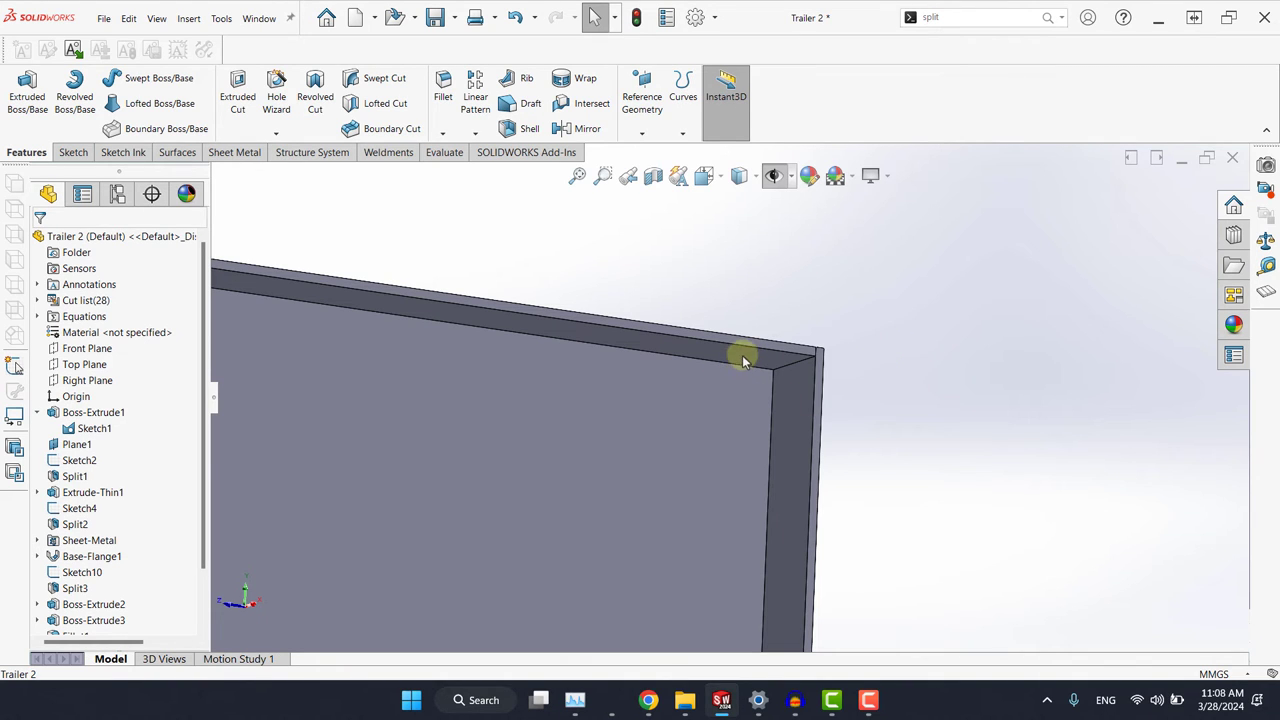
pyautogui.moveTo(748, 370)
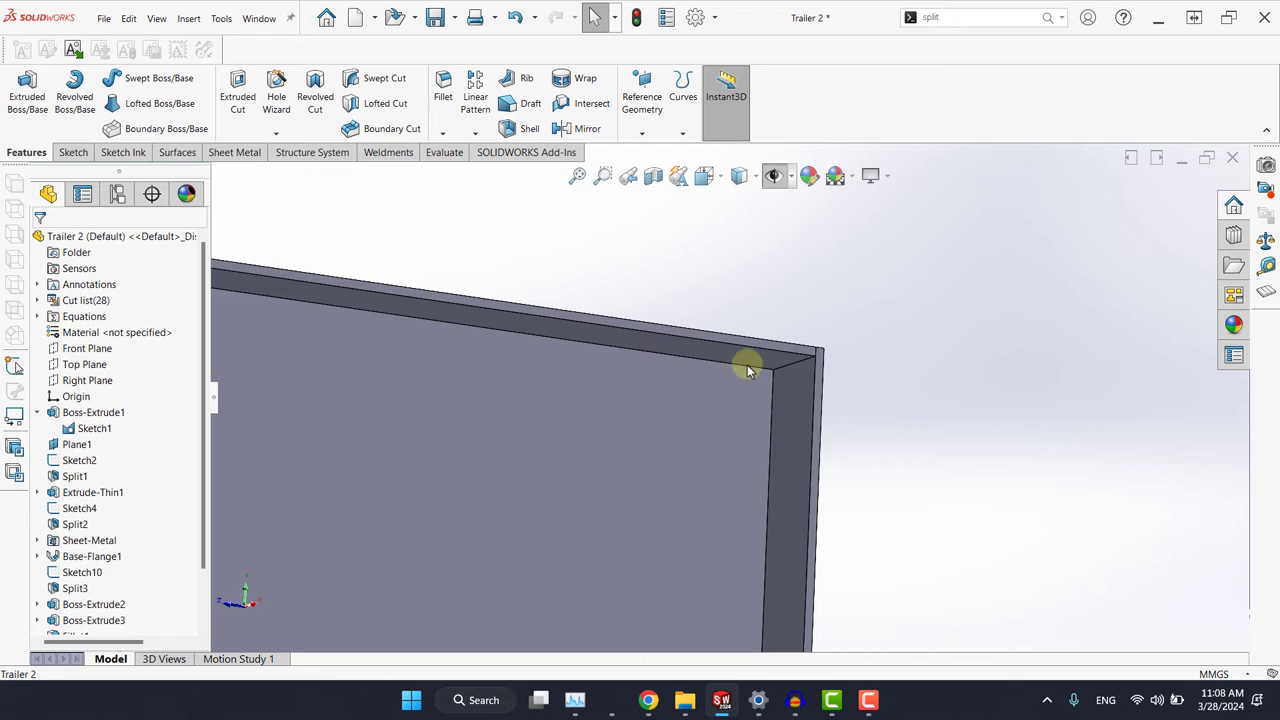
pyautogui.moveTo(724, 362)
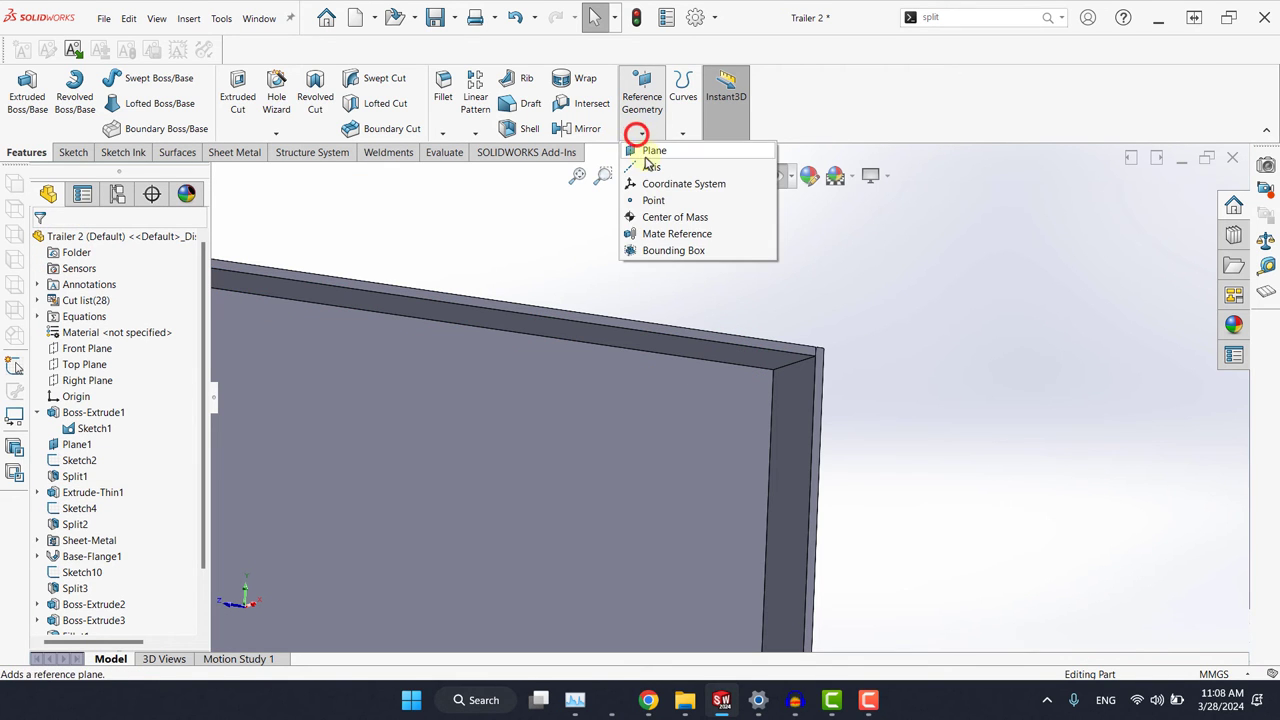
# Define reference plane Plane2 and begin Sketch29 on it with both beams end-on
pyautogui.click(654, 150)
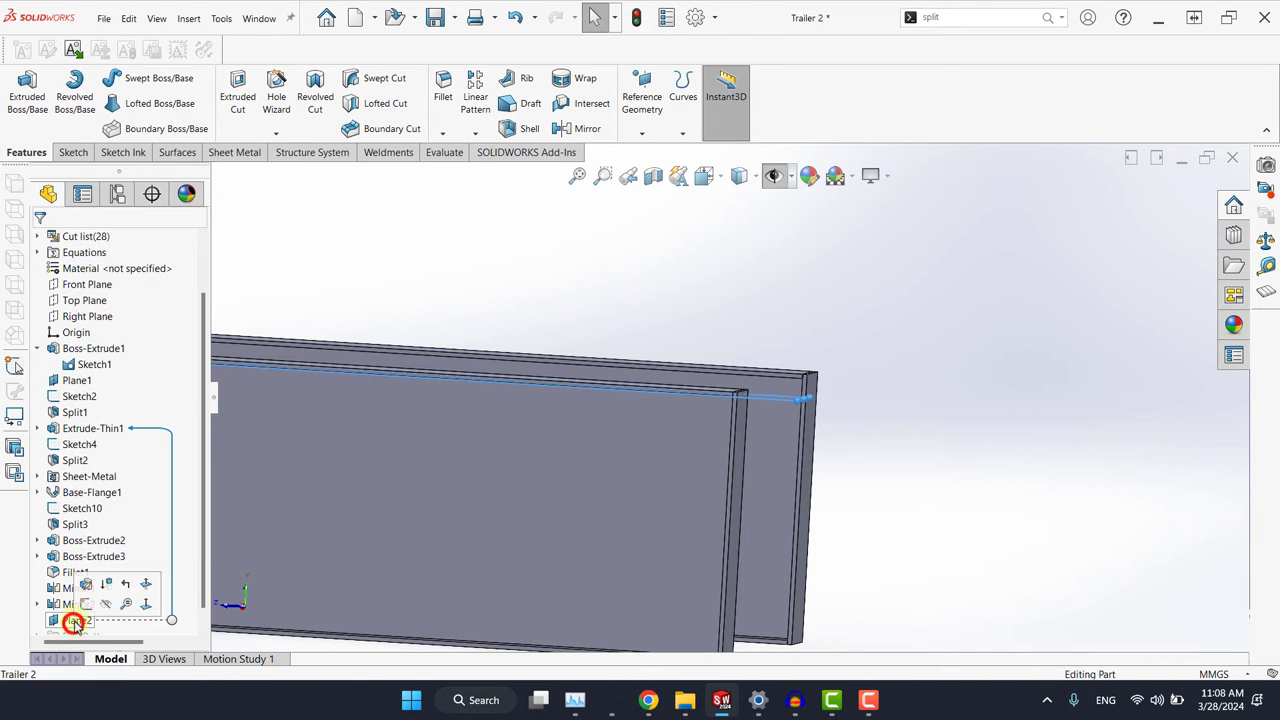
pyautogui.click(70, 622)
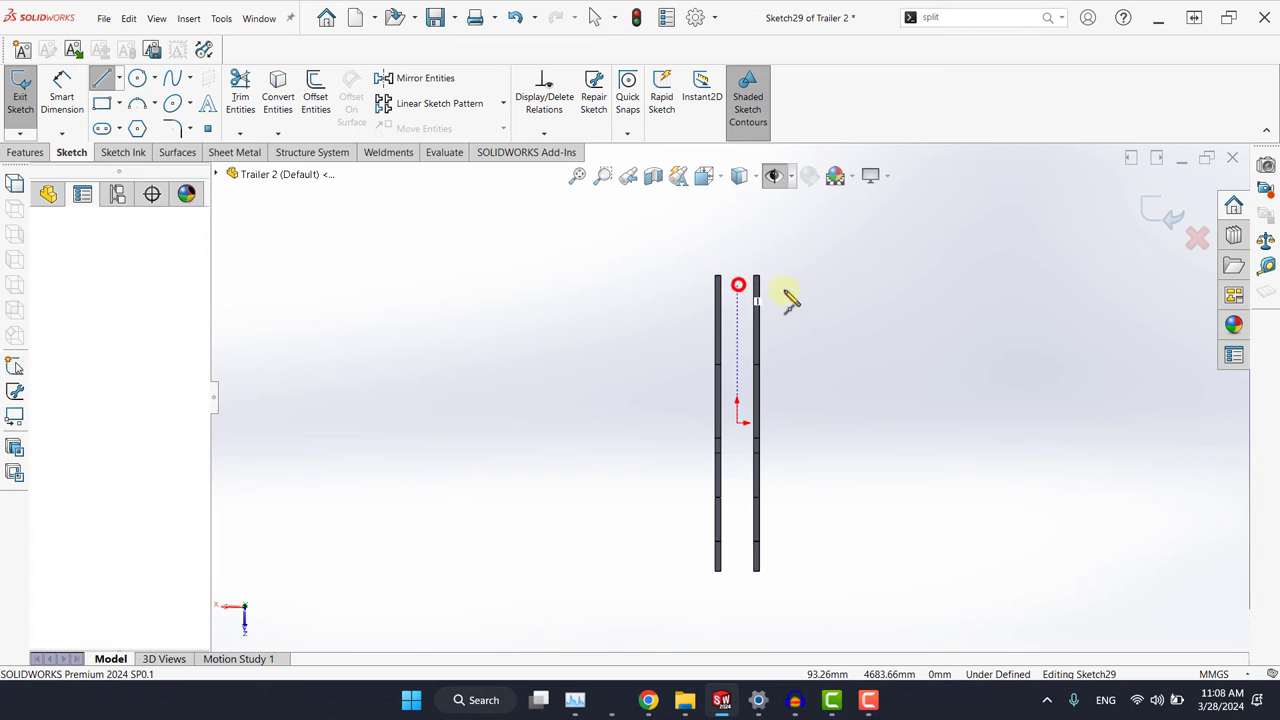
# Draw a horizontal line across both beams with its midpoint vertical to the origin
pyautogui.moveTo(738, 286); pyautogui.dragTo(830, 286)
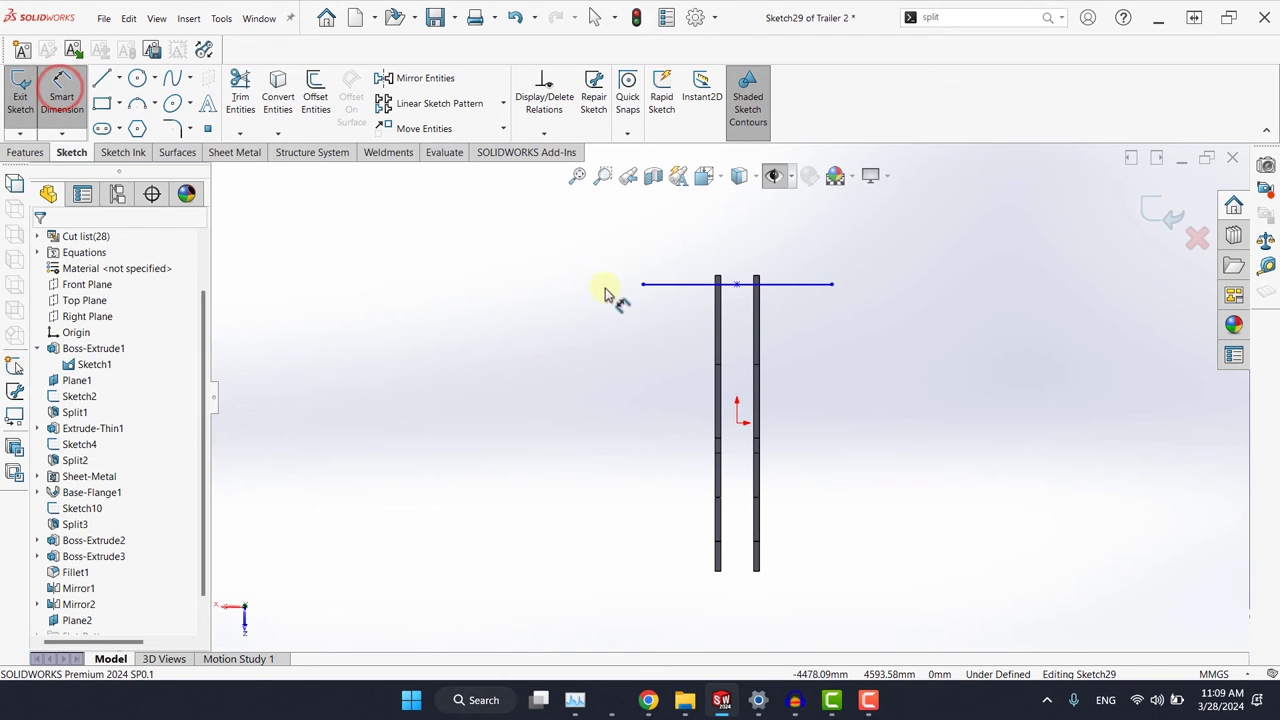
pyautogui.click(680, 284)
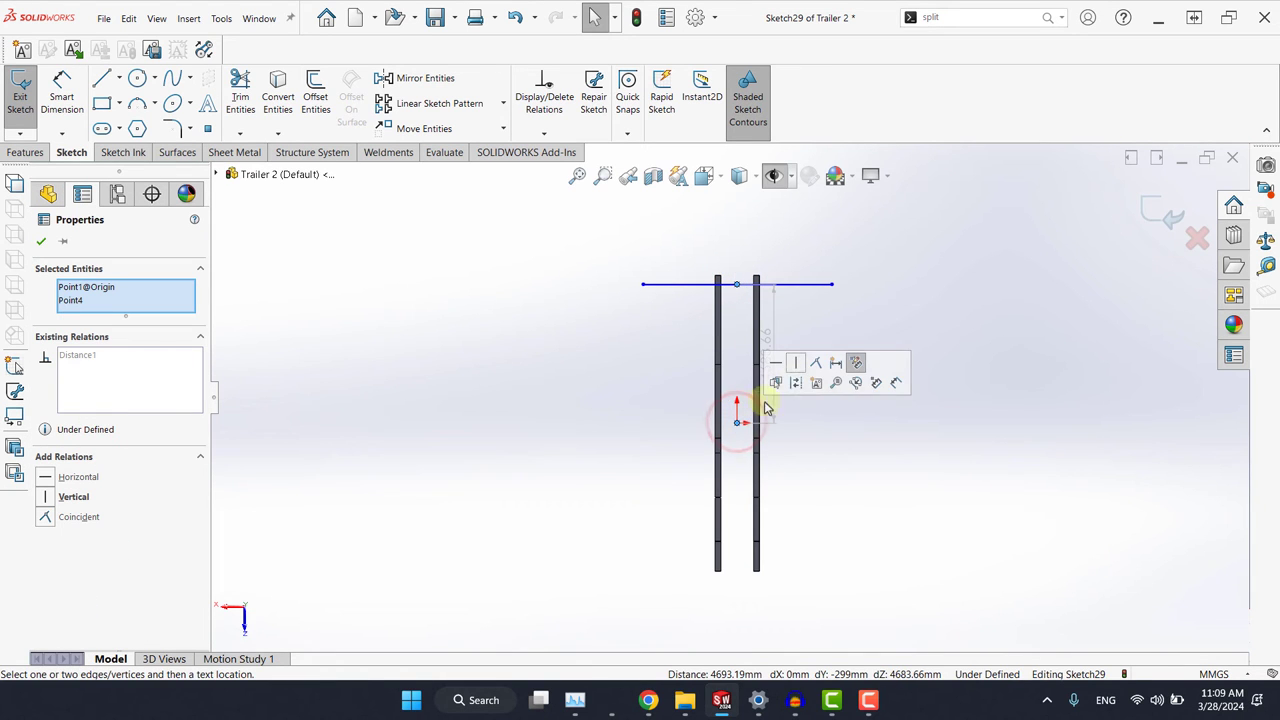
pyautogui.click(796, 364)
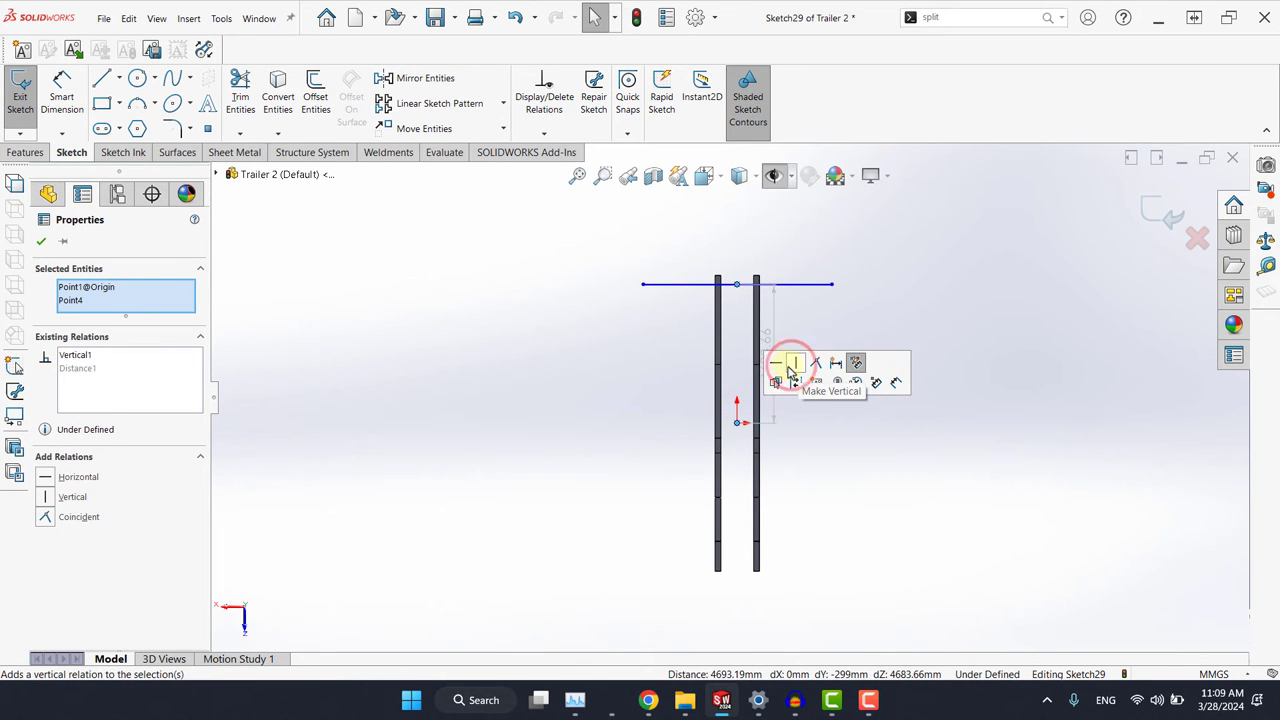
pyautogui.click(776, 364)
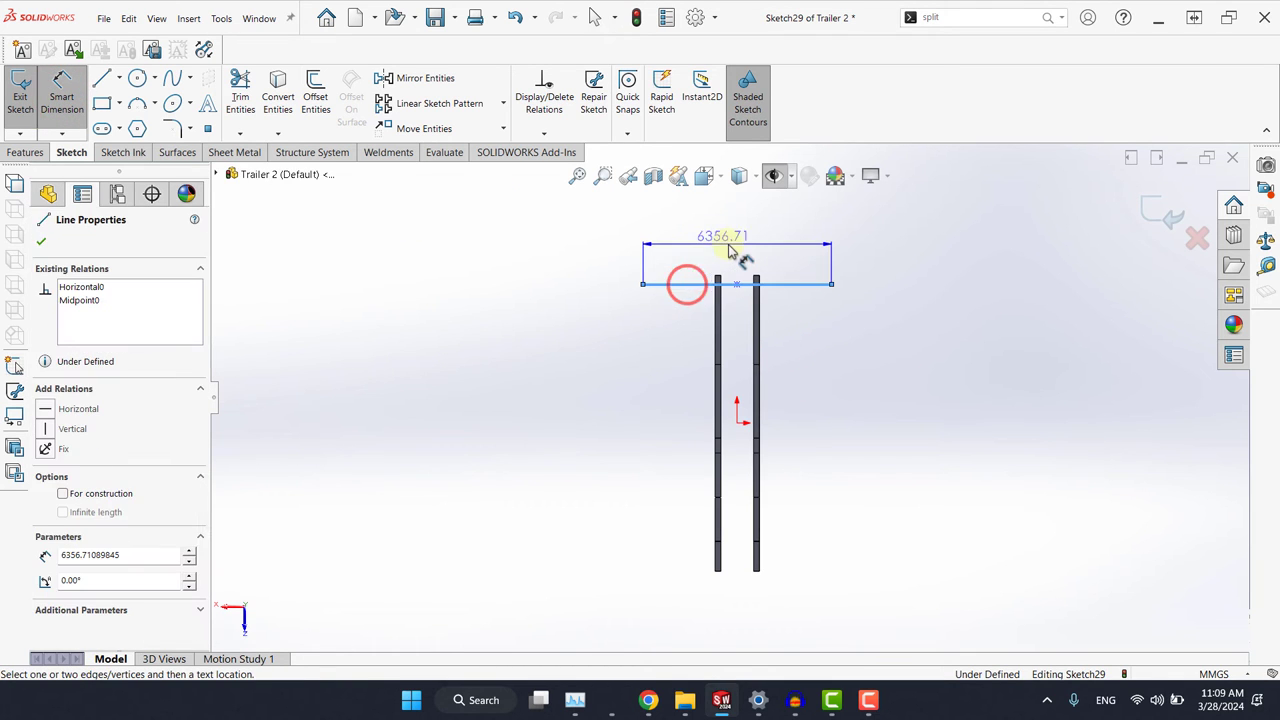
# Dimension the line to 2500 mm and set its distance from the beam end, fully defining it
pyautogui.click(720, 236)
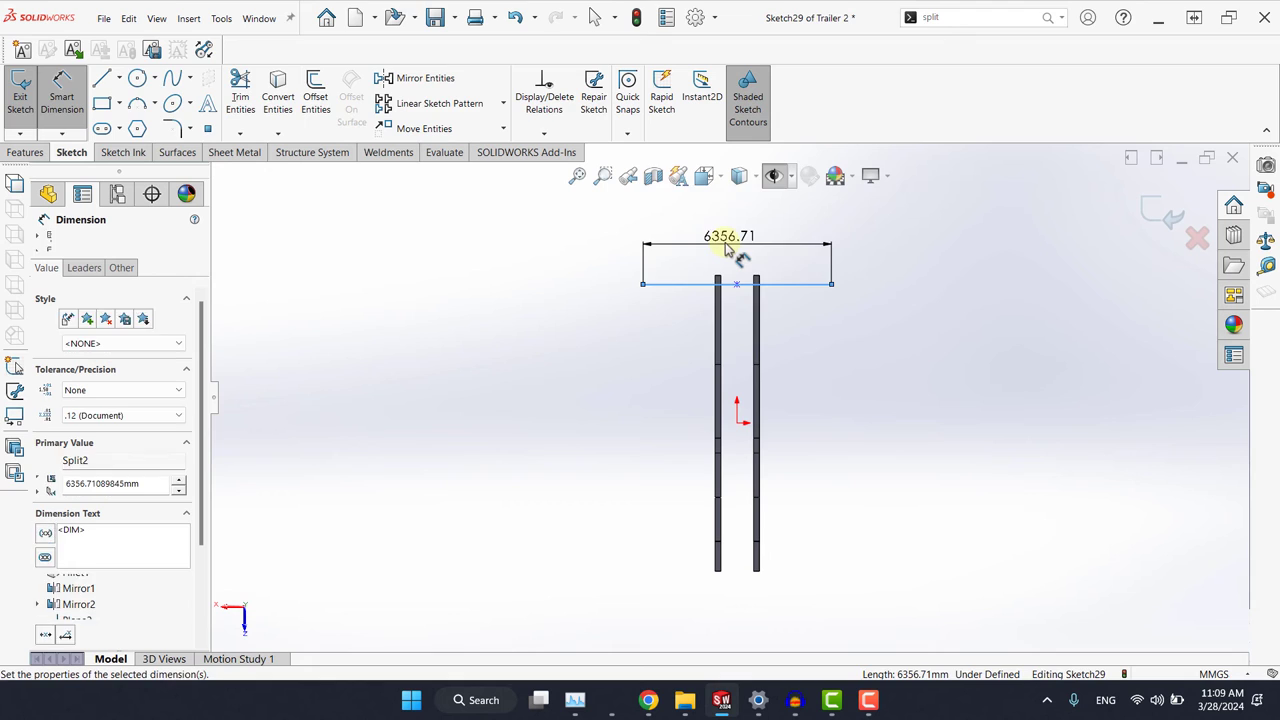
pyautogui.doubleClick(728, 236)
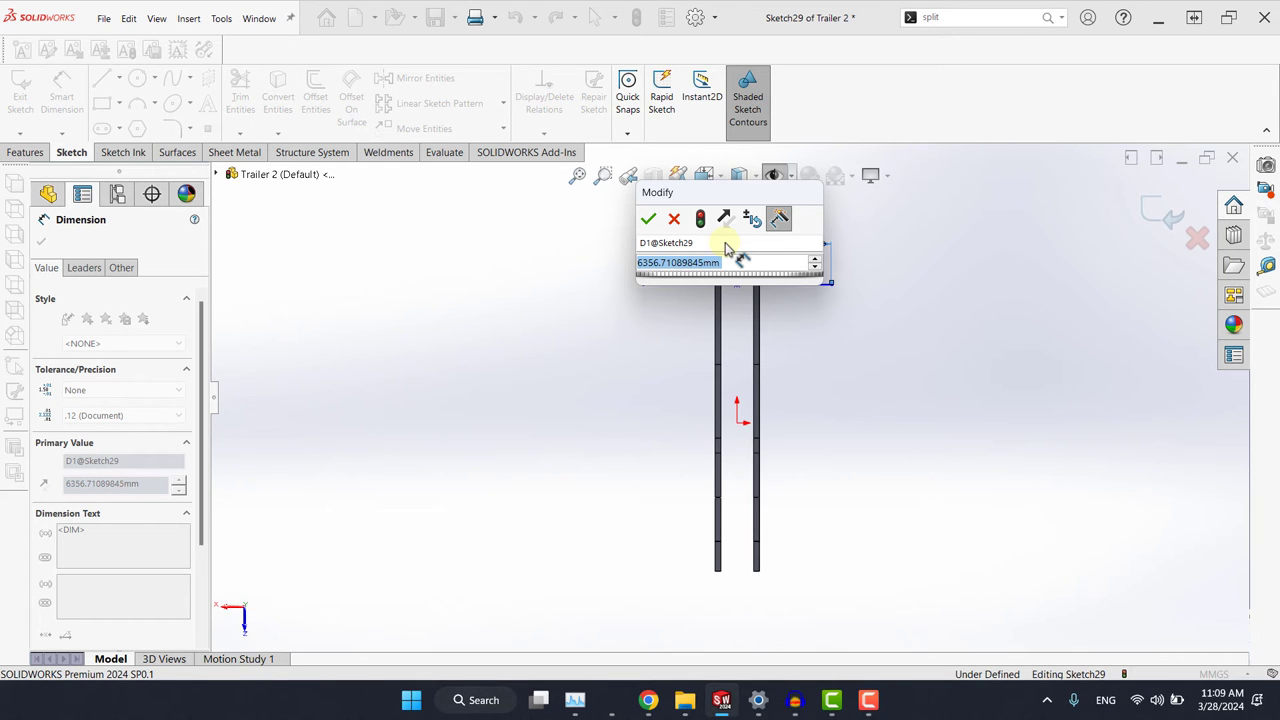
pyautogui.write('2500')
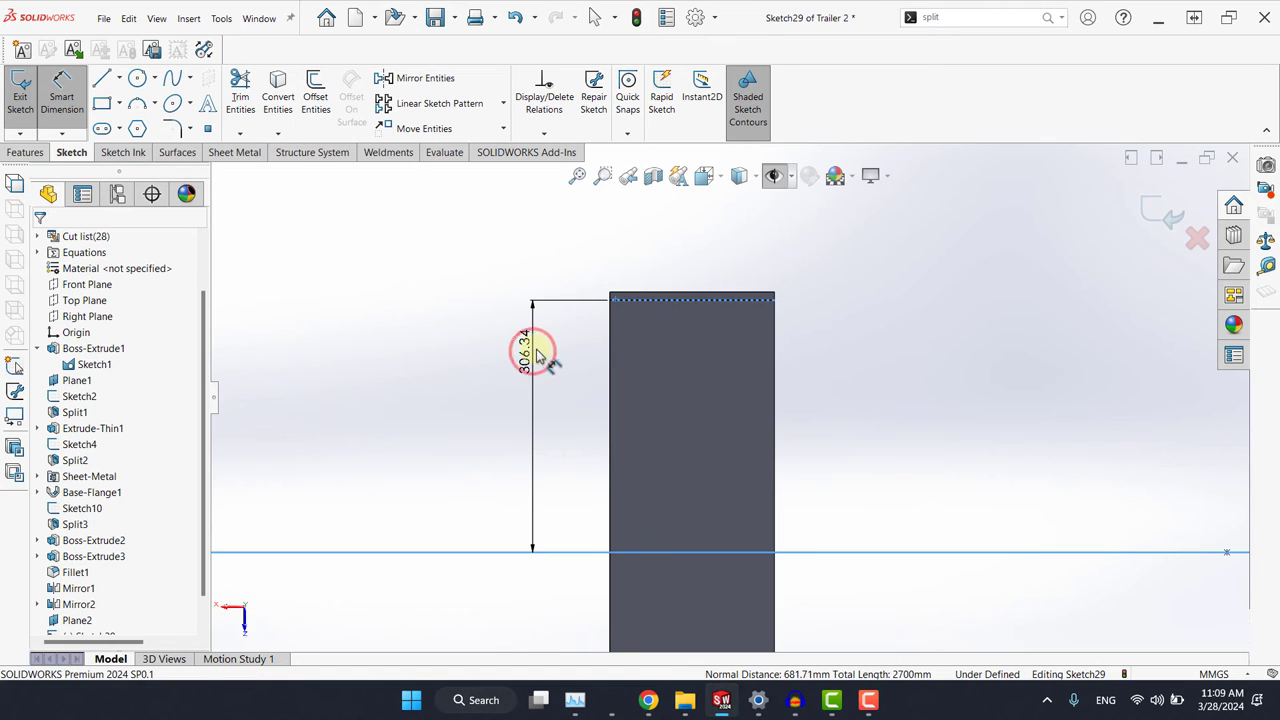
pyautogui.doubleClick(530, 356)
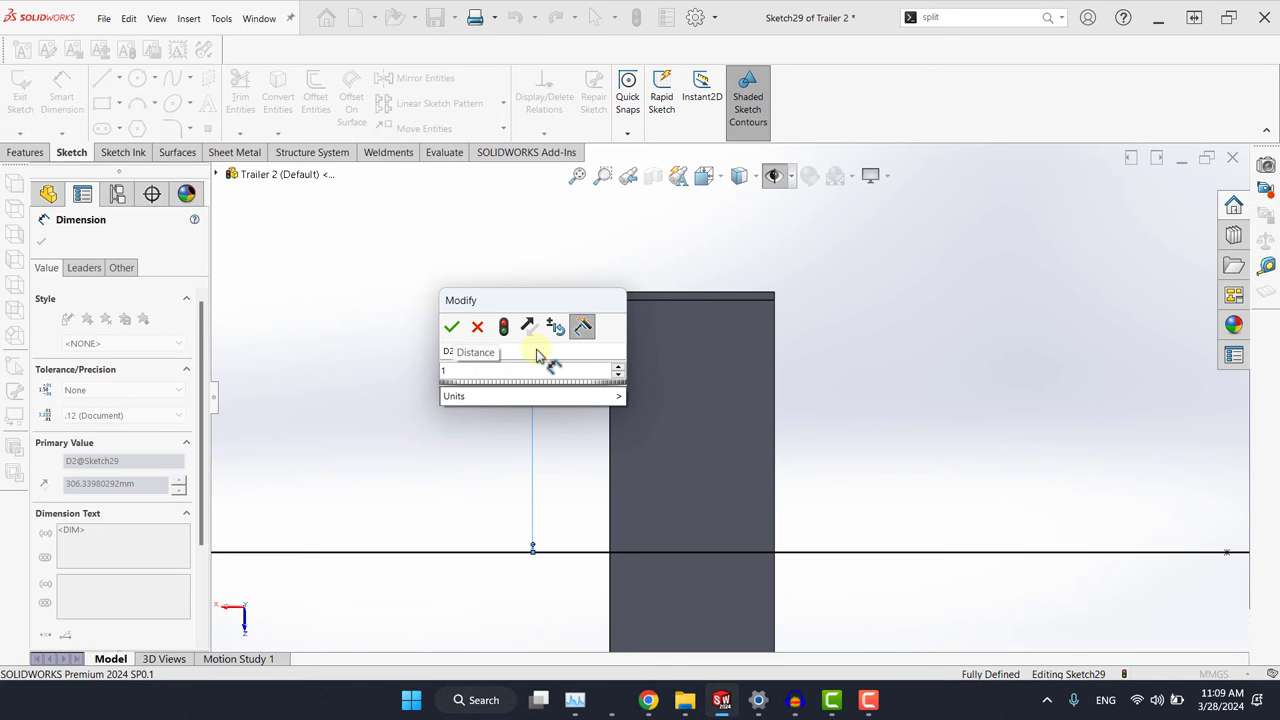
pyautogui.click(452, 328)
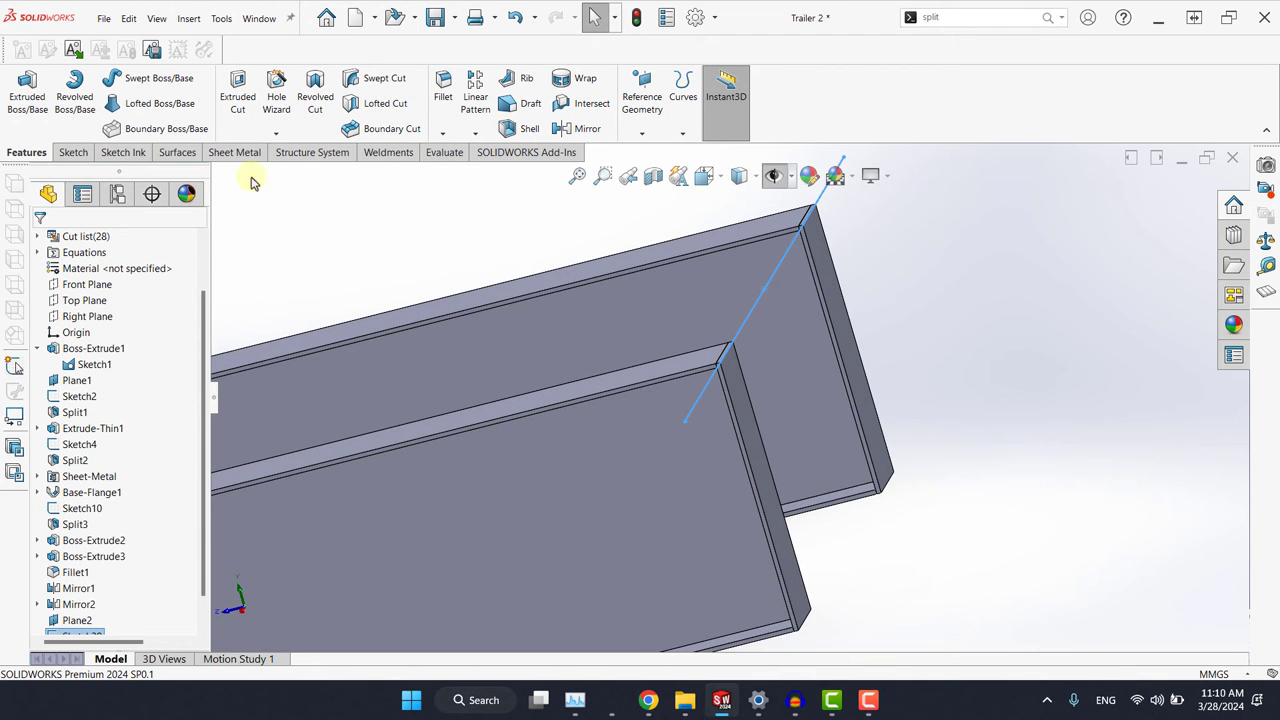
pyautogui.moveTo(324, 180)
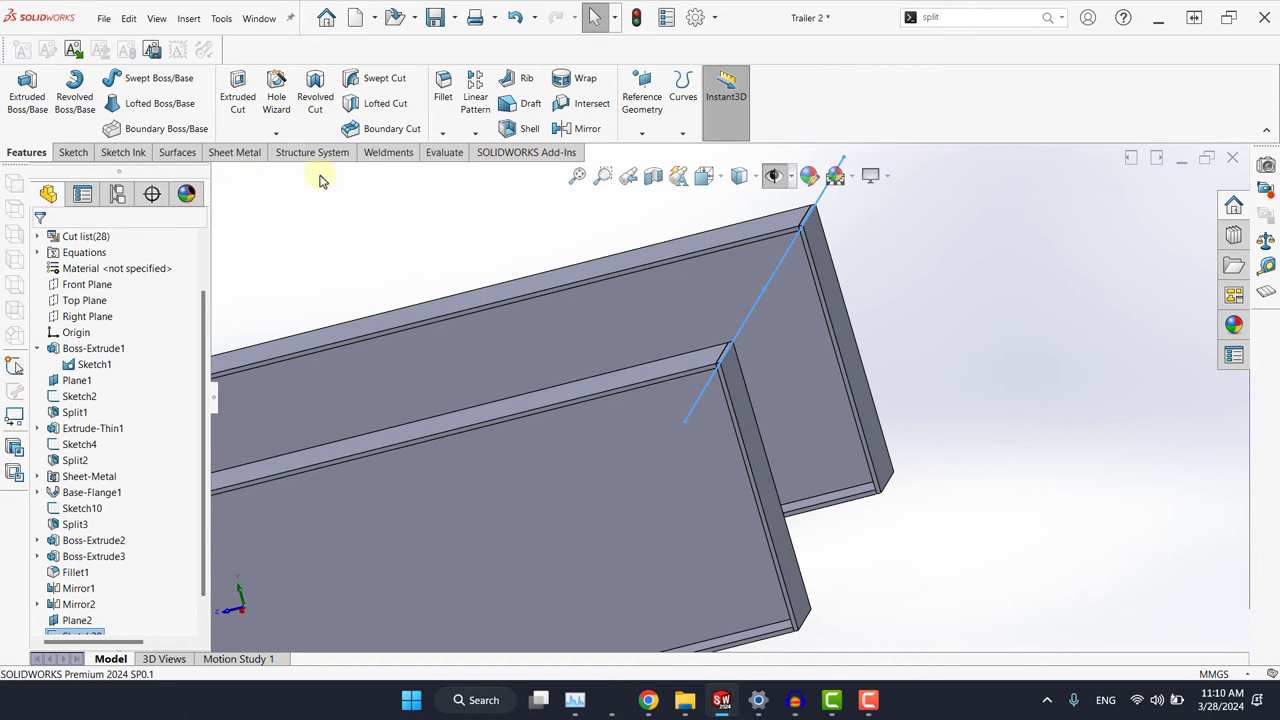
# Add a DIN IPE80 structural member along the sketched line and locate its profile on the path
pyautogui.click(388, 152)
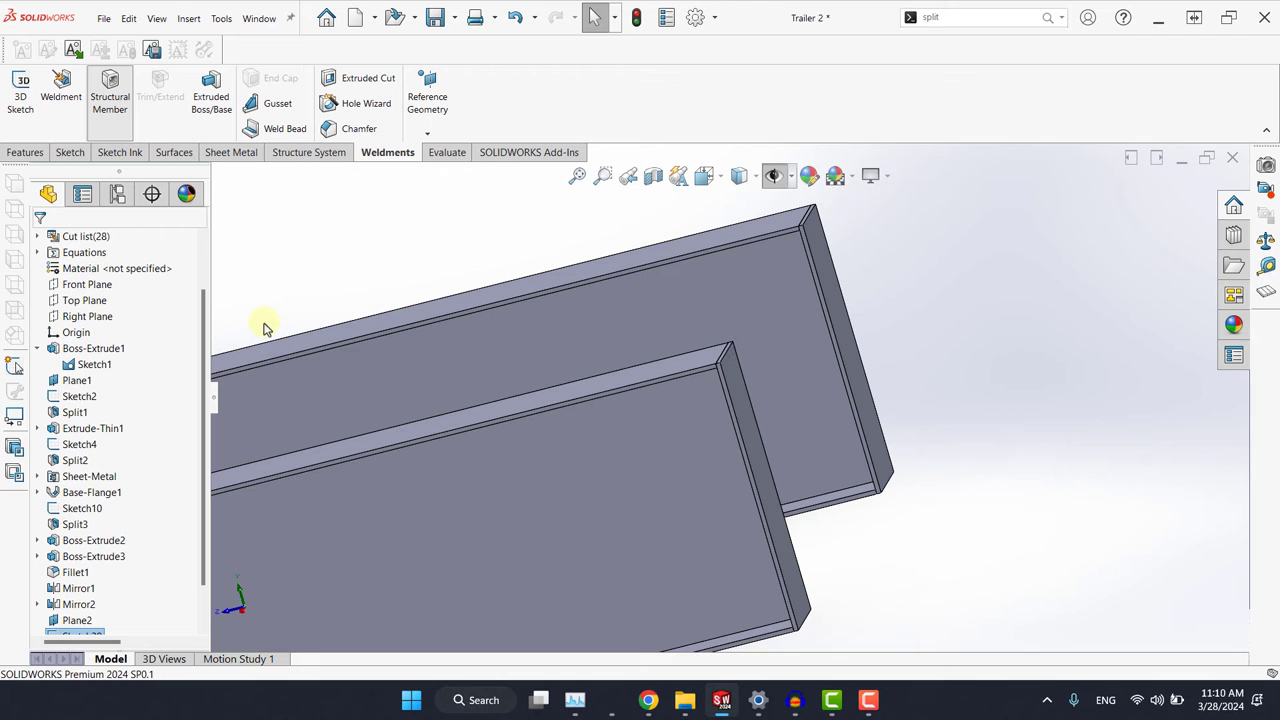
pyautogui.click(108, 90)
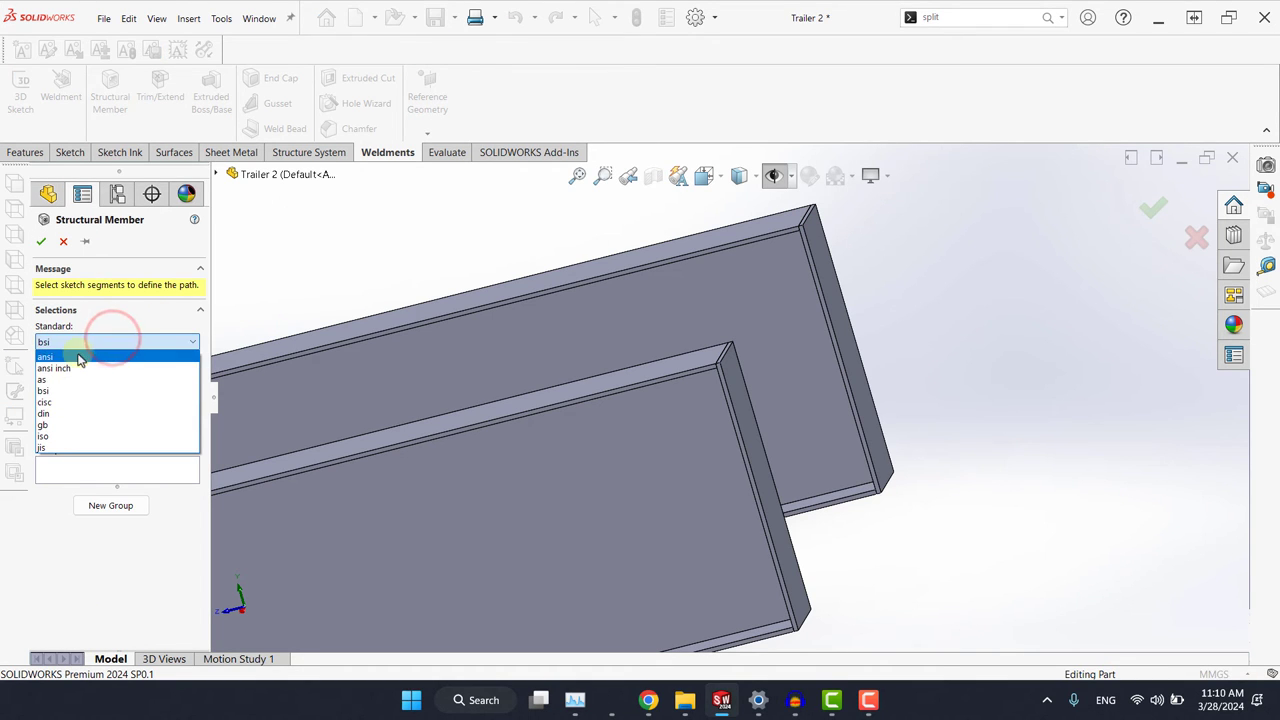
pyautogui.click(46, 414)
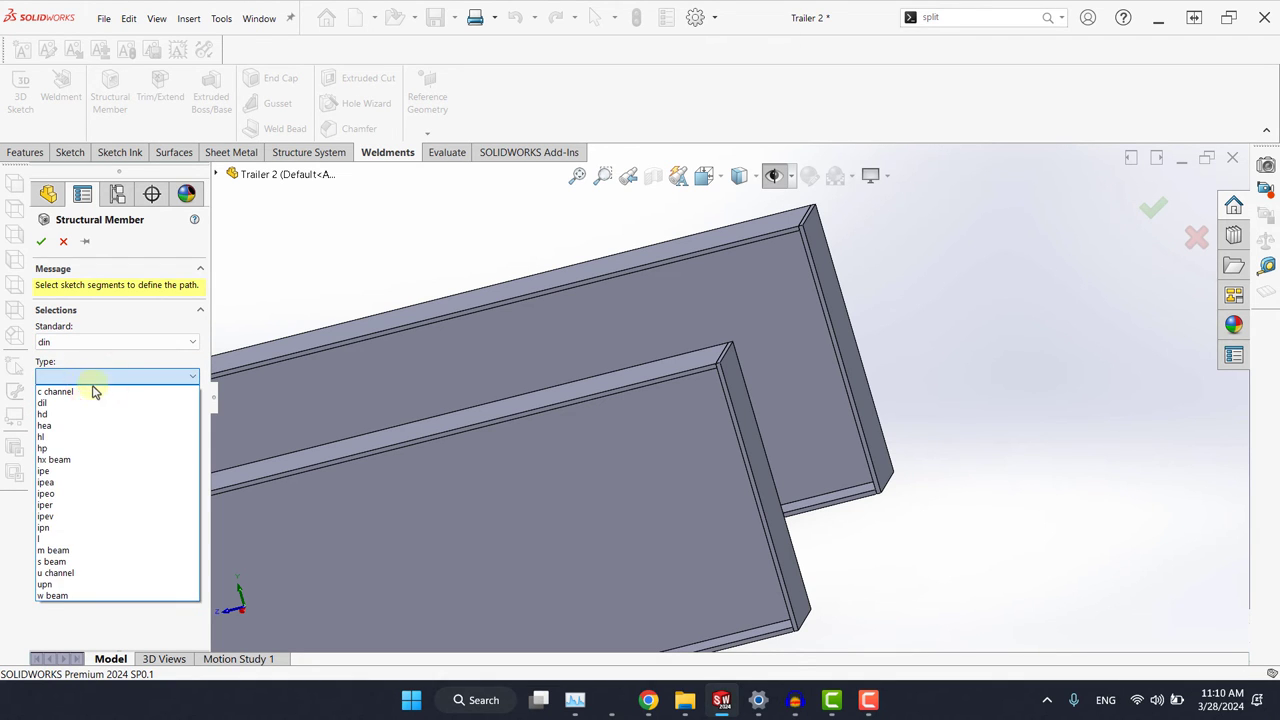
pyautogui.click(44, 472)
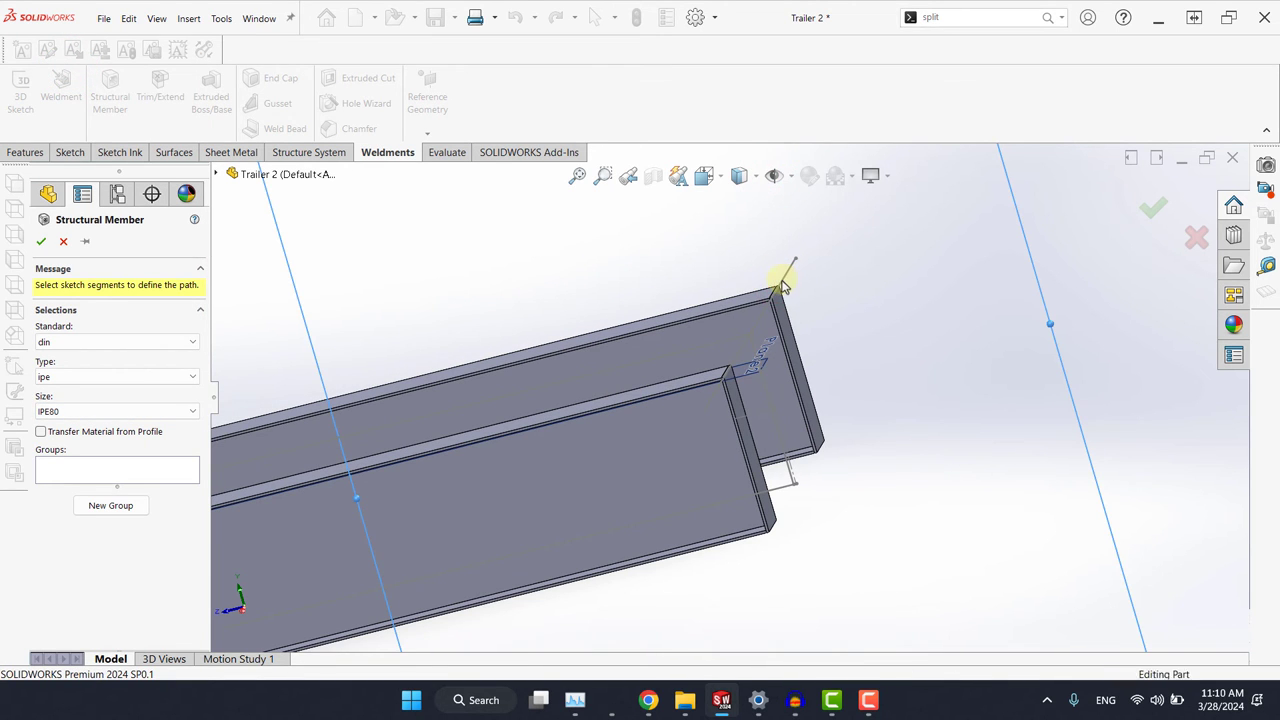
pyautogui.click(780, 284)
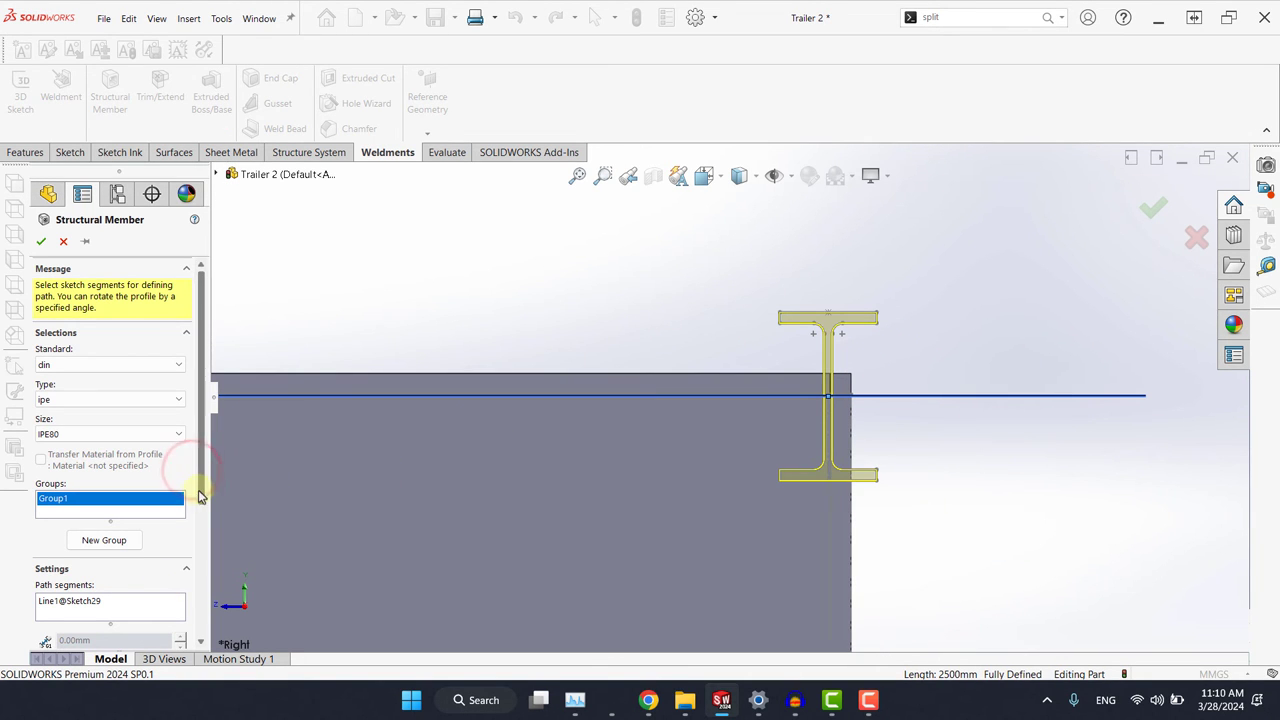
pyautogui.scroll(-3)
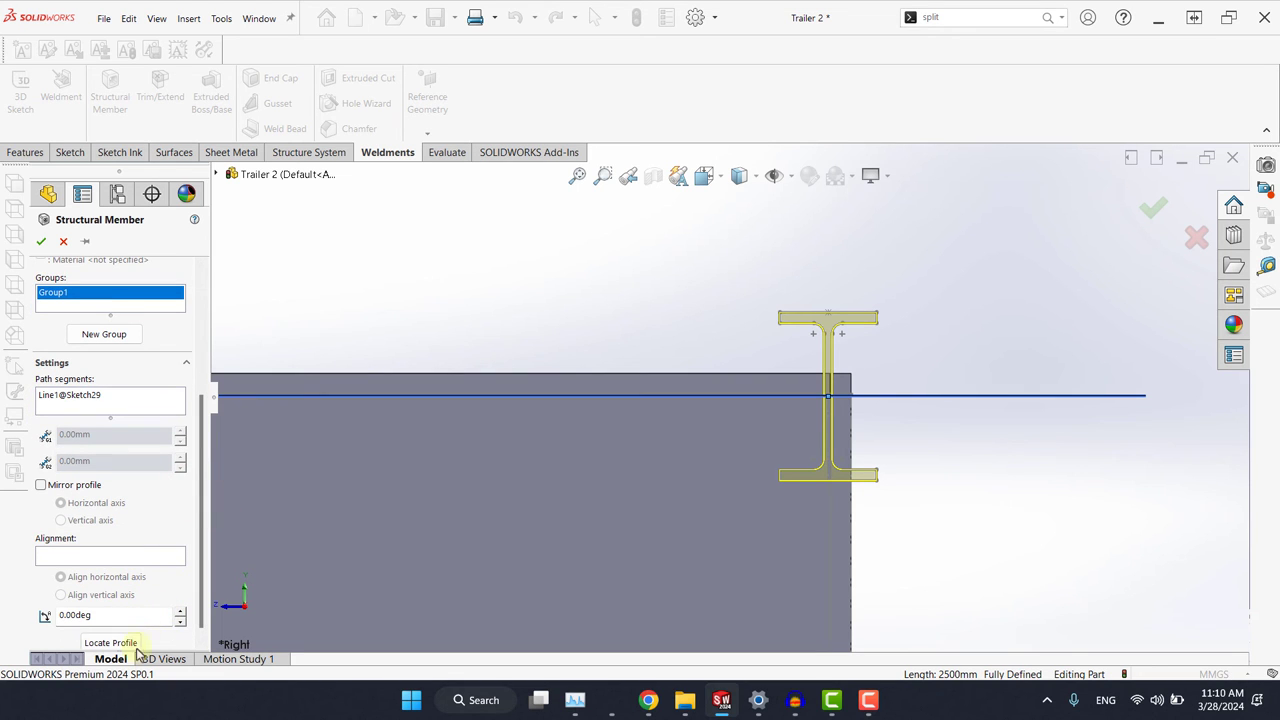
pyautogui.click(108, 634)
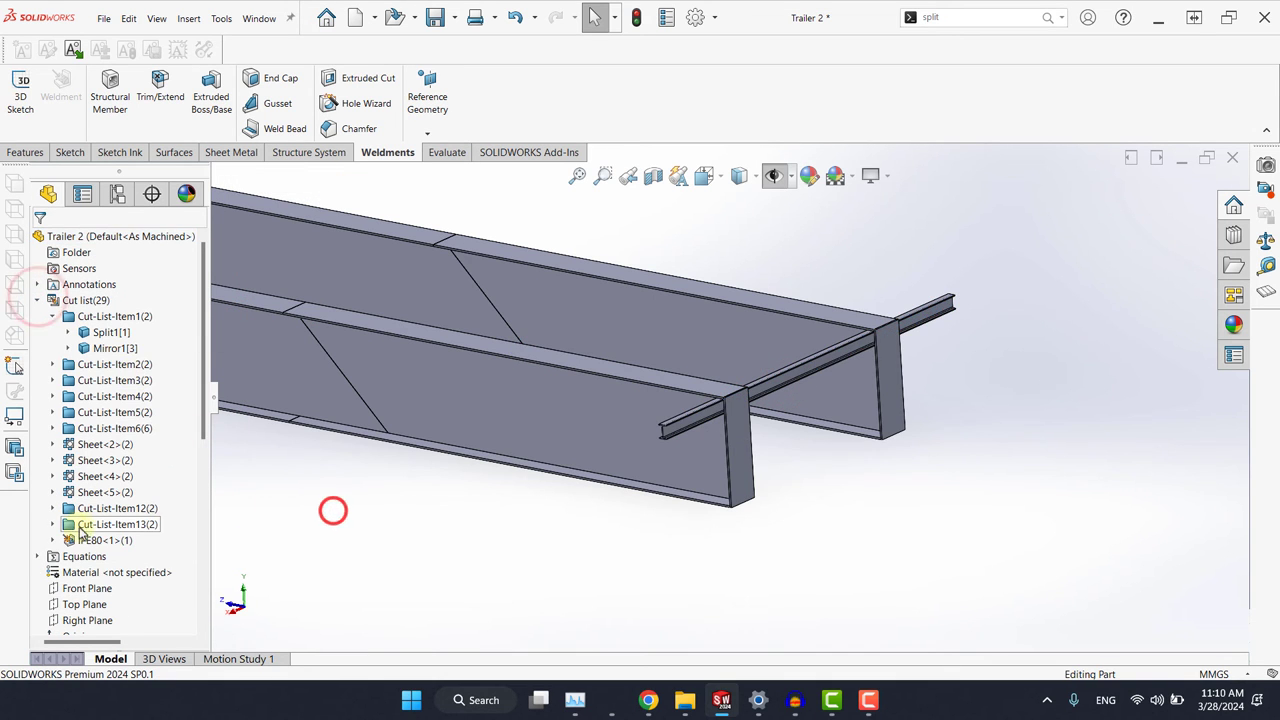
# Give the IPE80 body a red appearance from the cut list
pyautogui.click(98, 540)
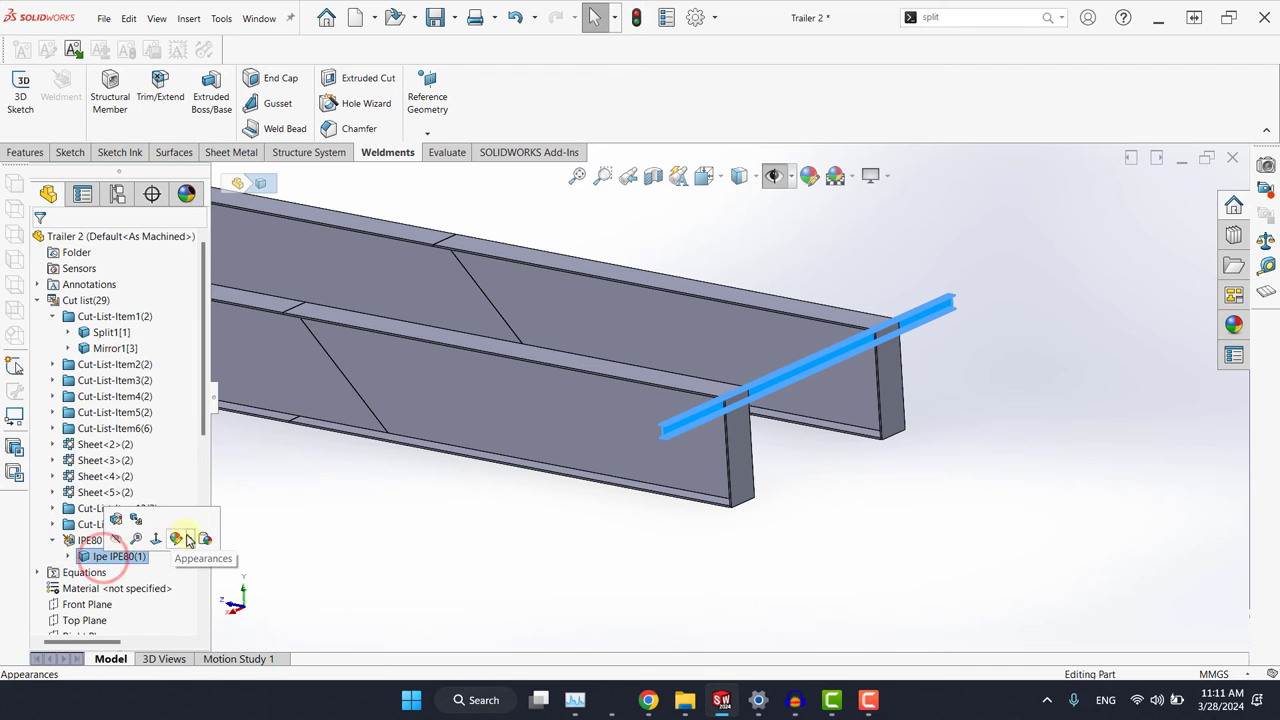
pyautogui.click(176, 540)
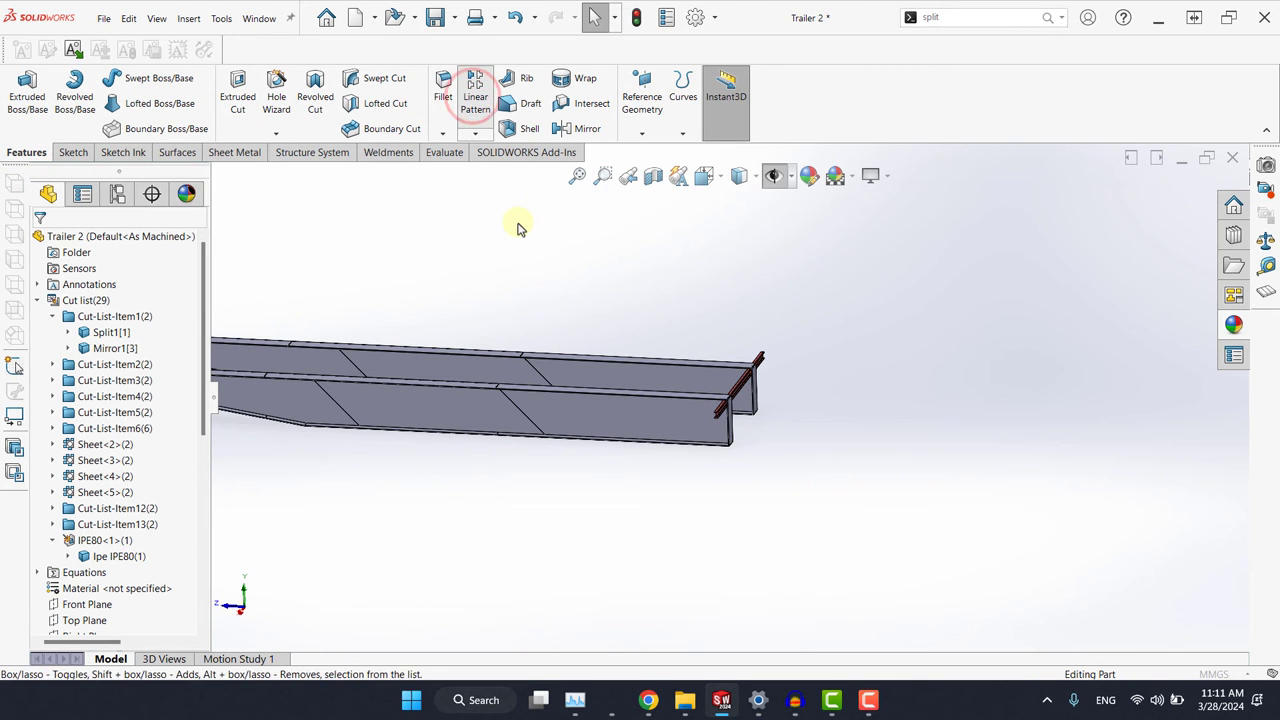
# Linear-pattern the IPE80 body along the Front Plane direction, 500 mm spacing, 16 instances
pyautogui.click(472, 90)
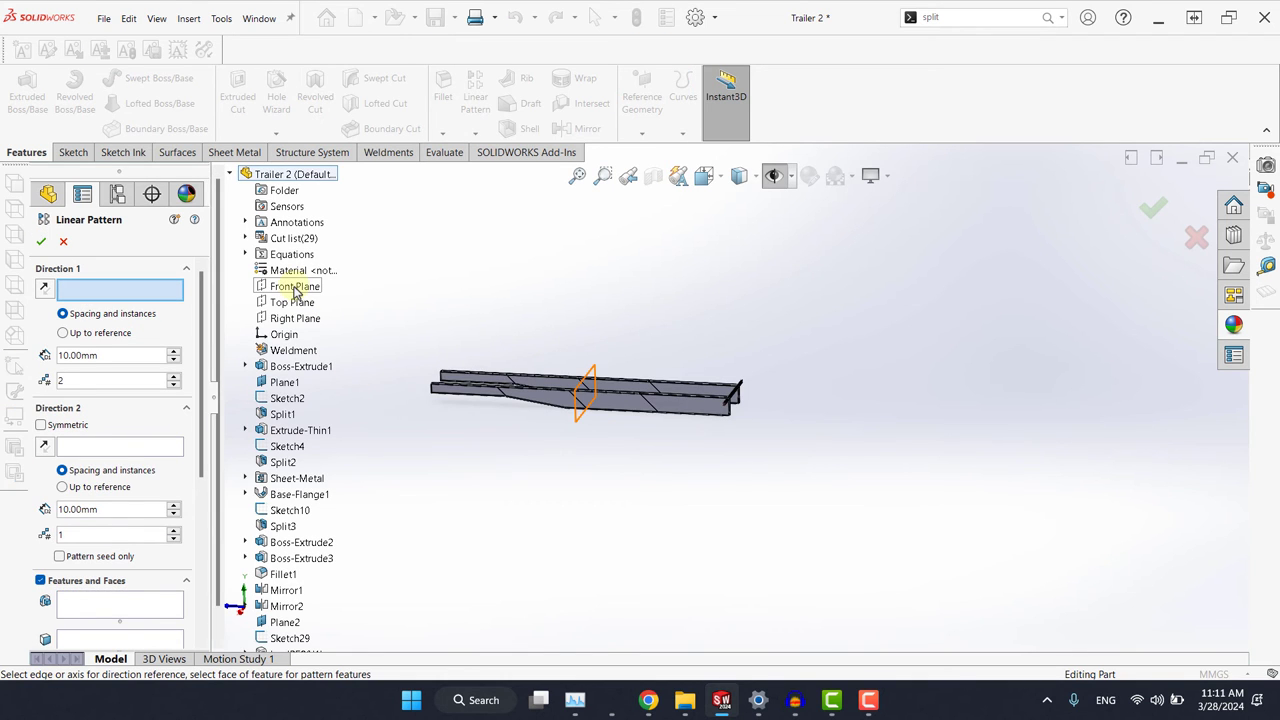
pyautogui.click(294, 286)
pyautogui.write('500')
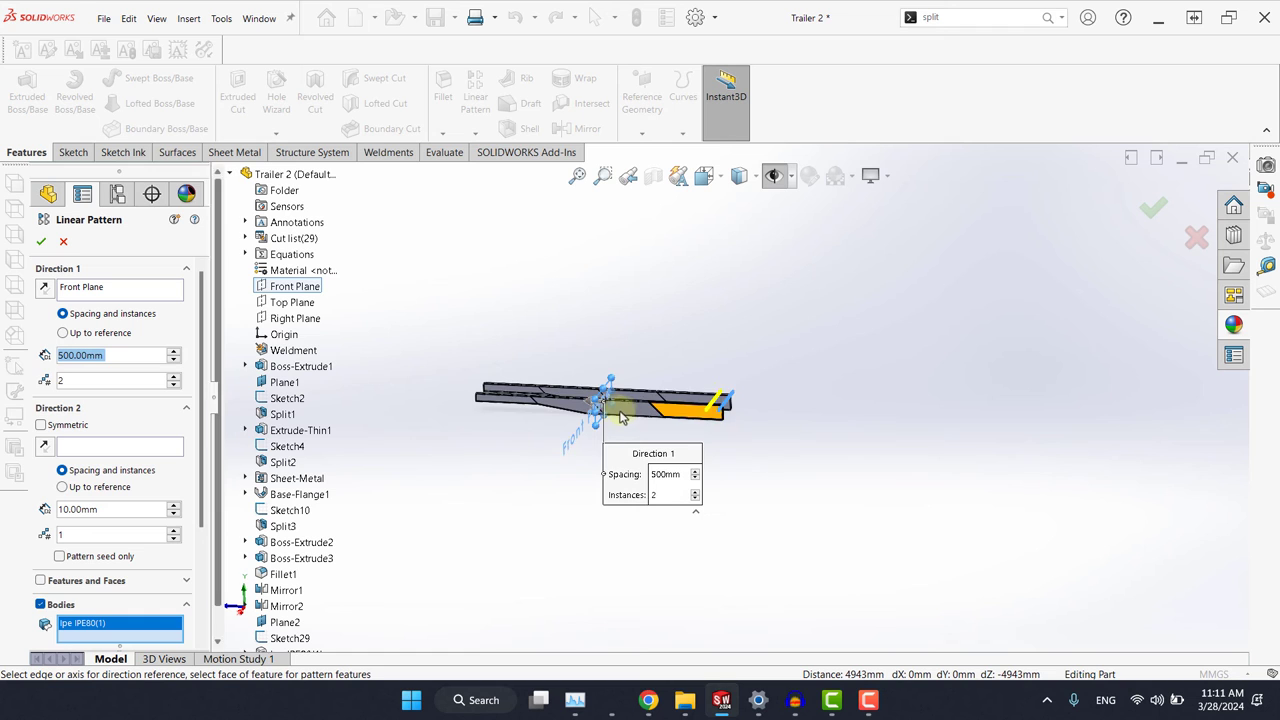
pyautogui.click(172, 376)
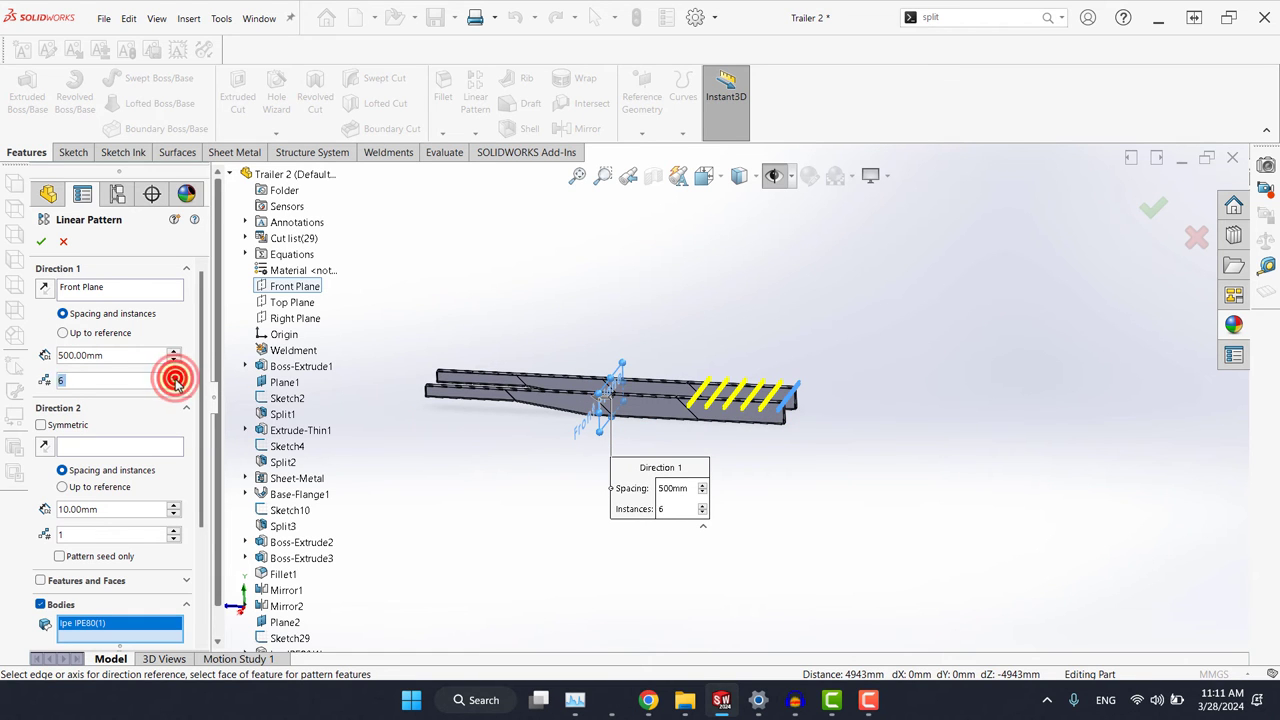
pyautogui.write('16')
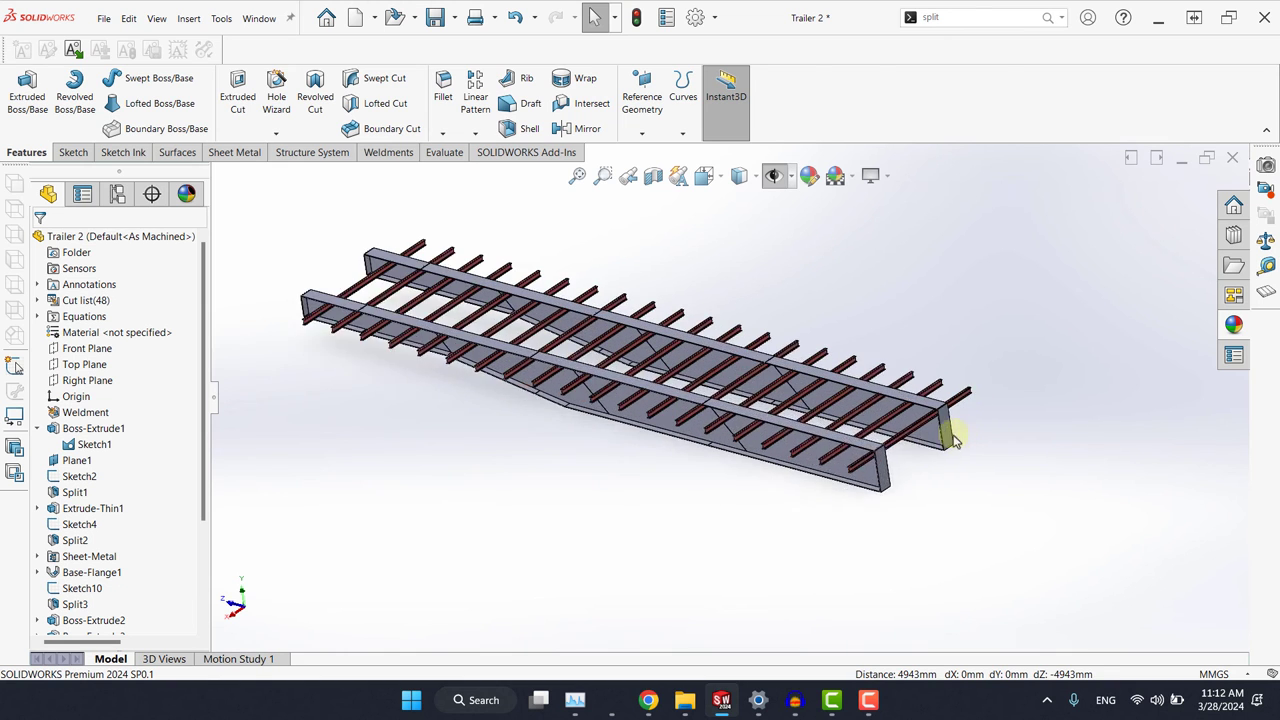
pyautogui.click(444, 152)
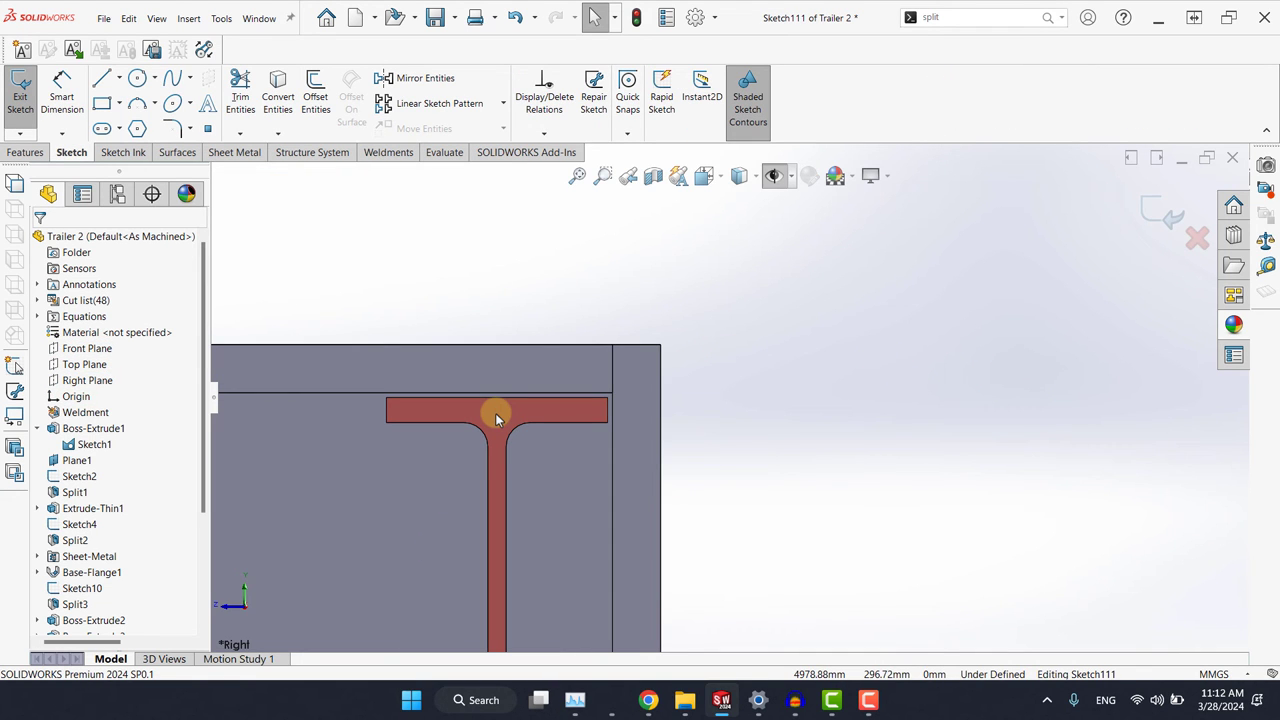
# Offset the IPE80 cross-section edges to form a clearance outline, then leave the sketch
pyautogui.click(316, 96)
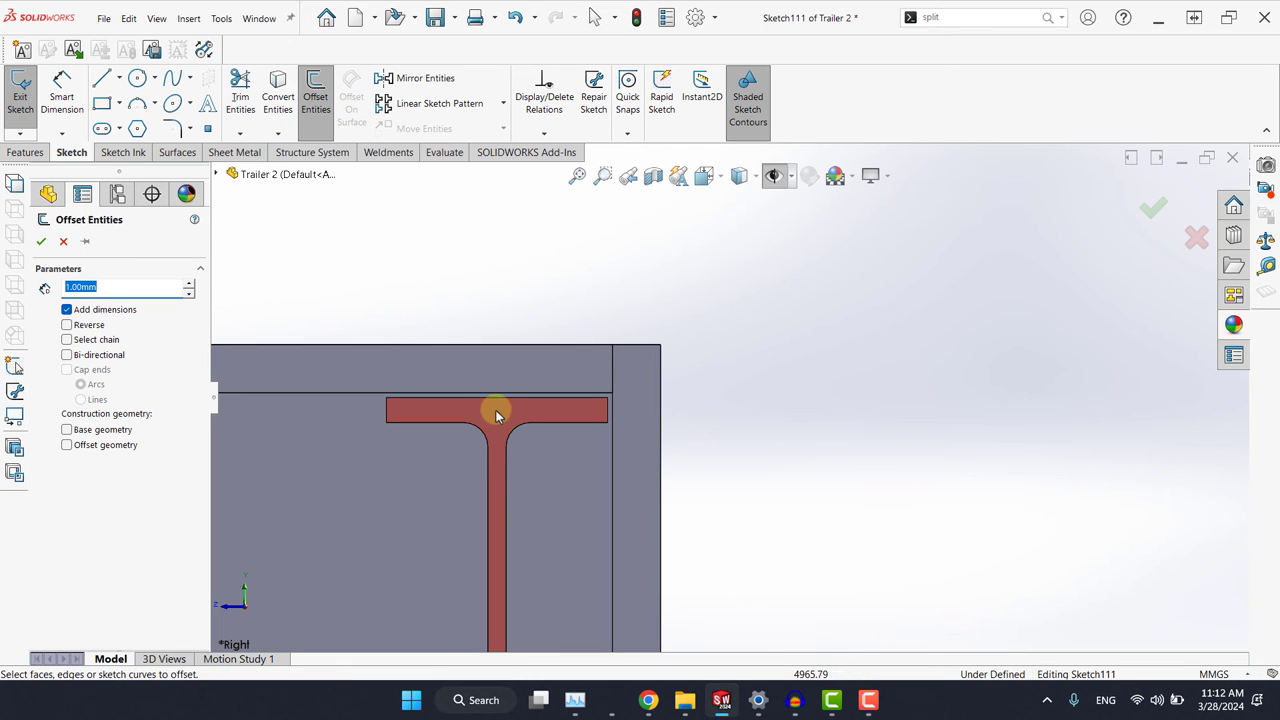
pyautogui.click(496, 412)
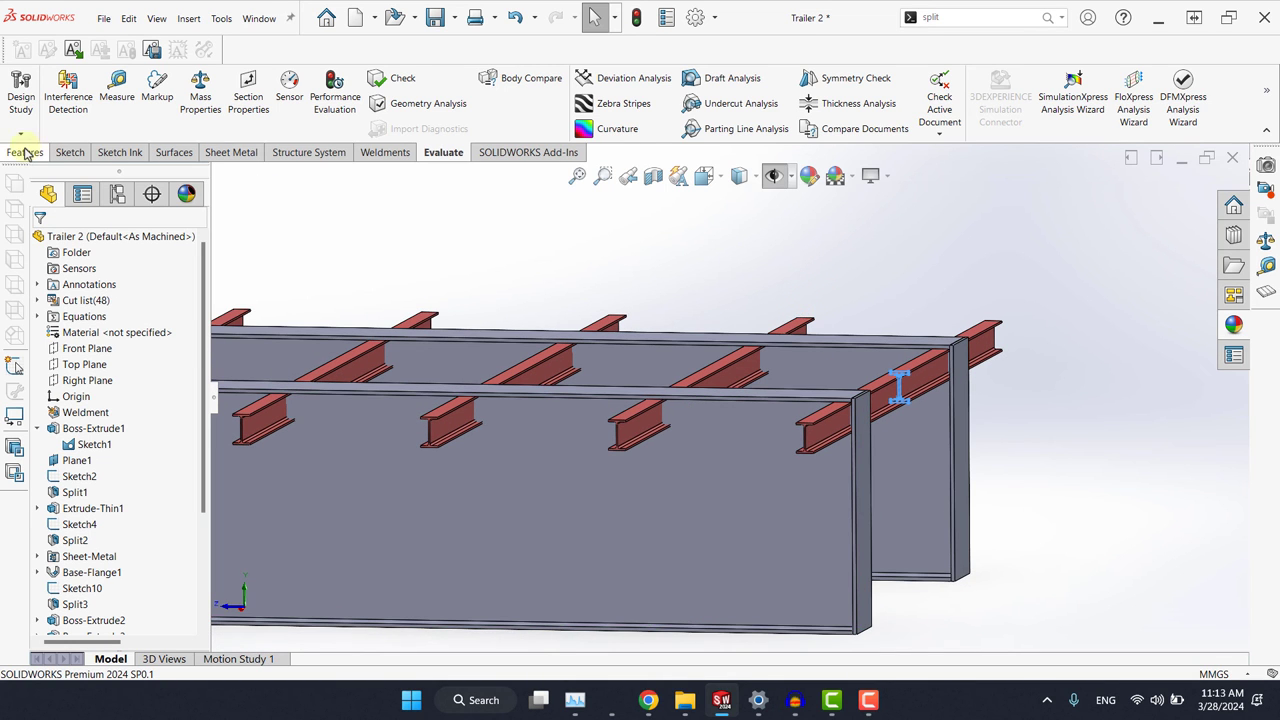
# Extrude-cut the clearance profile Through All - Both on the Split1 and Mirror1 beam bodies, keeping all bodies
pyautogui.click(24, 152)
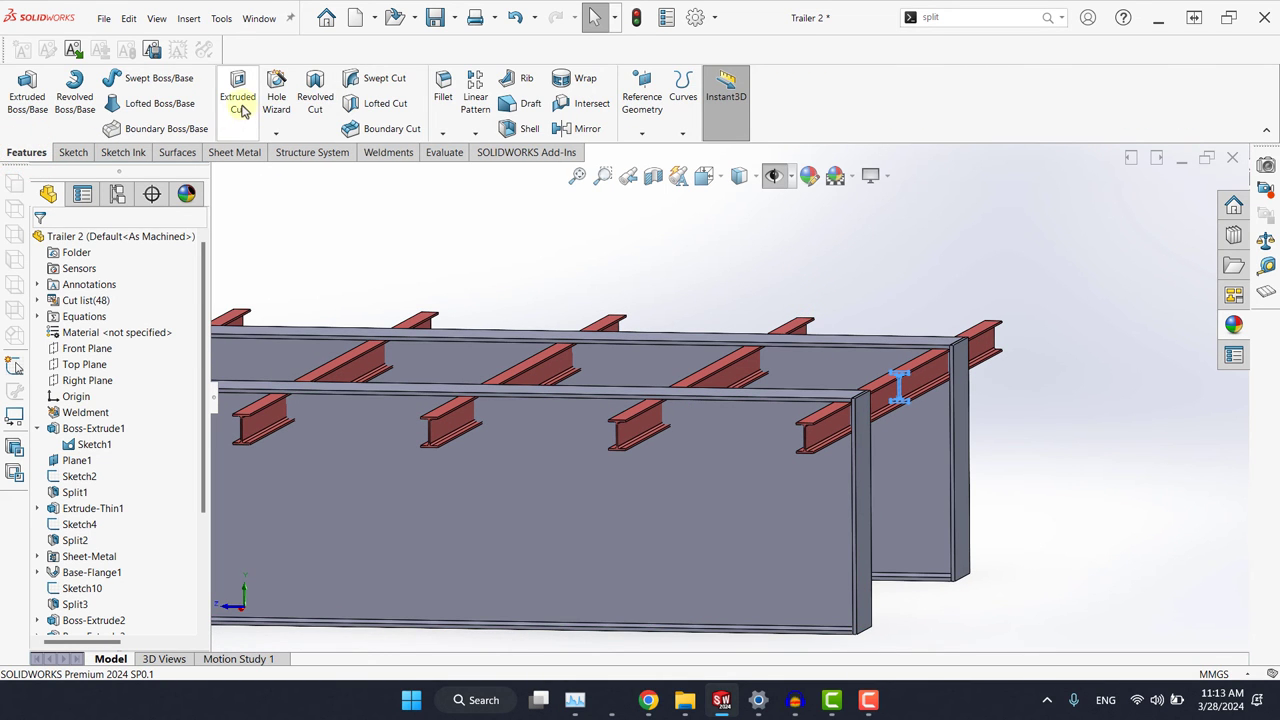
pyautogui.click(238, 96)
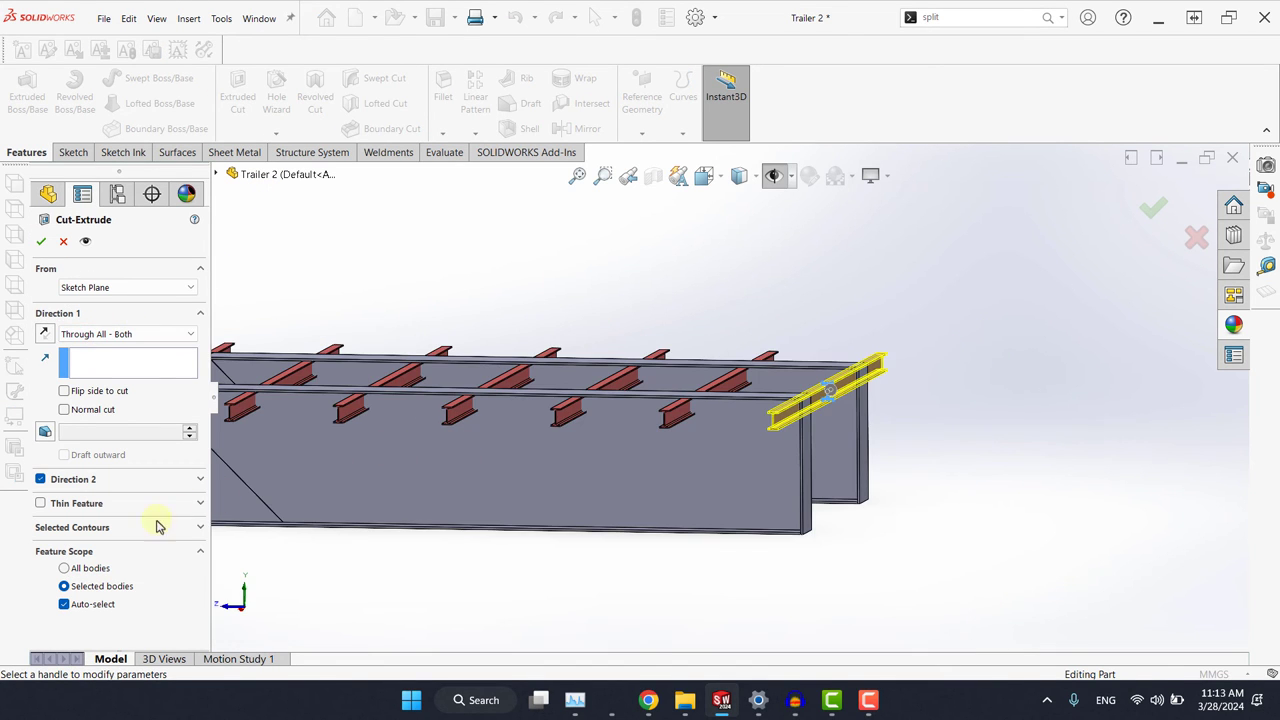
pyautogui.moveTo(90, 552)
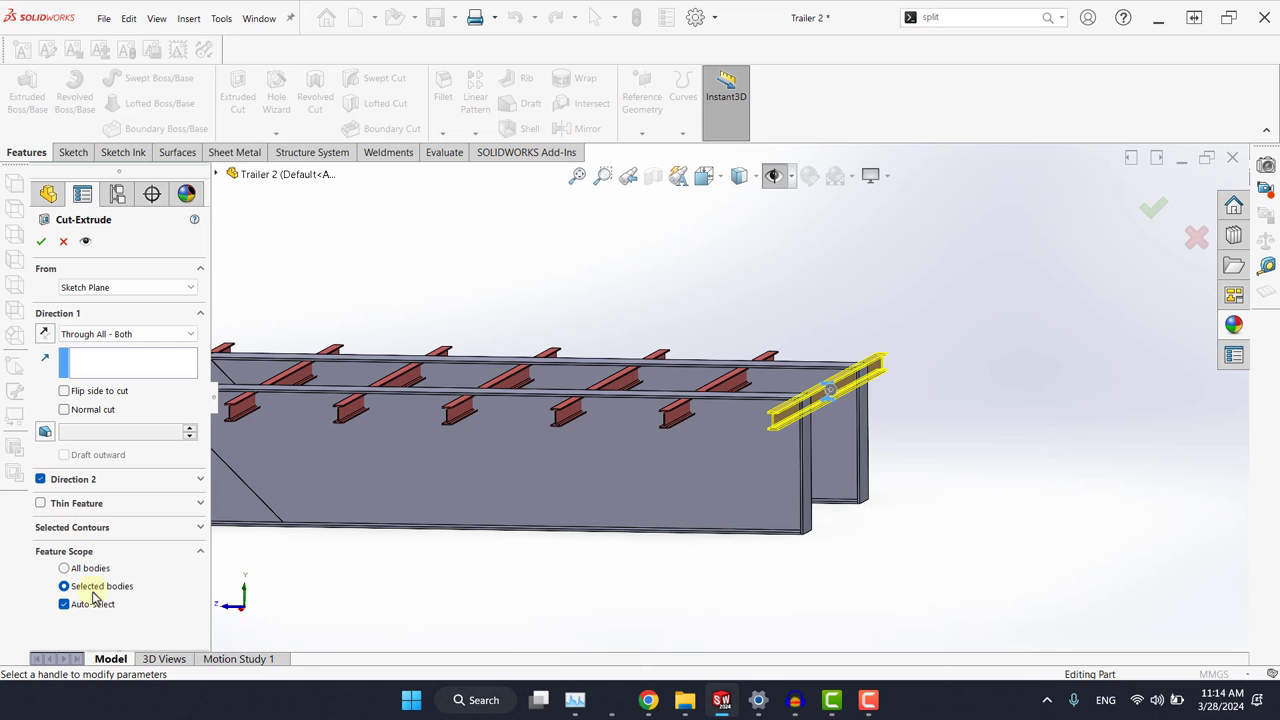
pyautogui.click(724, 448)
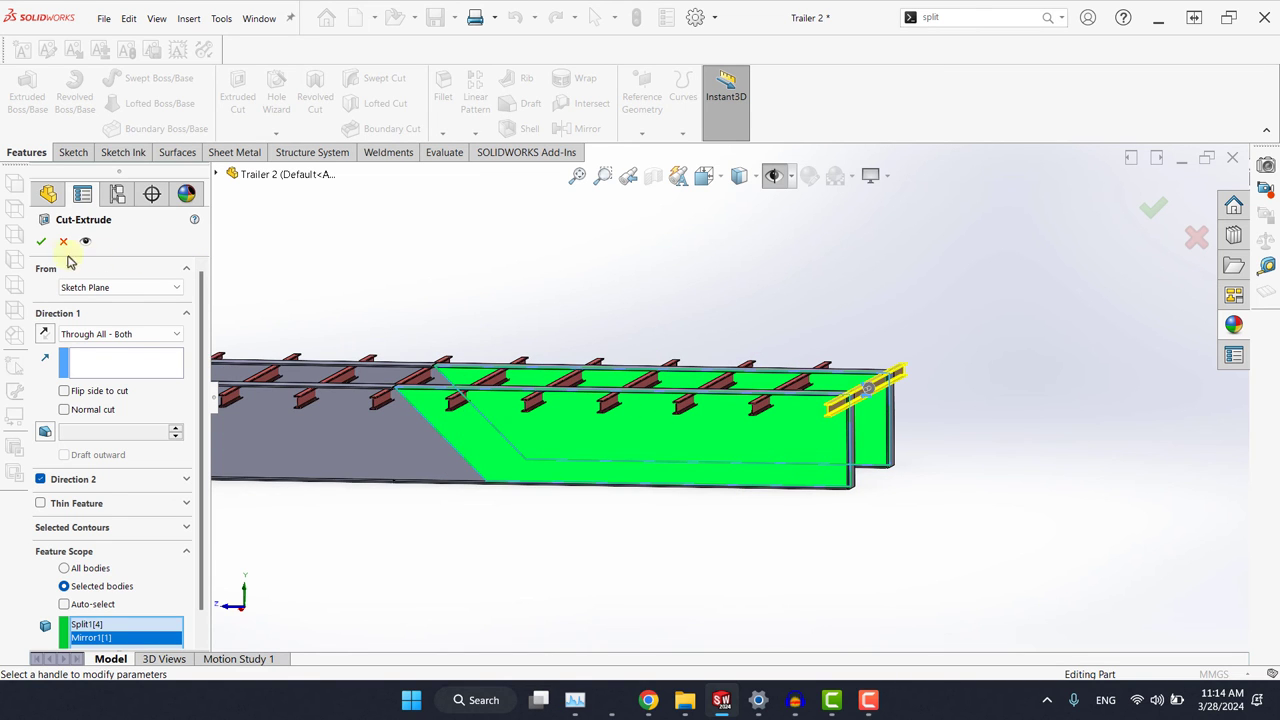
pyautogui.click(40, 242)
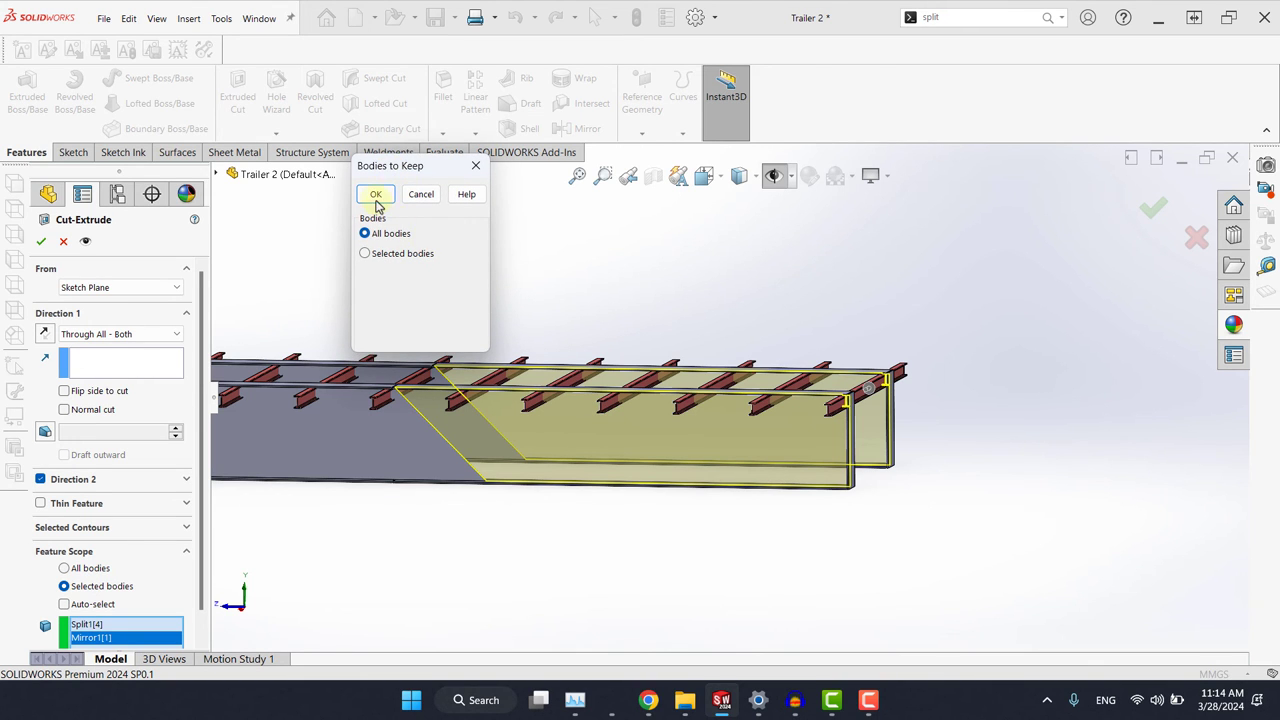
pyautogui.click(376, 194)
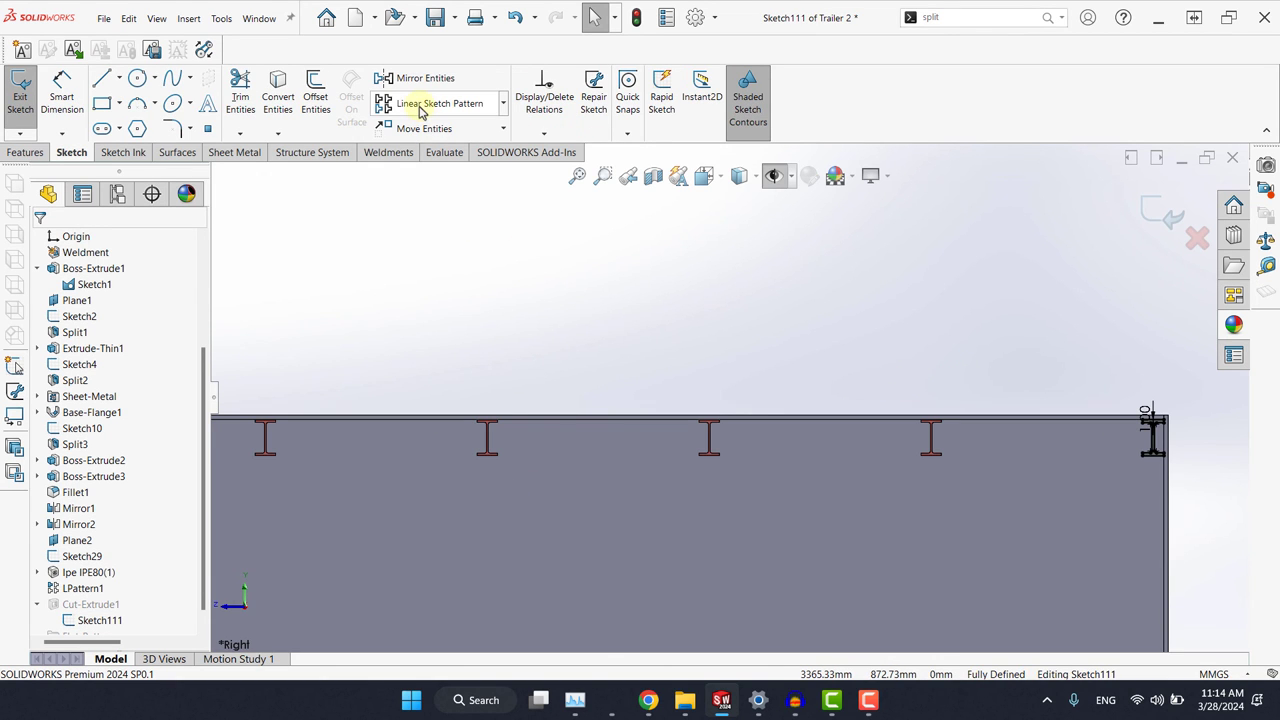
# Linear sketch-pattern the clearance profile along X: 500 mm spacing, 20 instances
pyautogui.click(448, 104)
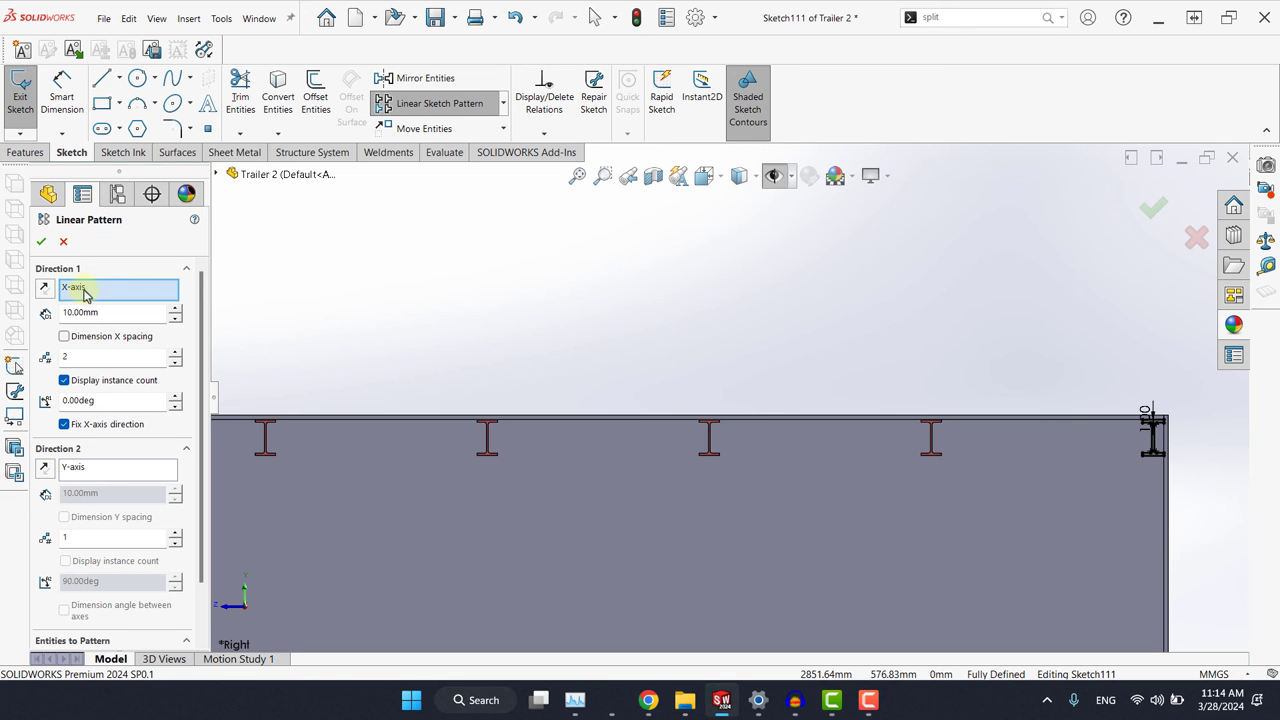
pyautogui.scroll(-3)
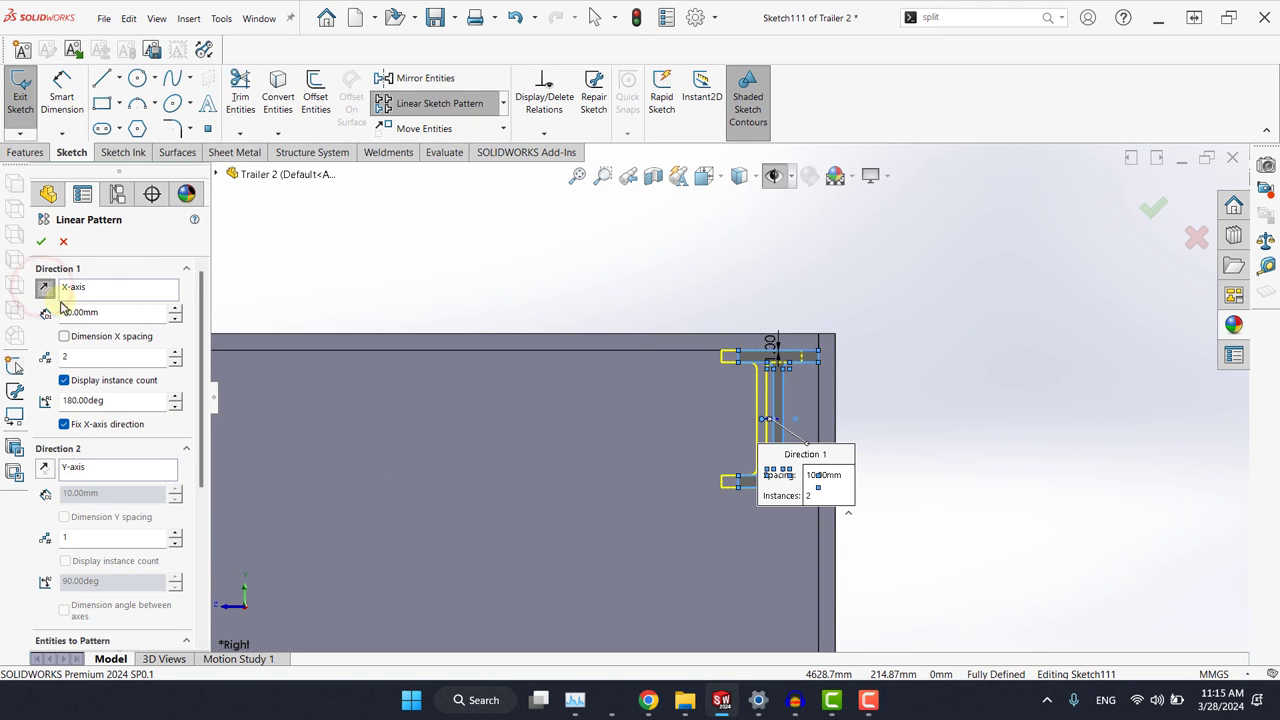
pyautogui.click(110, 312)
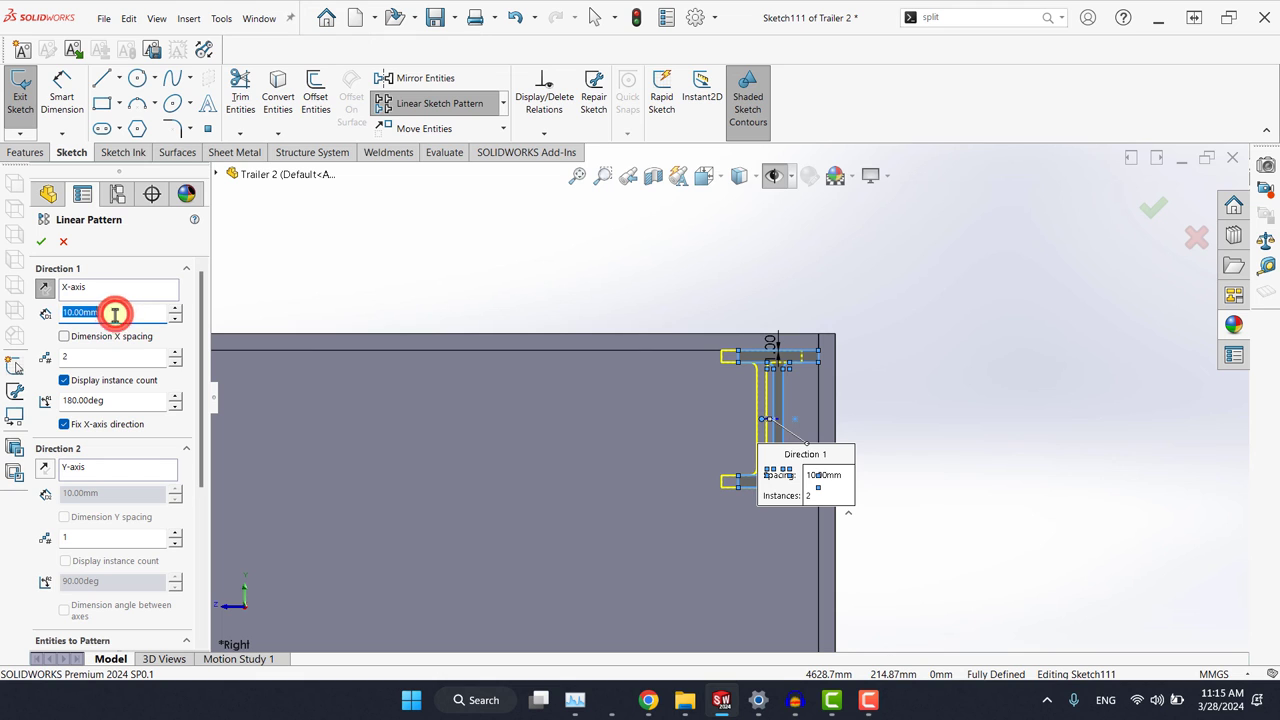
pyautogui.write('500.00mm')
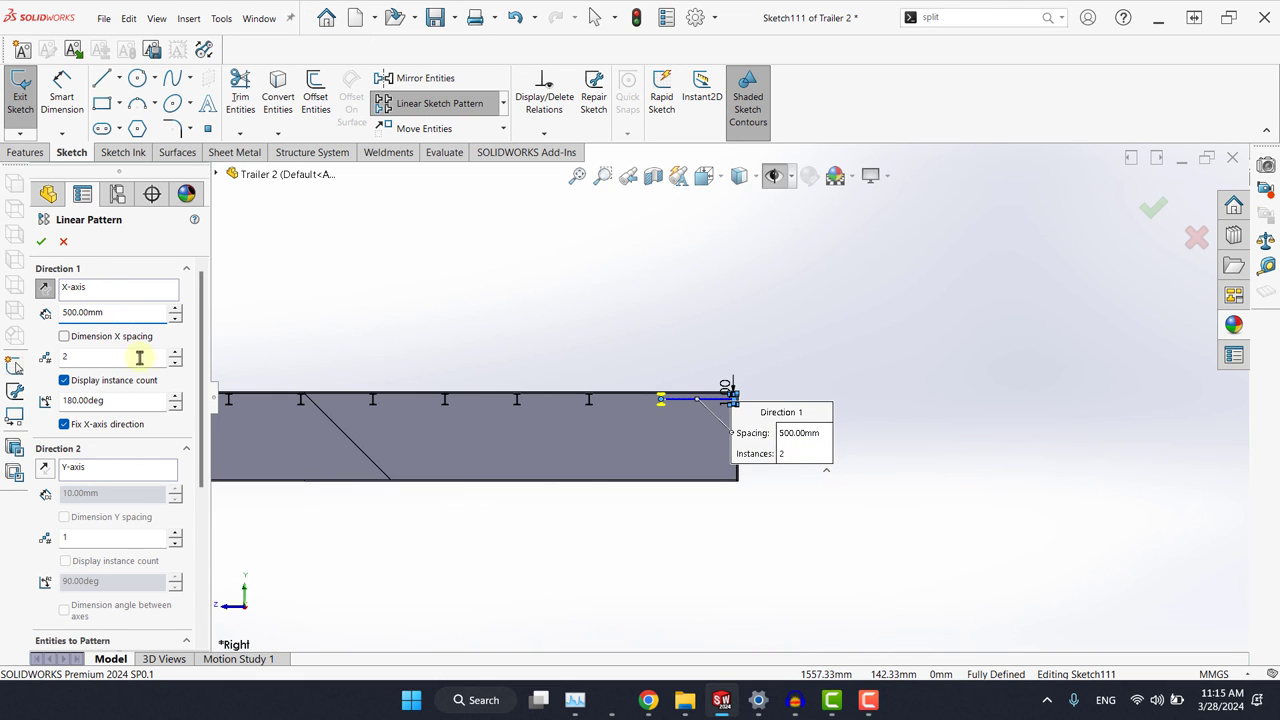
pyautogui.write('20')
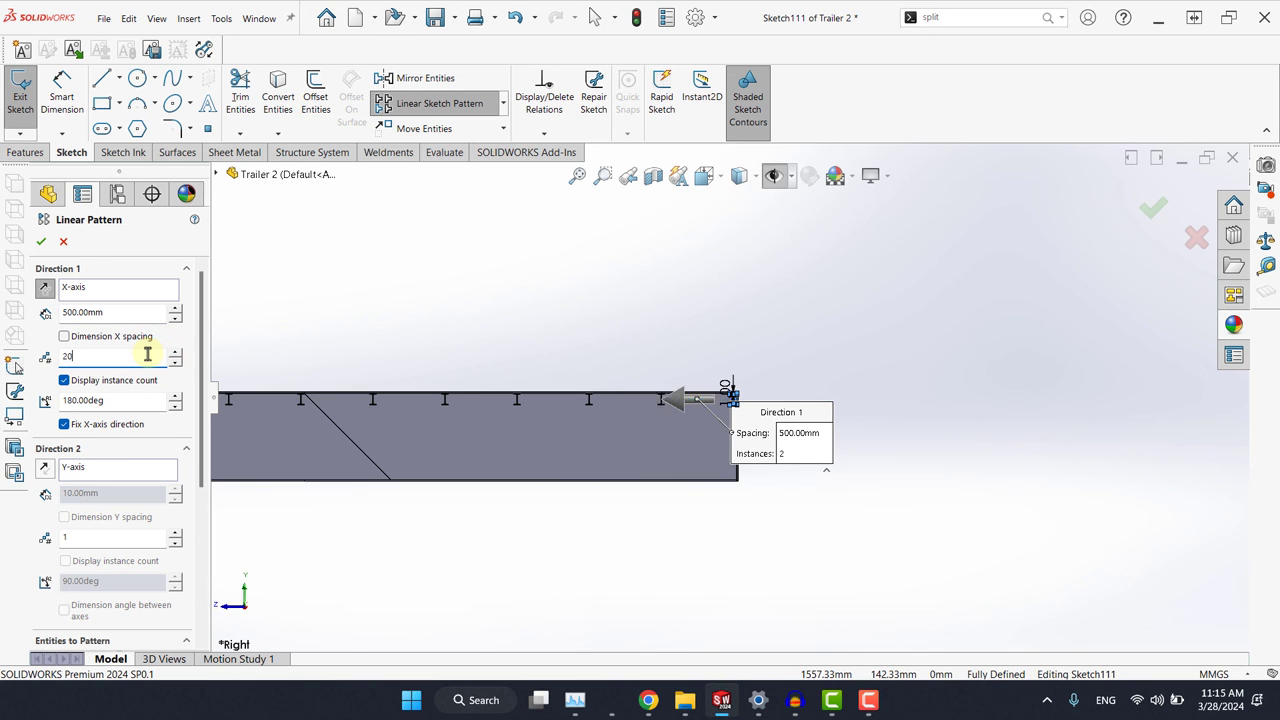
pyautogui.press('Enter')
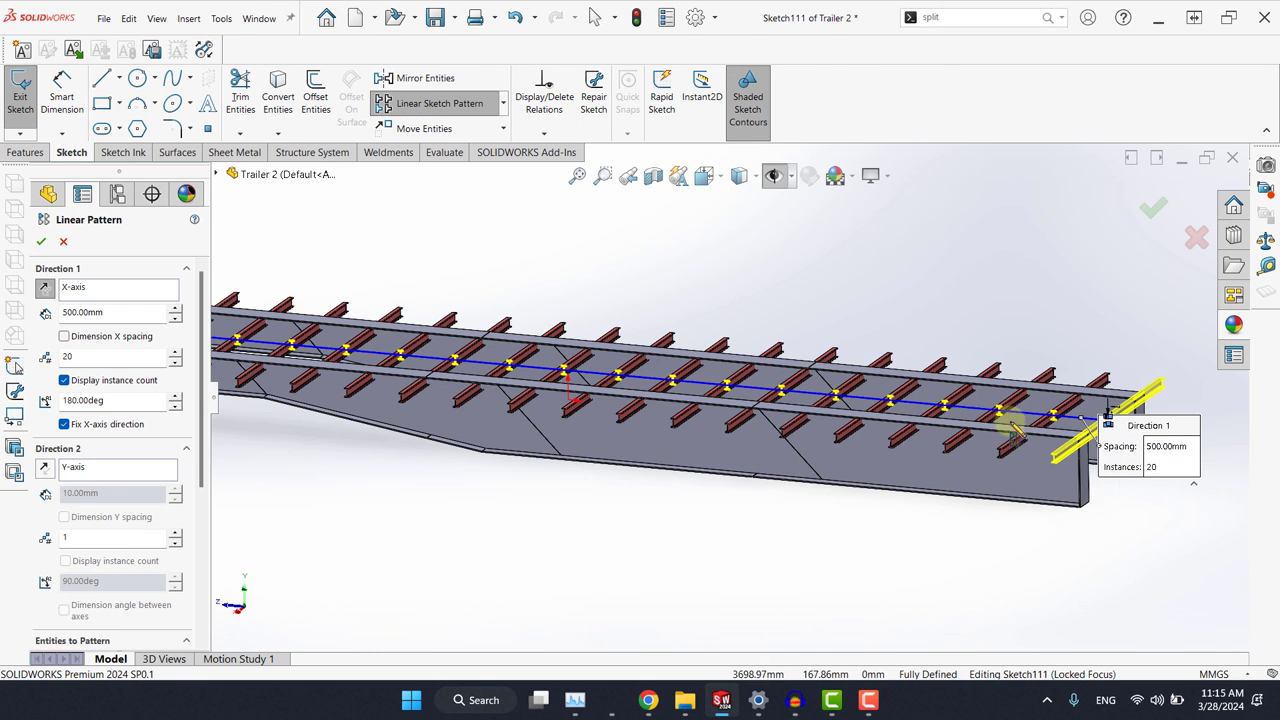
pyautogui.moveTo(44, 242)
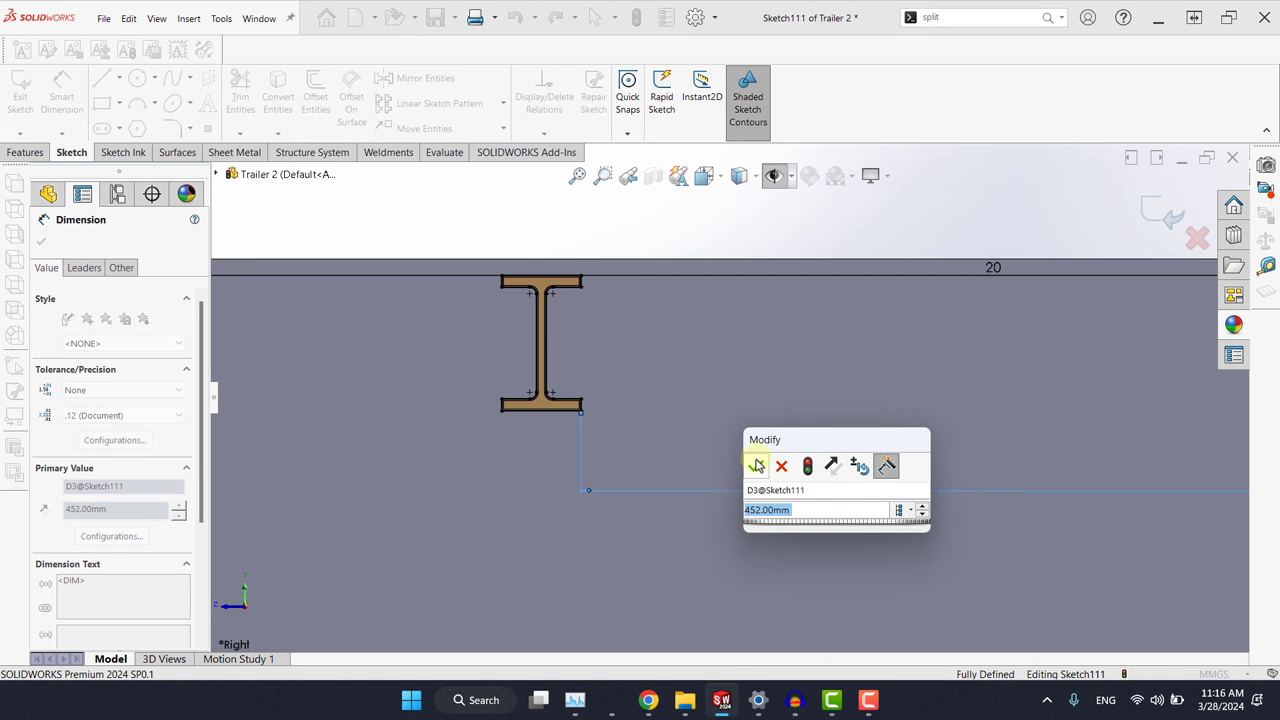
# Accept the new position dimension so the patterned profiles align with the cross members
pyautogui.click(756, 464)
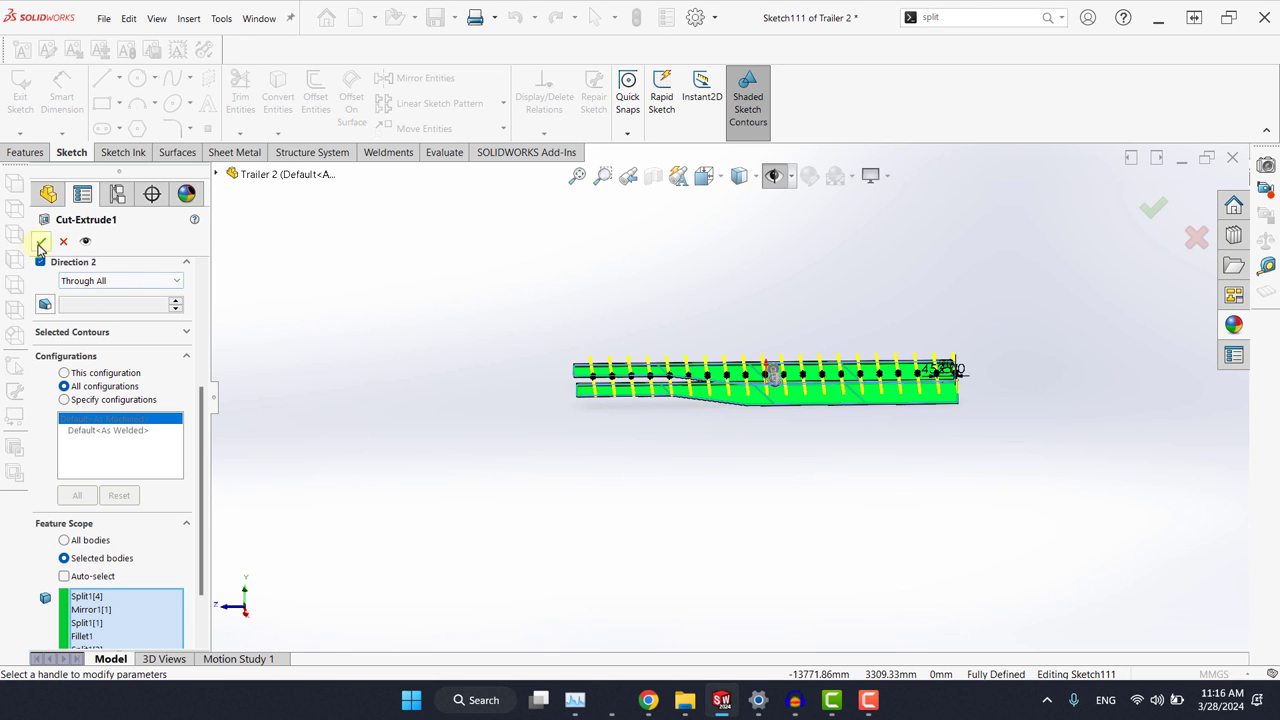
# Accept the rebuilt Cut-Extrude1 keeping all bodies and rotate the frame to check the seated members
pyautogui.click(40, 240)
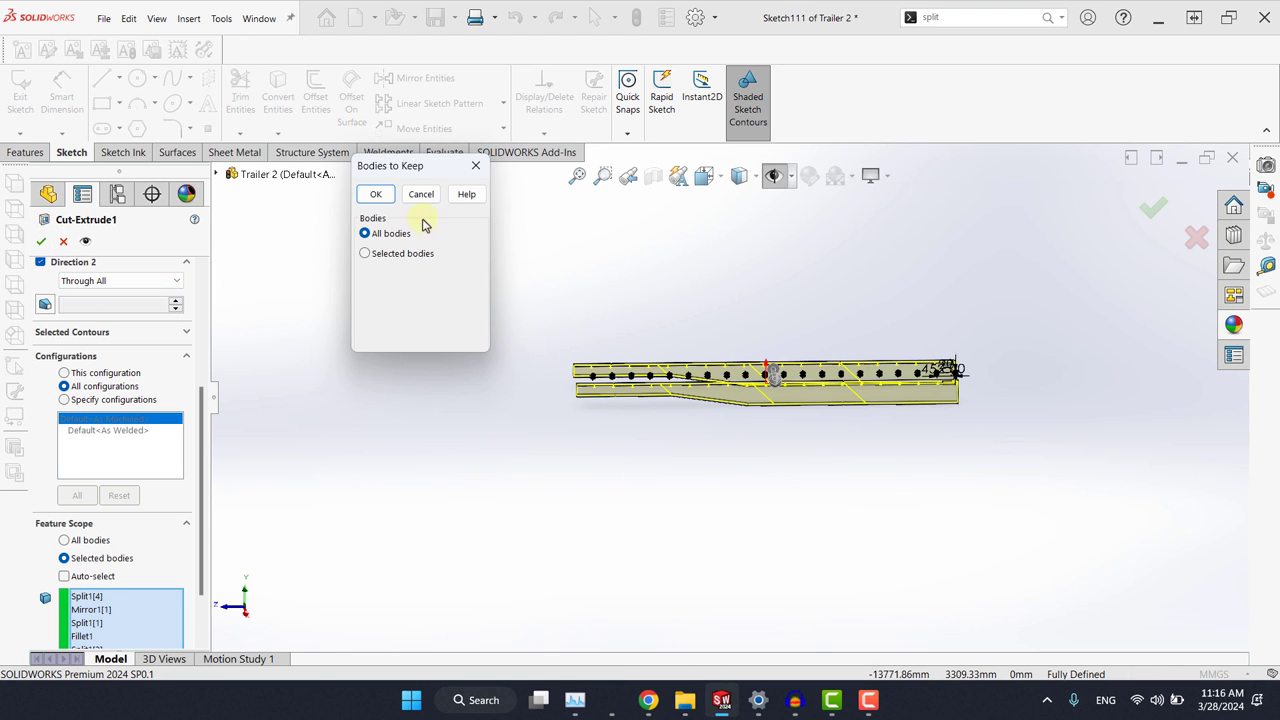
pyautogui.click(376, 194)
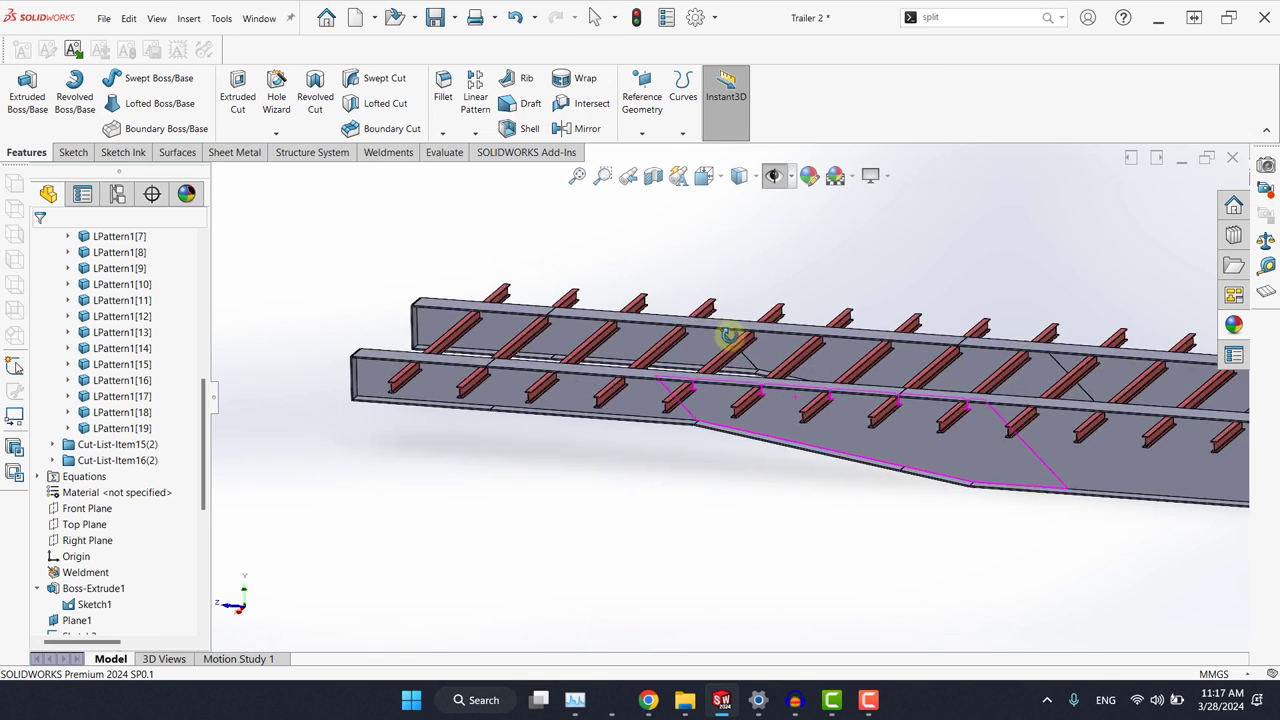
pyautogui.moveTo(730, 340); pyautogui.dragTo(1064, 424)
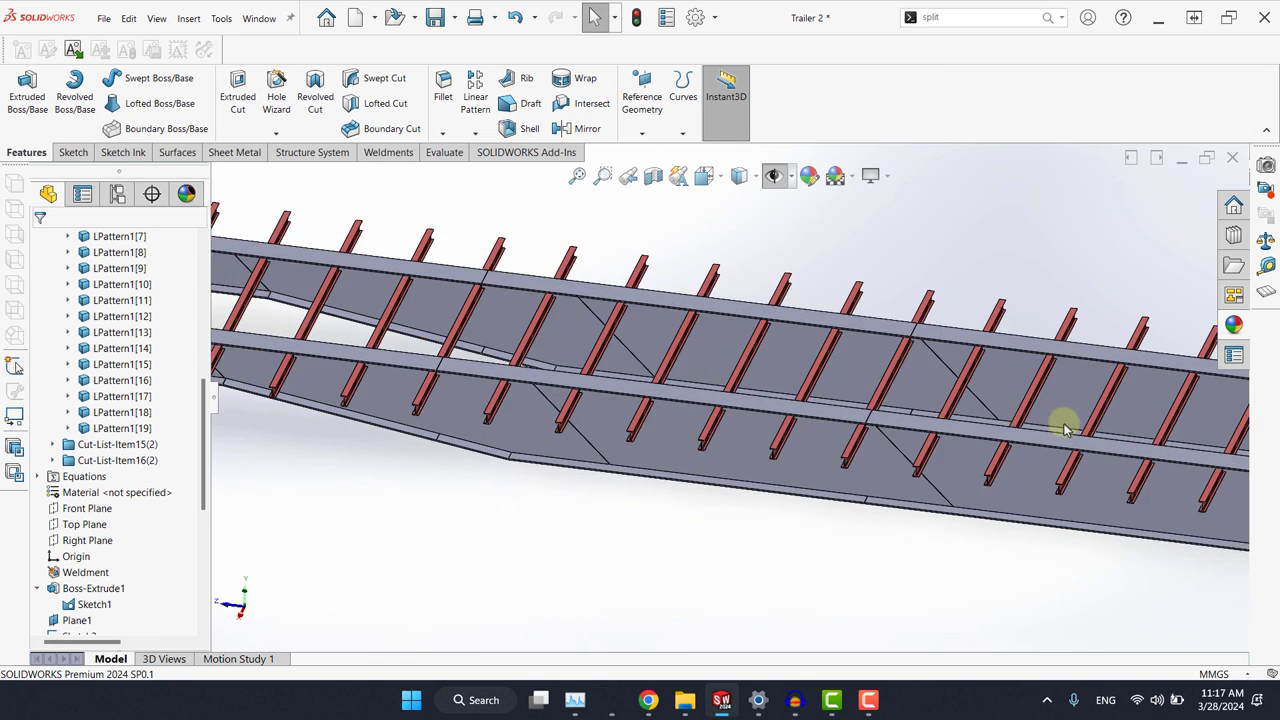